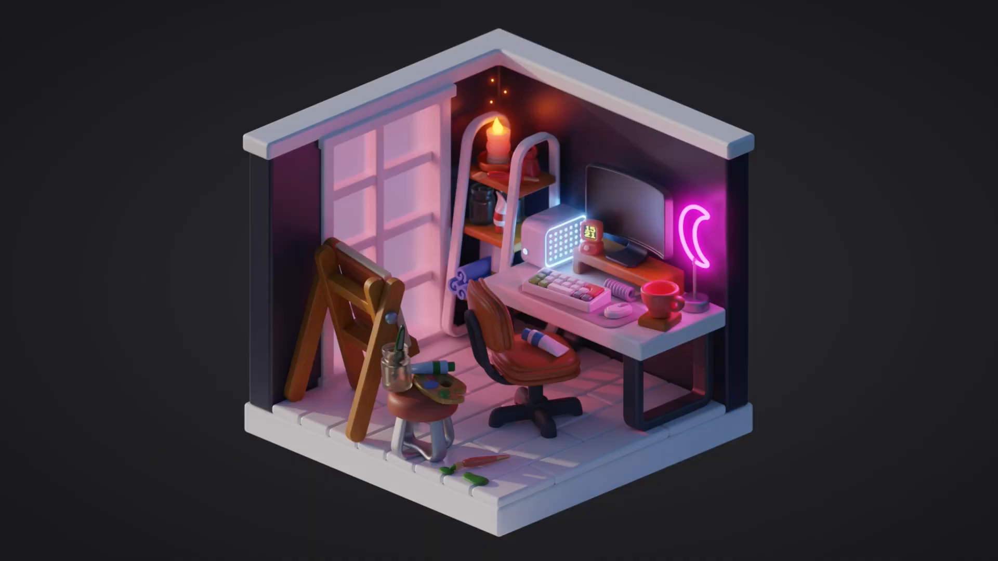
- Thicken the walls with Solidify and Bevel, extrude the rounded top trim and rename the object WallsOffice
{"action": "key", "text": "shift+a"}
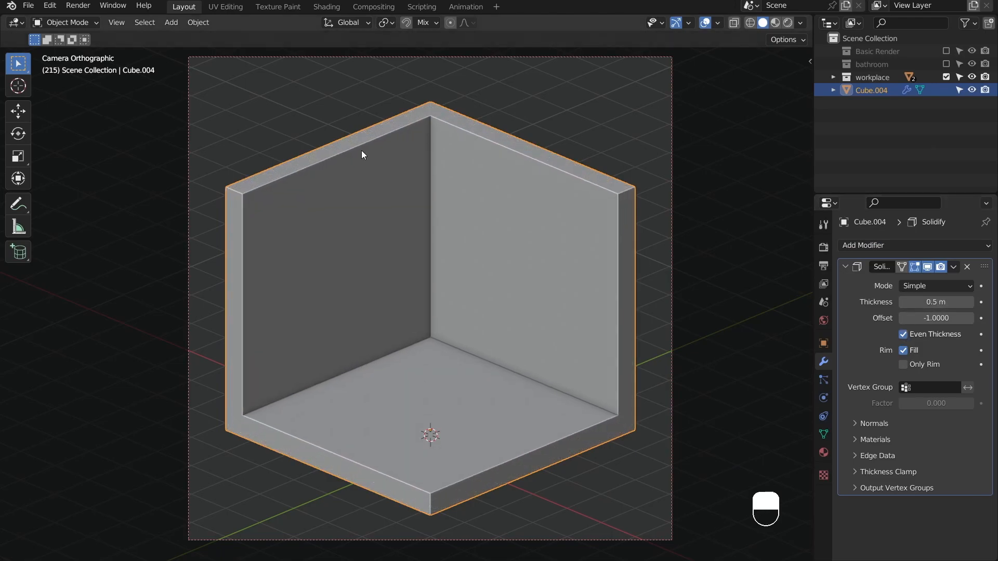
{"action": "key", "text": "ctrl+z"}
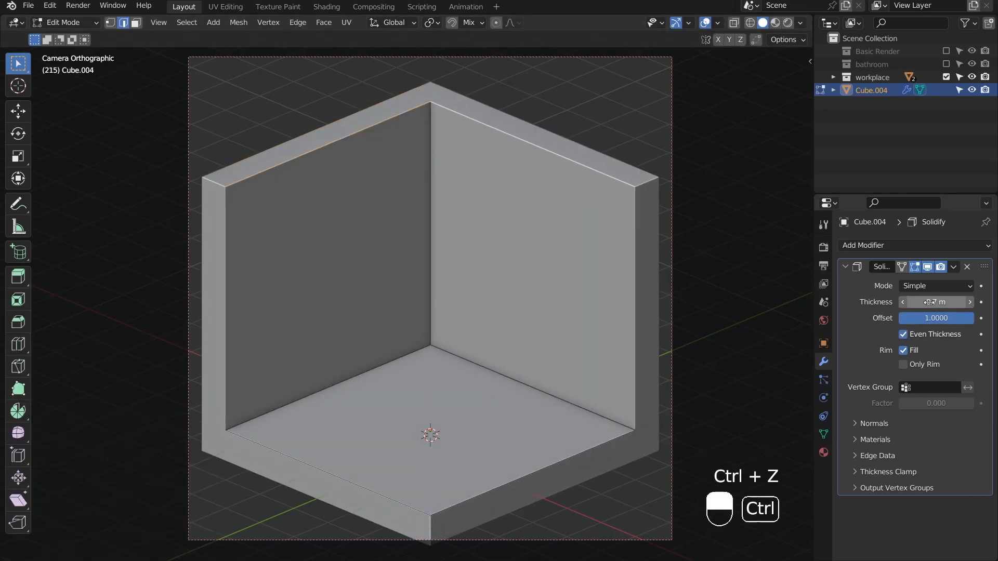
{"action": "key", "text": "ctrl+z"}
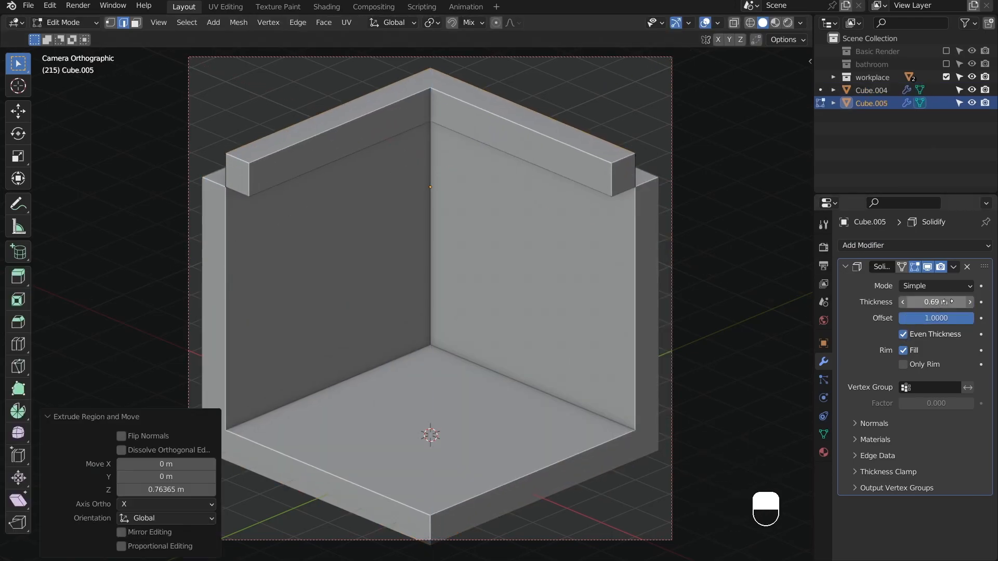
{"action": "key", "text": "Tab"}
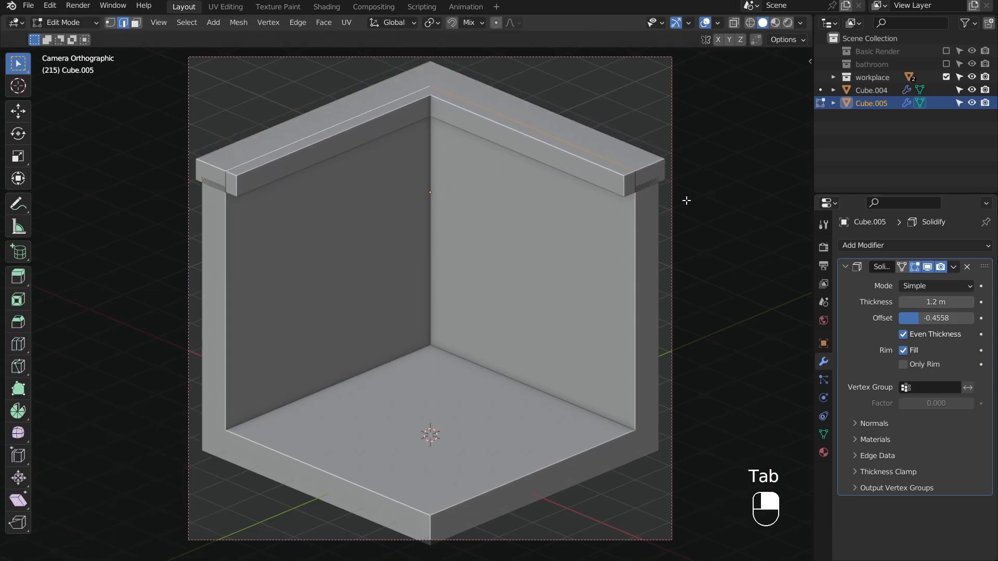
{"action": "key", "text": "Tab"}
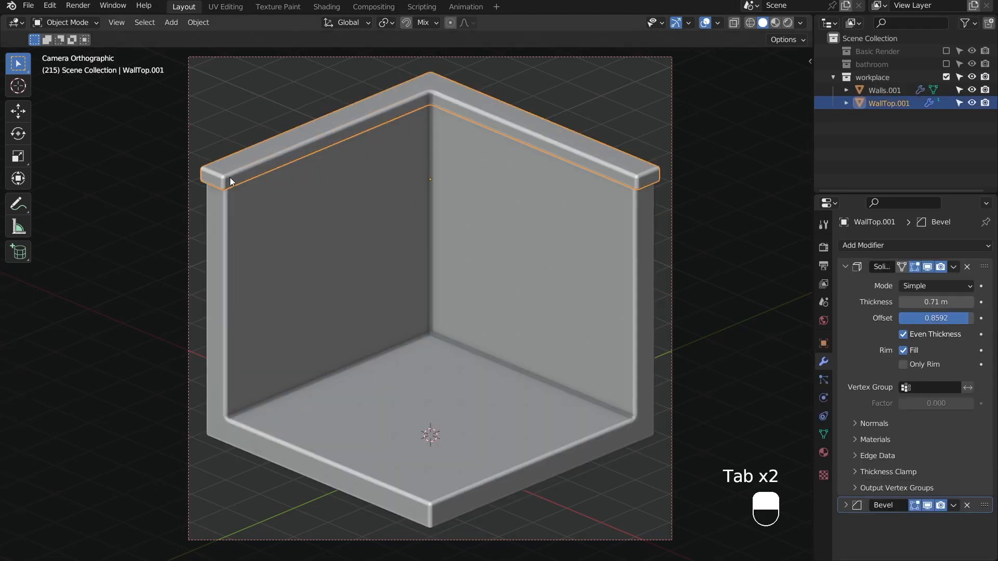
{"action": "double_click", "coordinate": [889, 103]}
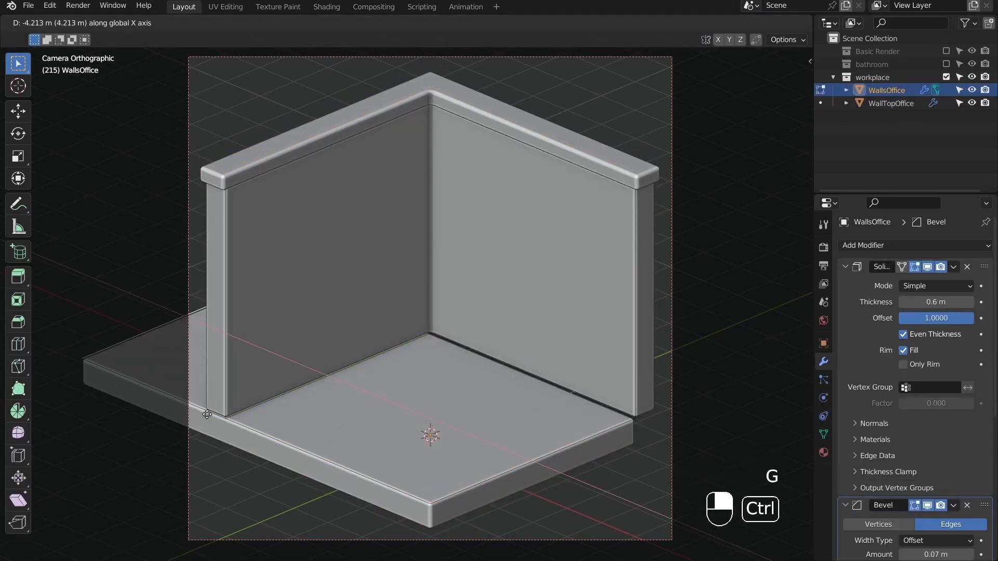
- Place the raised base under the room, loop-cut the floor into planks and cut the window opening
{"action": "key", "text": "Tab"}
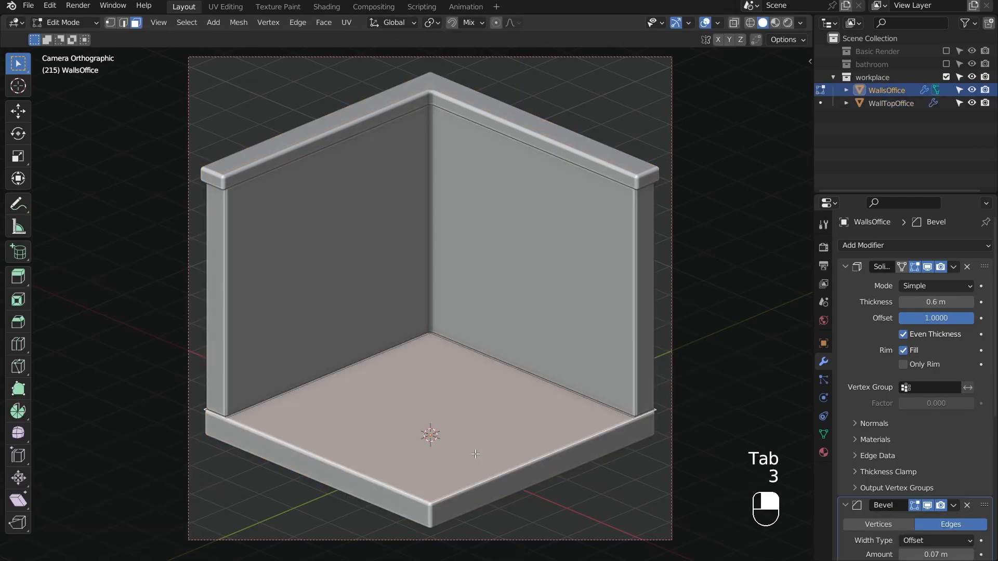
{"action": "key", "text": "ctrl+r"}
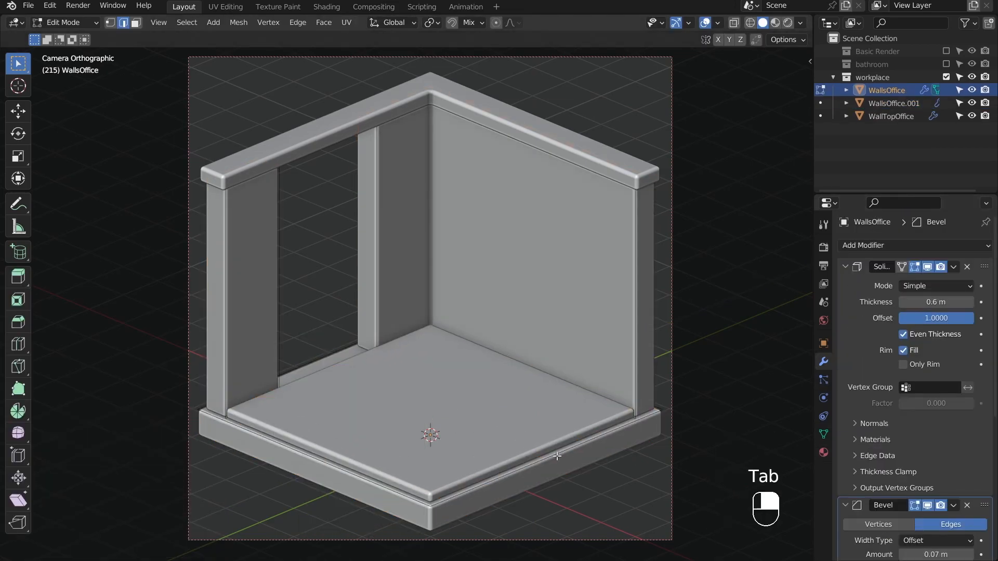
{"action": "key", "text": "Ctrl+R"}
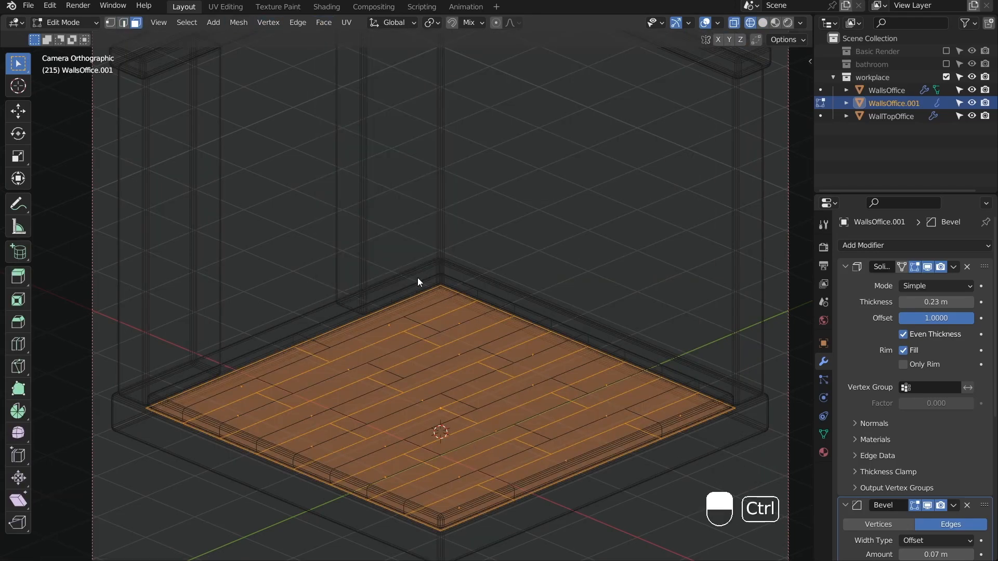
{"action": "left_click", "coordinate": [324, 21]}
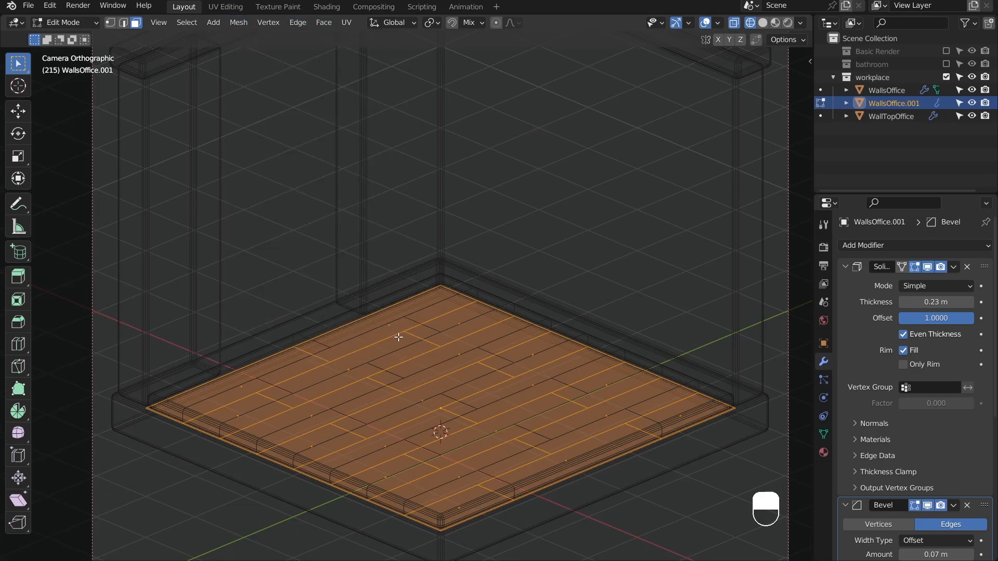
{"action": "mouse_move", "coordinate": [413, 140]}
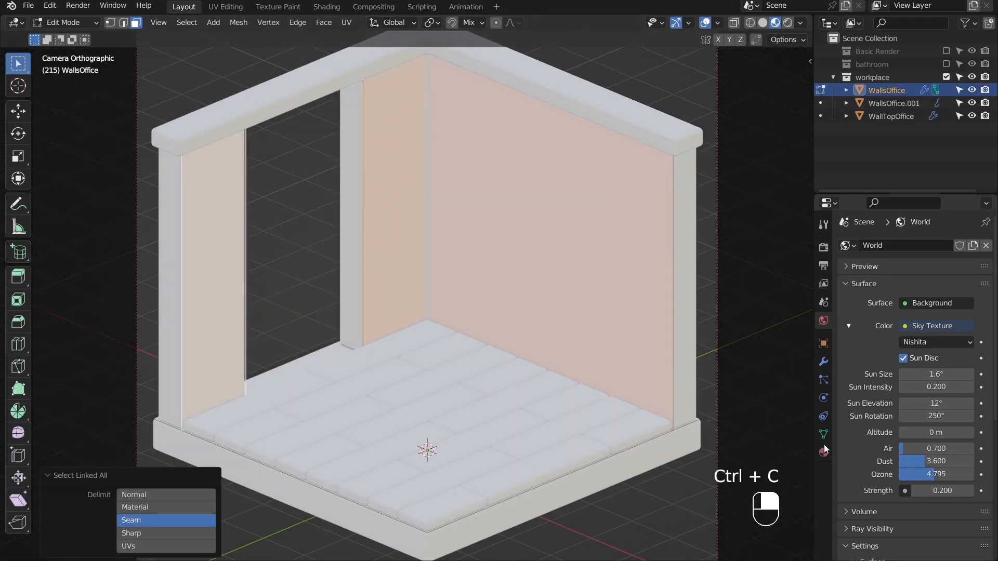
- Duplicate and scale wall pieces into the window's vertical posts and crossbars
{"action": "key", "text": "Tab"}
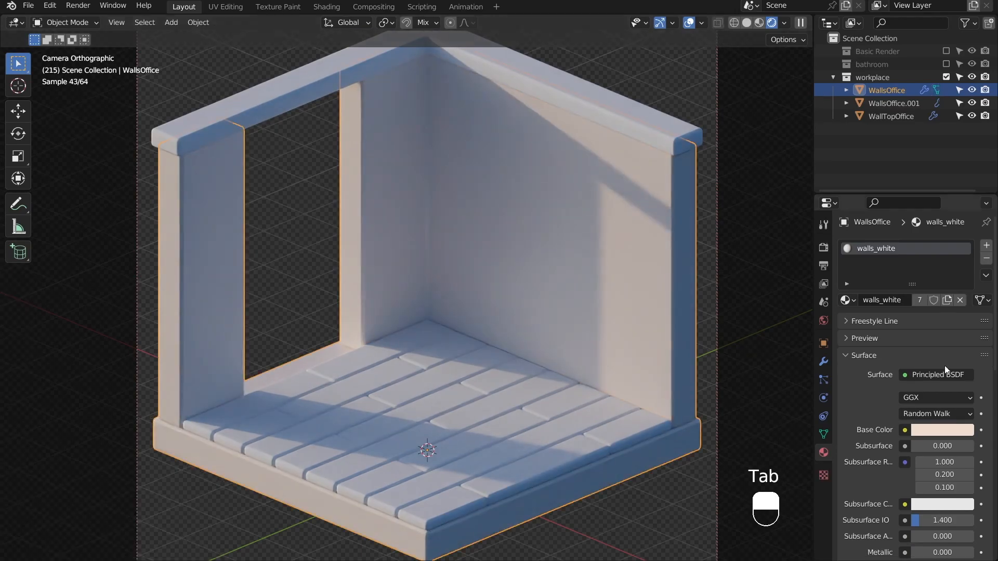
{"action": "left_click", "coordinate": [892, 103]}
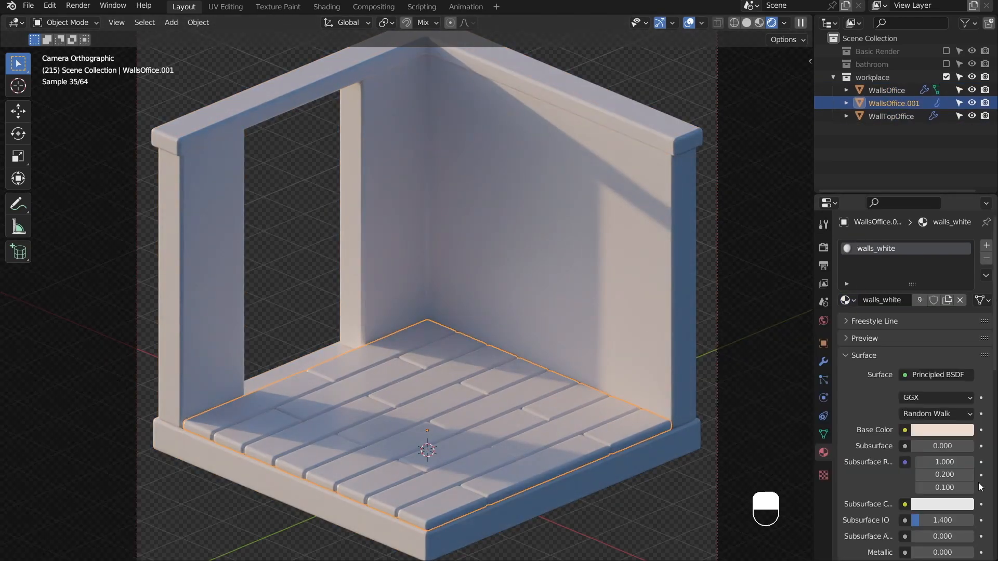
{"action": "key", "text": "Tab"}
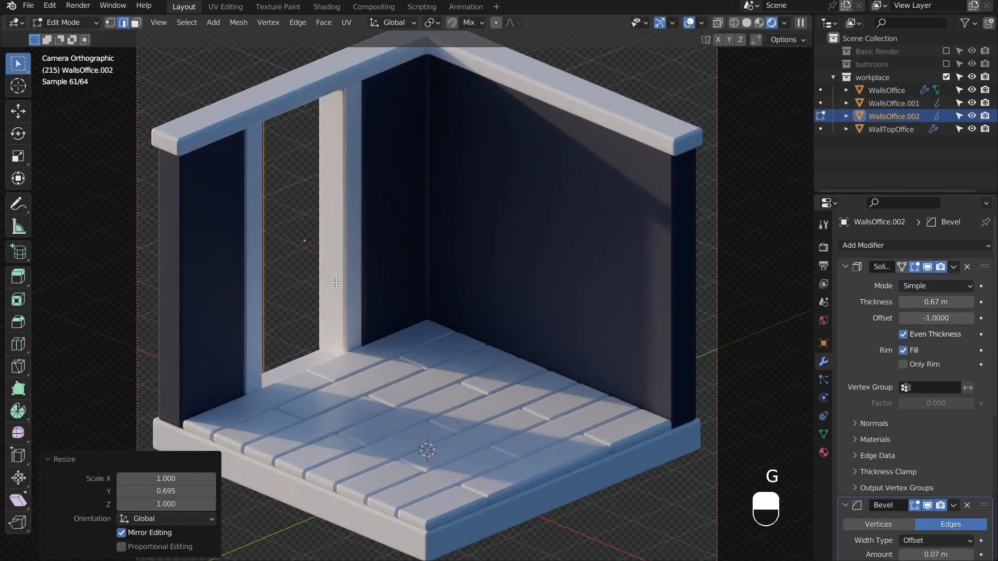
{"action": "key", "text": "Tab"}
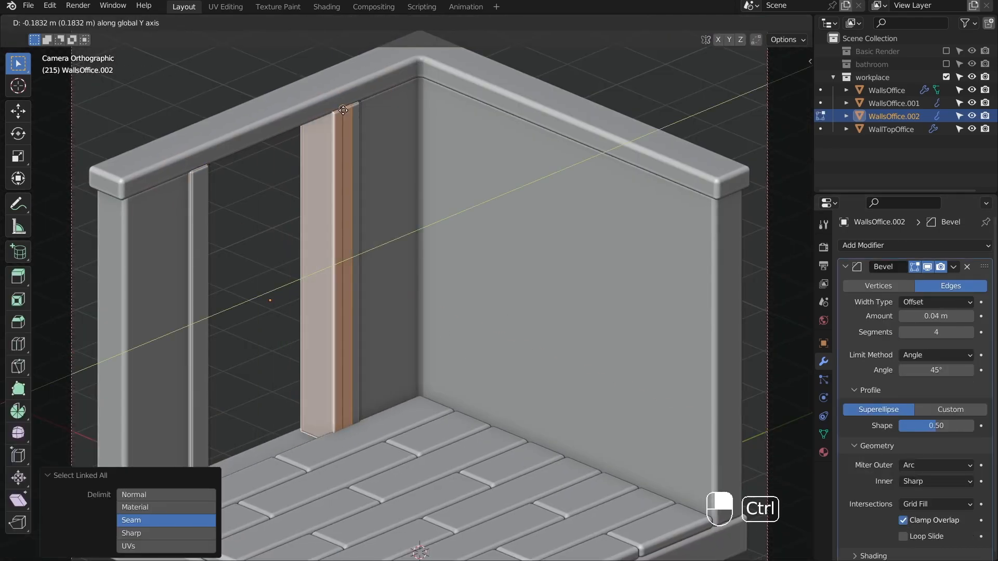
{"action": "key", "text": "Tab"}
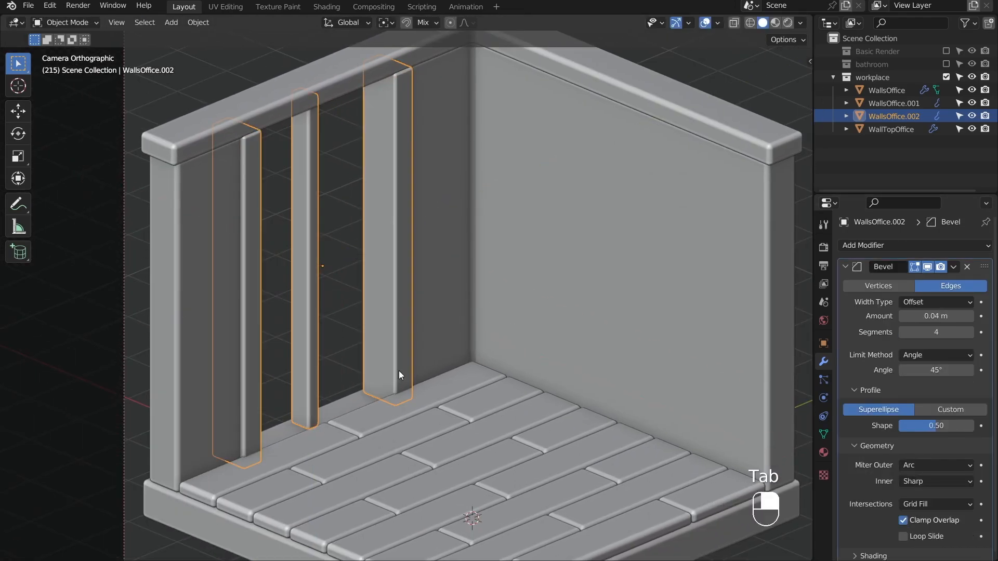
{"action": "key", "text": "Tab"}
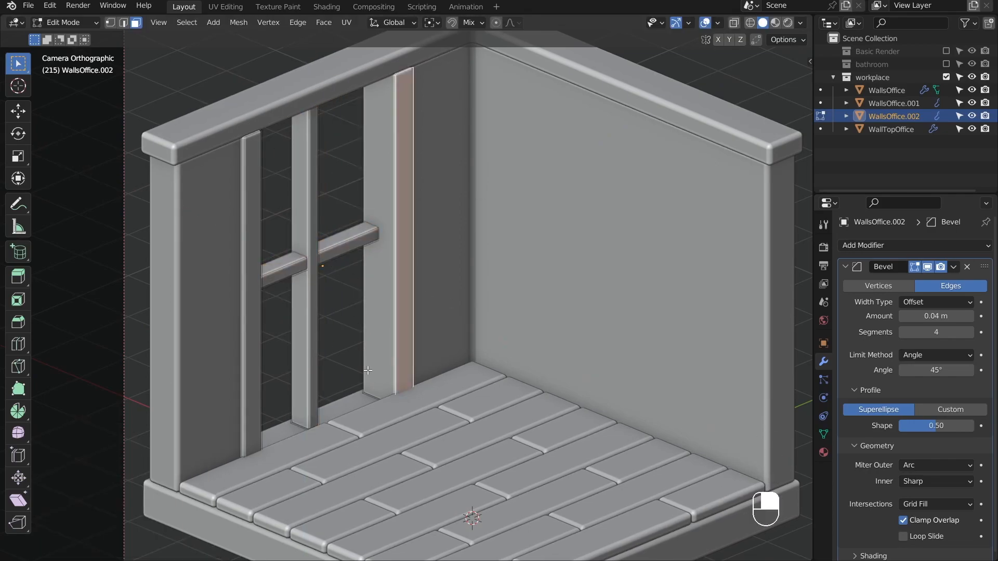
- Add the window sill and top trim, then start a new material for the glass
{"action": "key", "text": "Tab"}
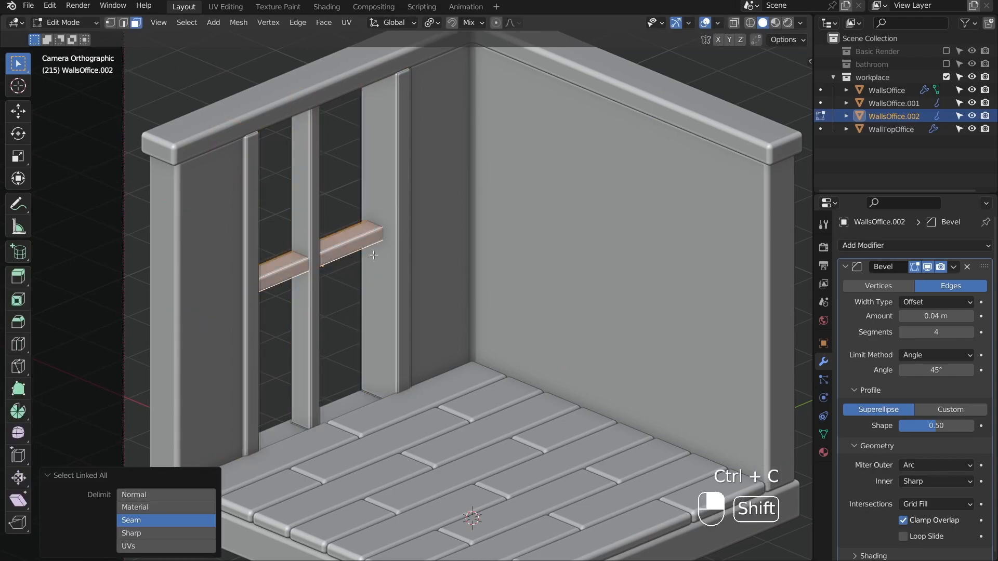
{"action": "key", "text": "Tab"}
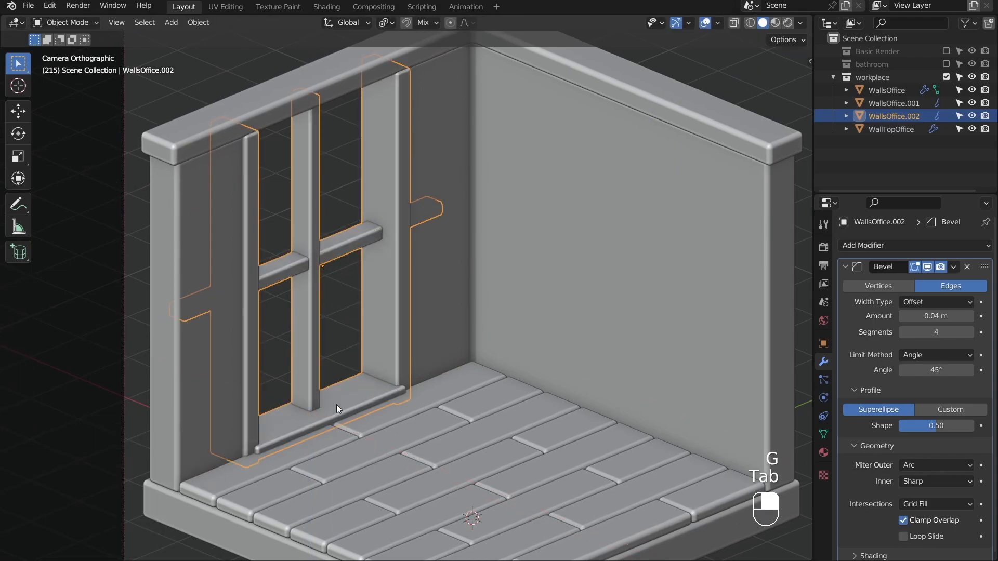
{"action": "key", "text": "Tab"}
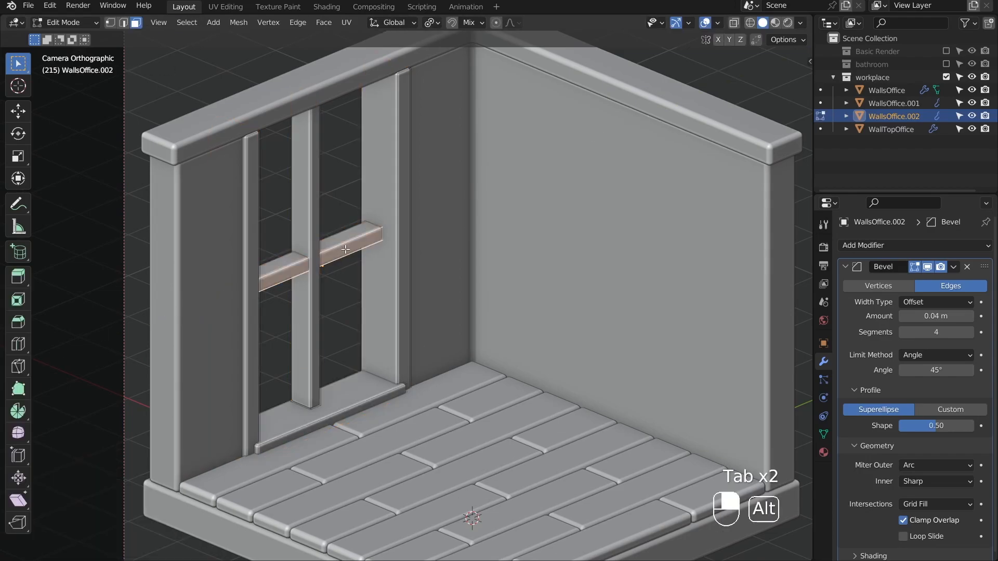
{"action": "key", "text": "s"}
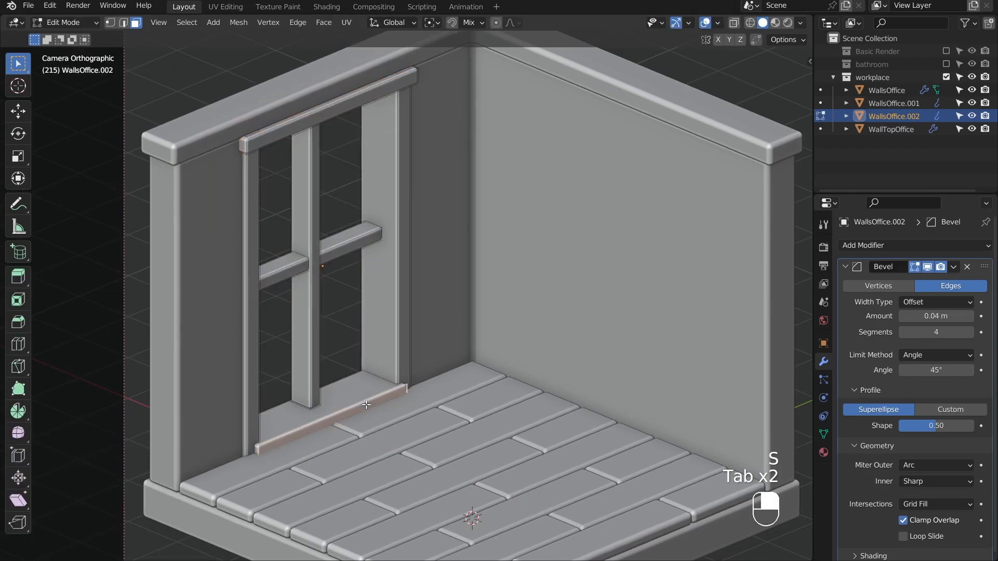
{"action": "key", "text": "shift+d"}
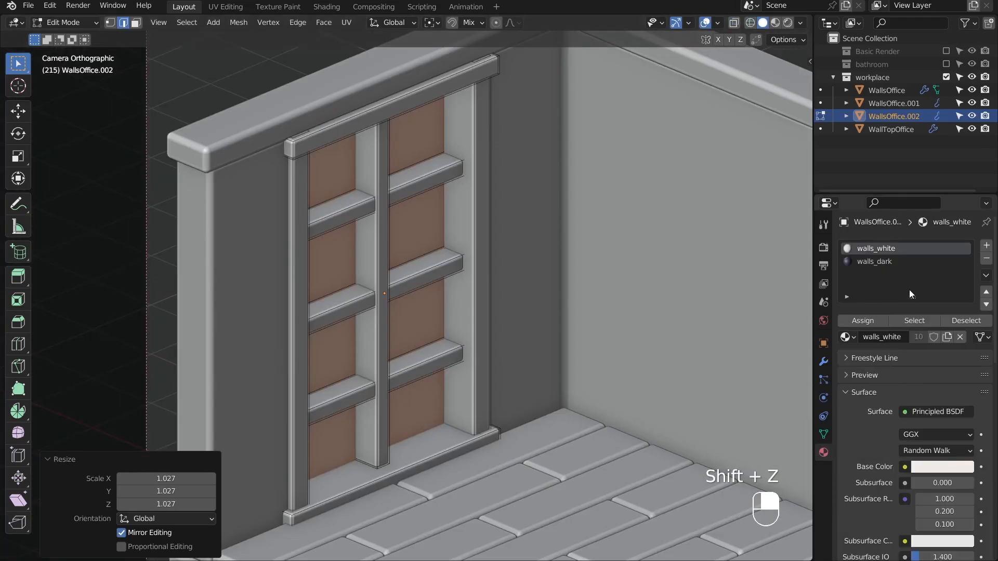
{"action": "left_click", "coordinate": [325, 7]}
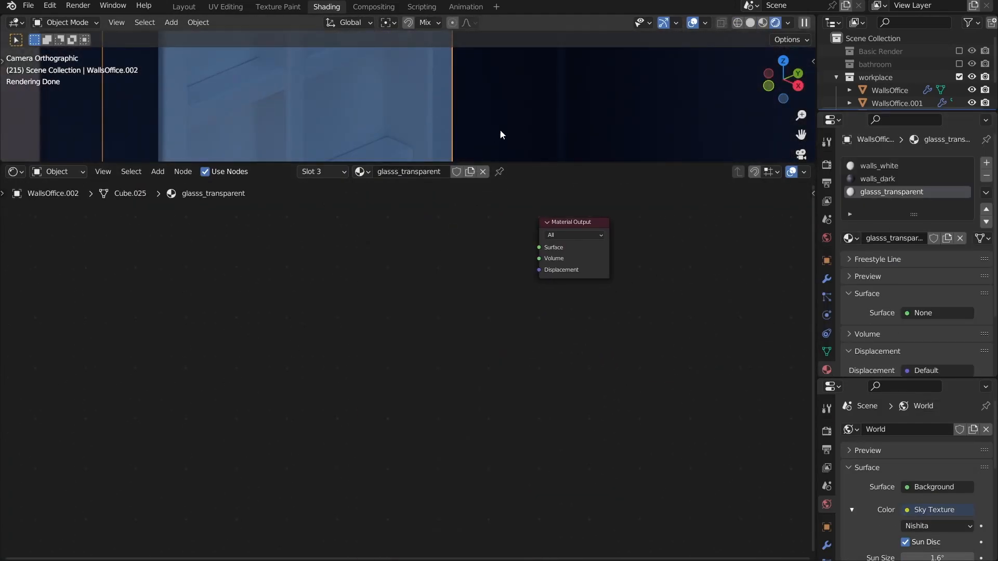
- Create the 'glass' material mixing Glass and Transparent BSDF via Light Path, tinted pink
{"action": "type", "text": "glass"}
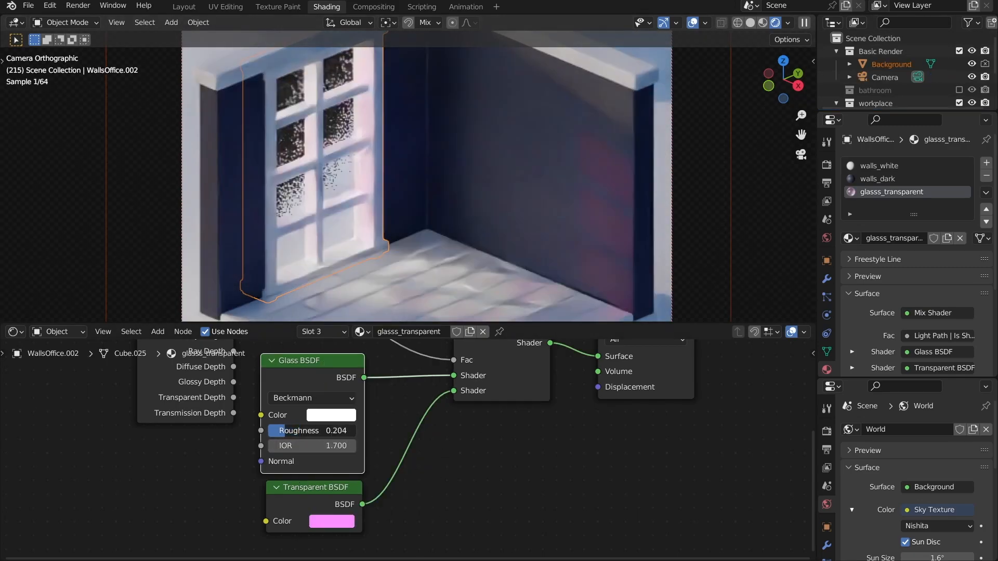
{"action": "left_click", "coordinate": [330, 414]}
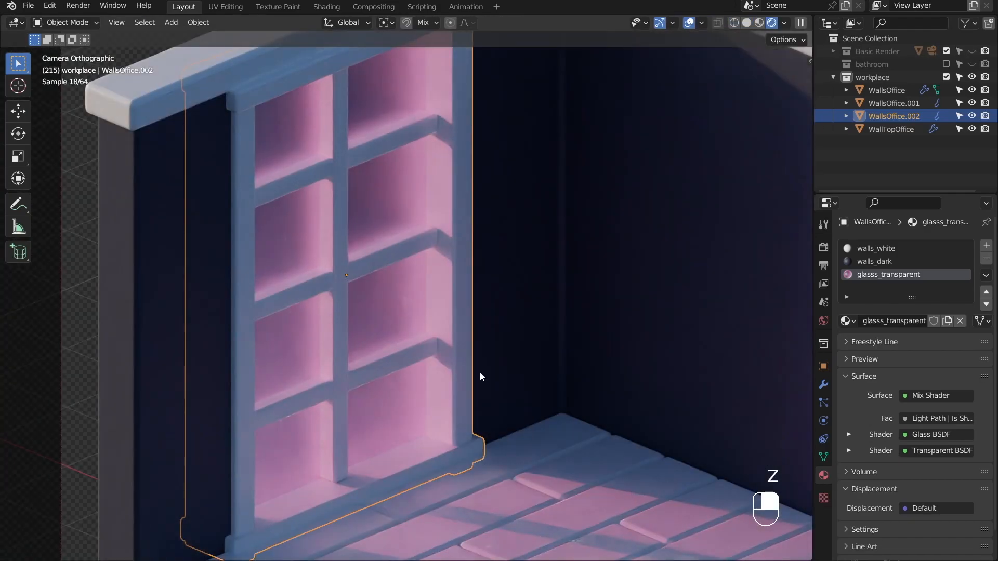
{"action": "left_click", "coordinate": [325, 8]}
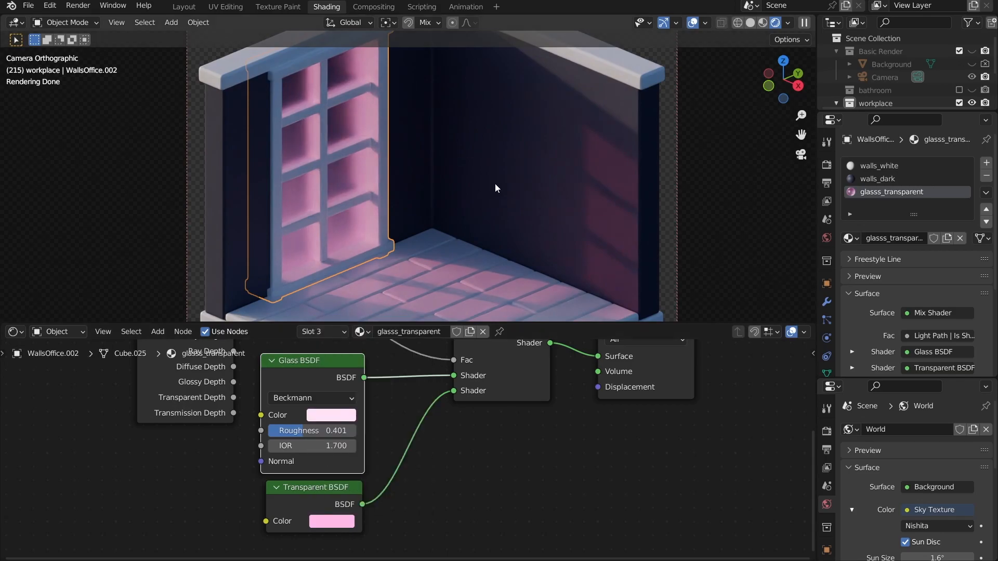
{"action": "left_click", "coordinate": [183, 6]}
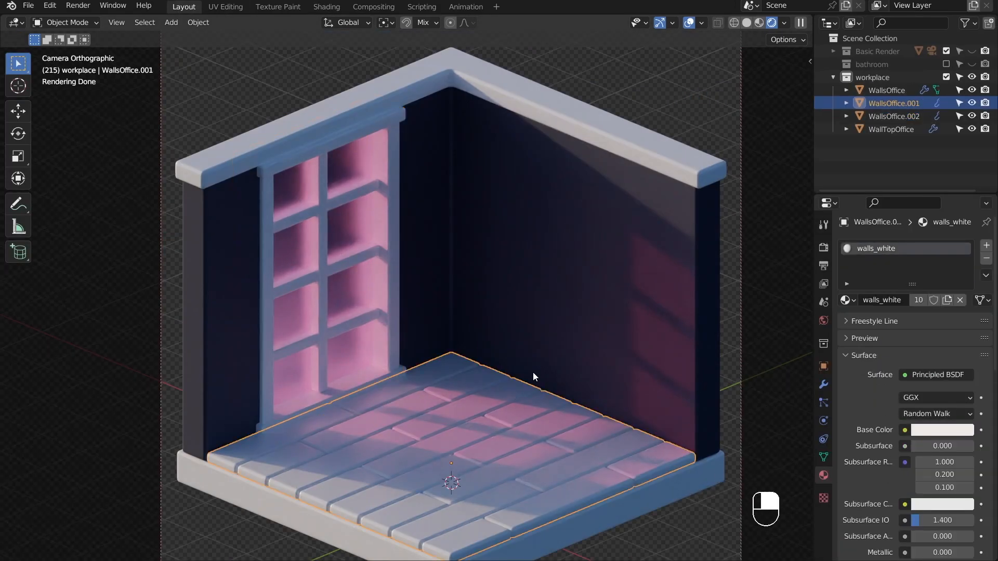
- Clean up the desk edges and create a dark navy desk_dark material assigned to the legs
{"action": "left_click", "coordinate": [887, 89]}
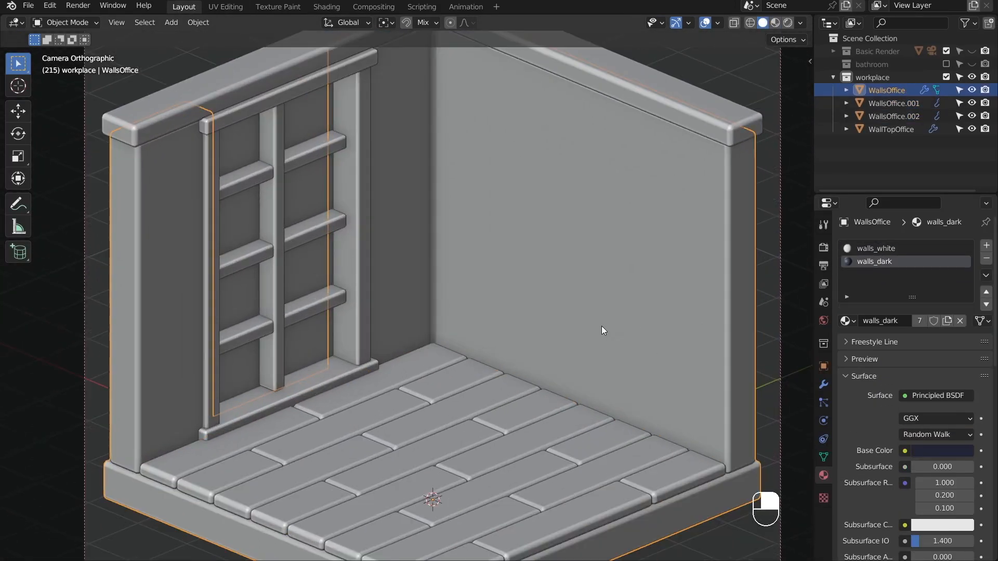
{"action": "left_click", "coordinate": [170, 22]}
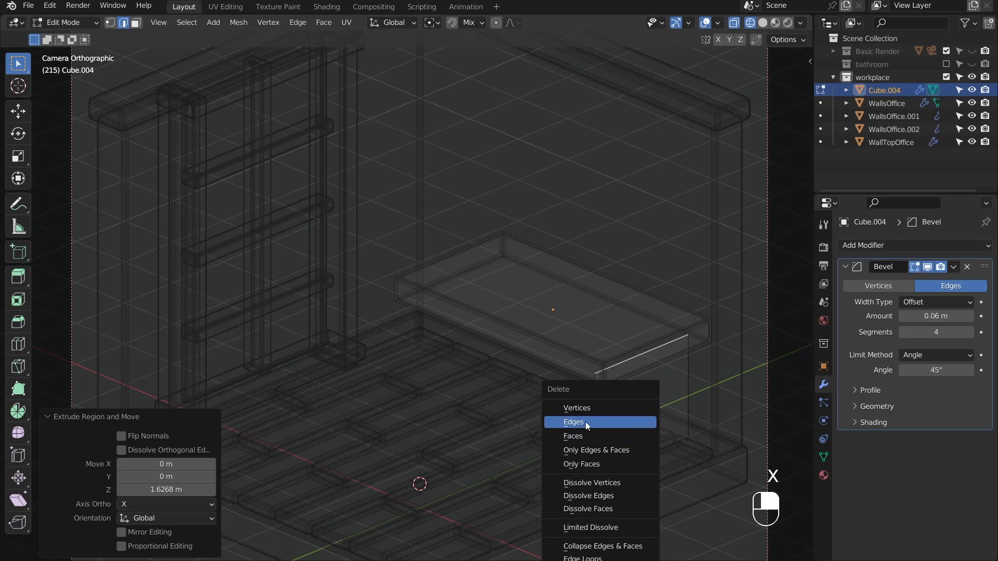
{"action": "left_click", "coordinate": [574, 422]}
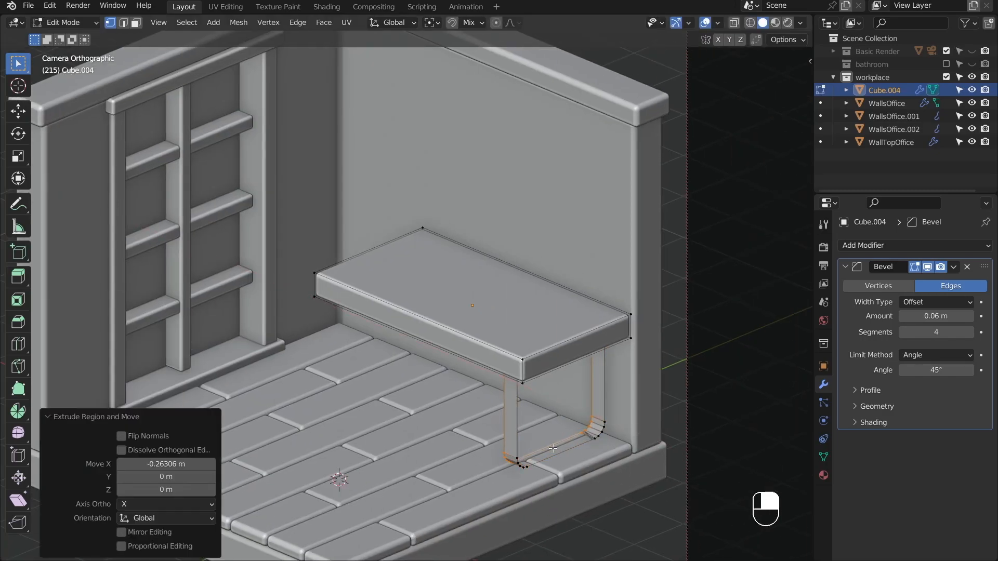
{"action": "key", "text": "Tab"}
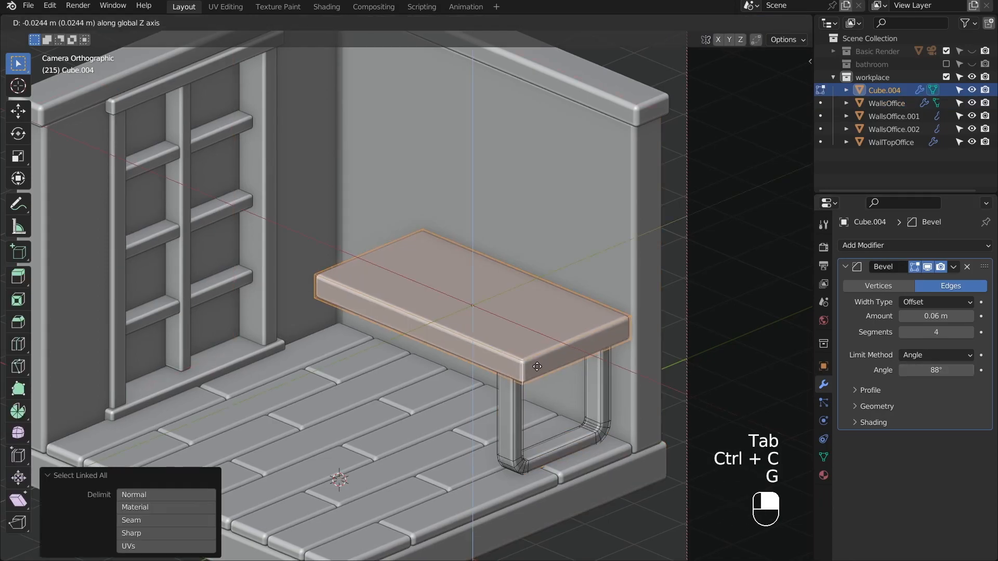
{"action": "key", "text": "Tab"}
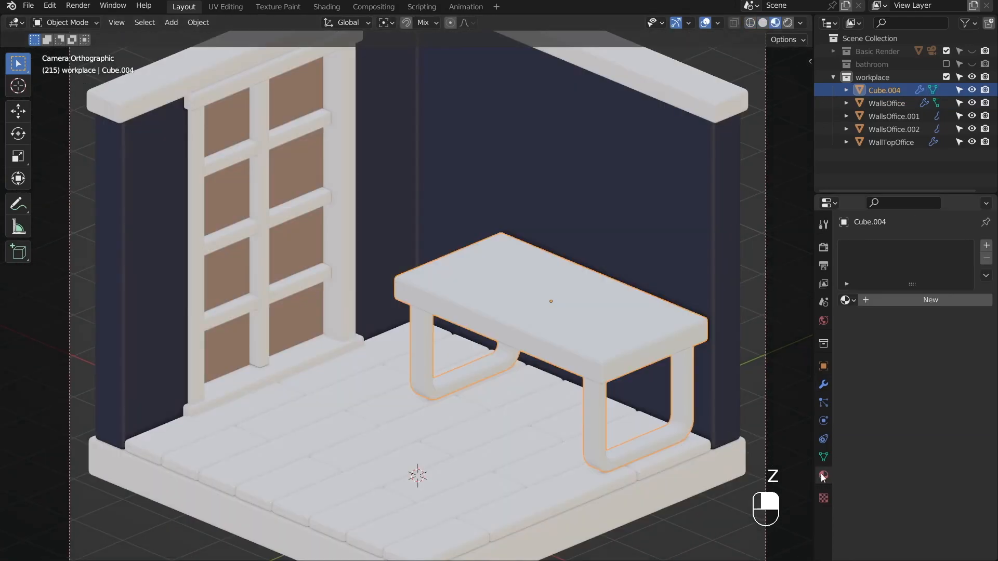
{"action": "left_click", "coordinate": [885, 103]}
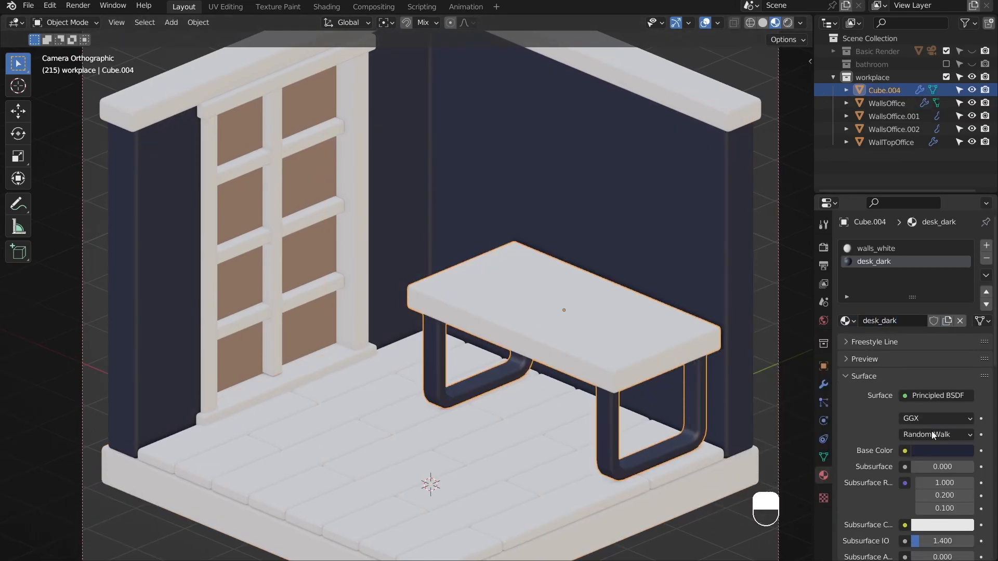
{"action": "scroll", "scroll_direction": "down", "scroll_amount": 3}
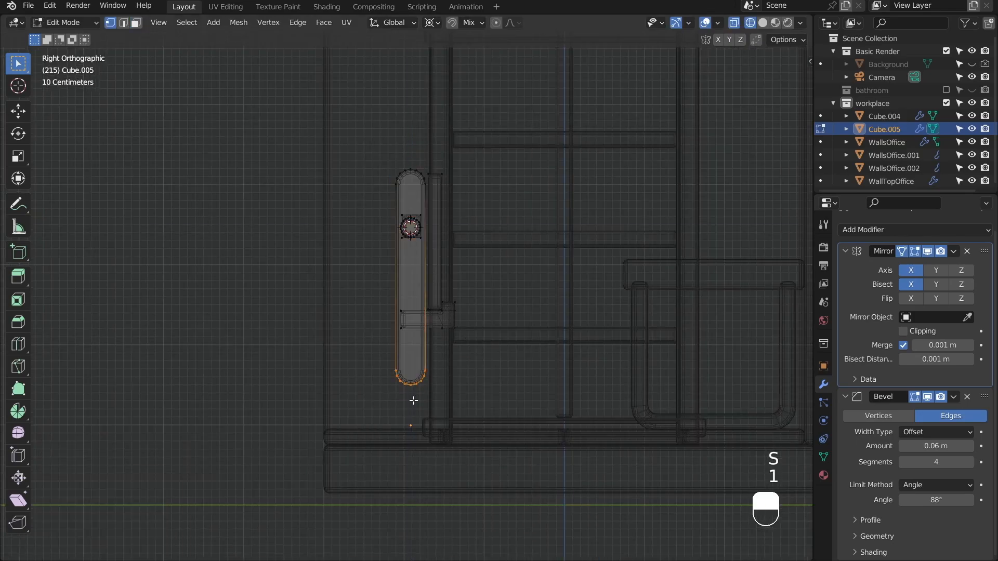
- Tilt and position the easel legs into an A-frame with wood and metal_silver materials
{"action": "key", "text": "r"}
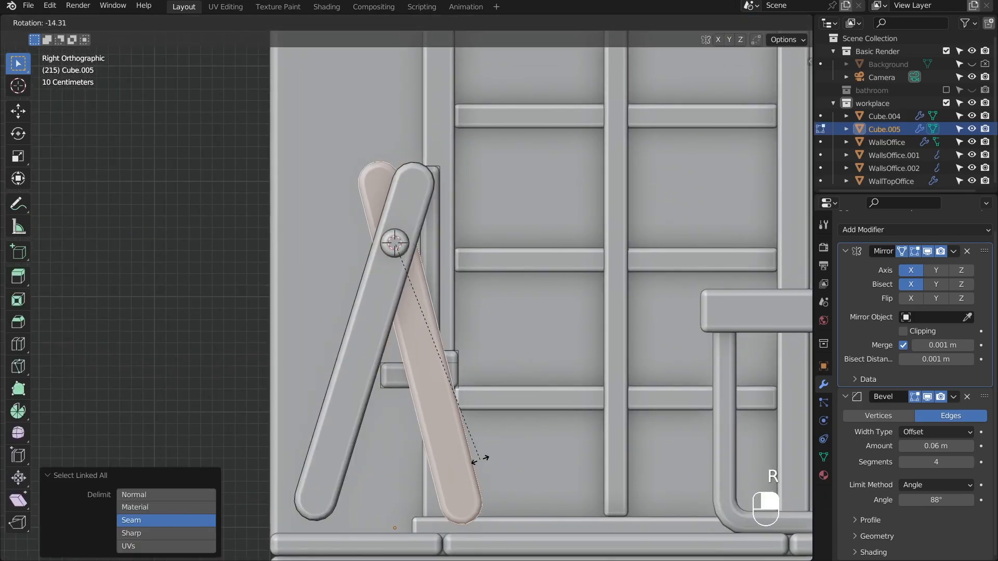
{"action": "key", "text": "g"}
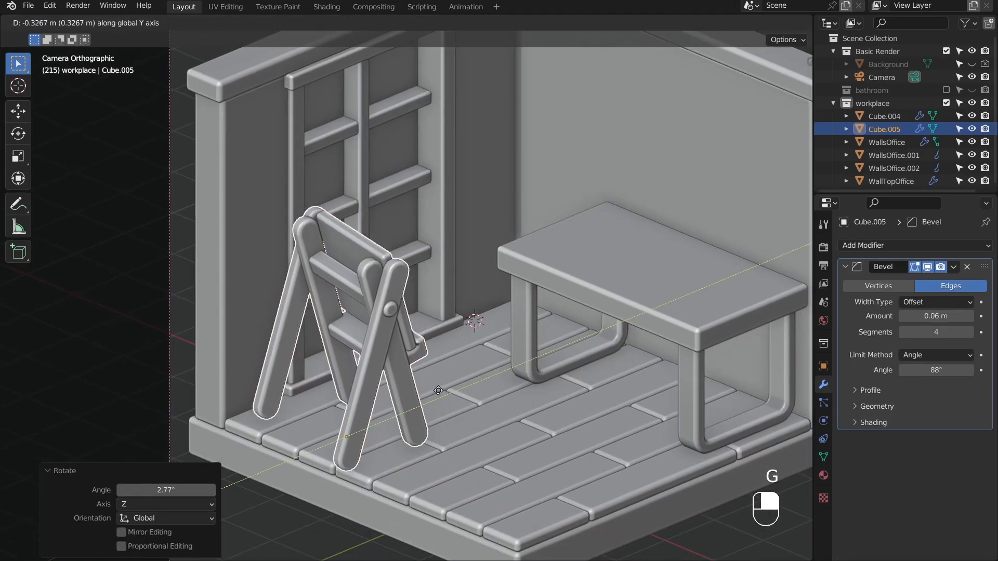
{"action": "key", "text": "Tab"}
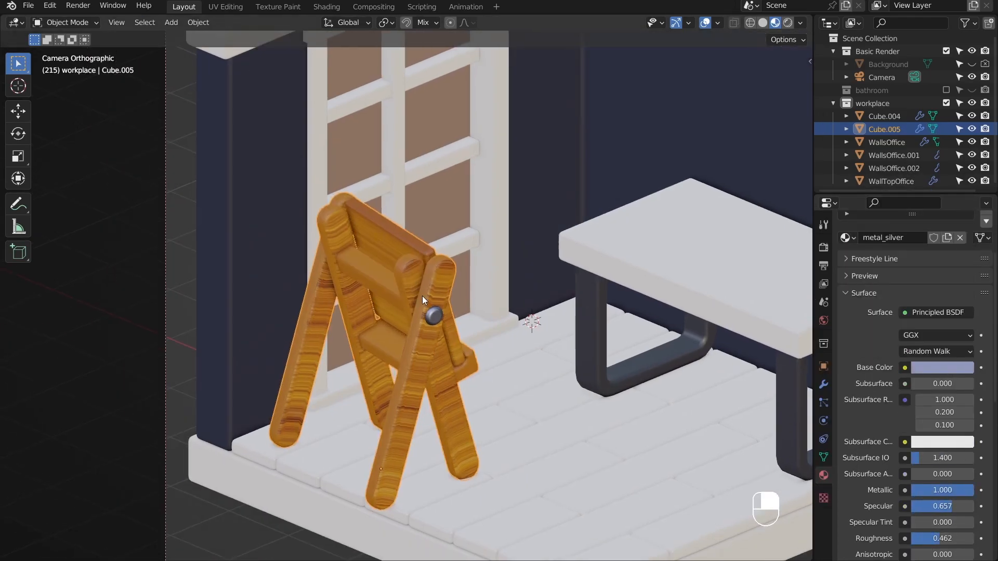
- UV unwrap the easel and inset the canvas board's front face with the paper material
{"action": "key", "text": "Tab"}
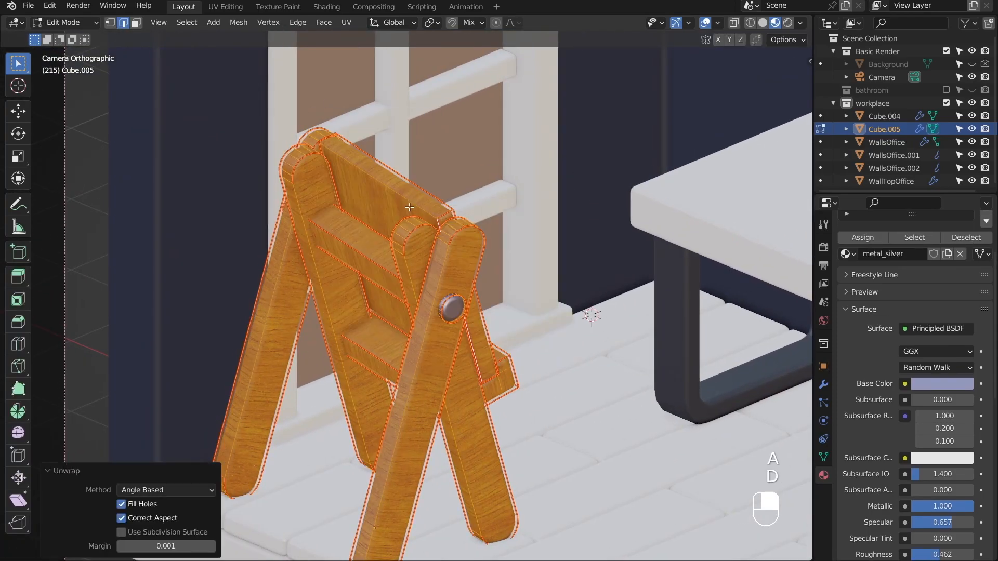
{"action": "key", "text": "Tab"}
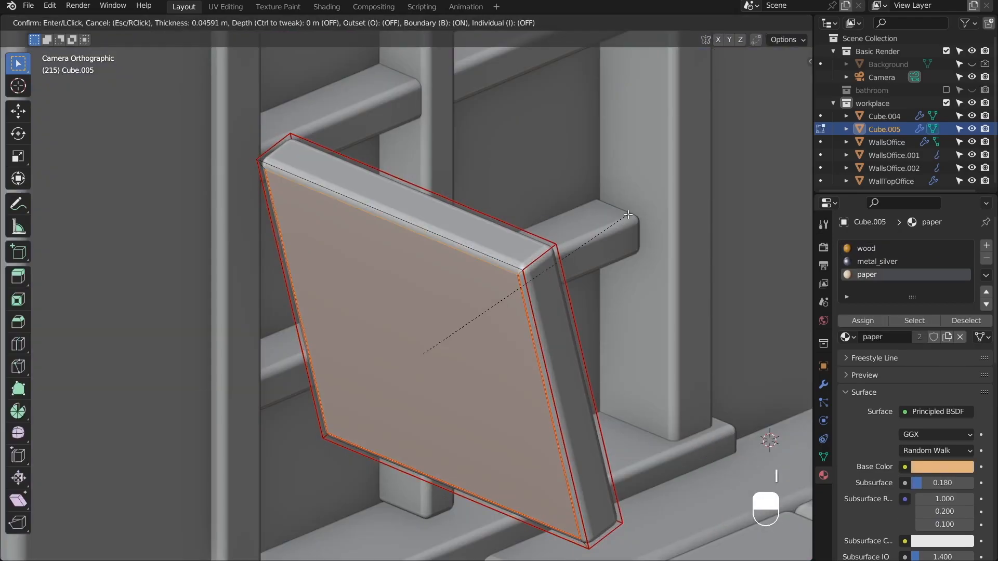
{"action": "key", "text": "Tab"}
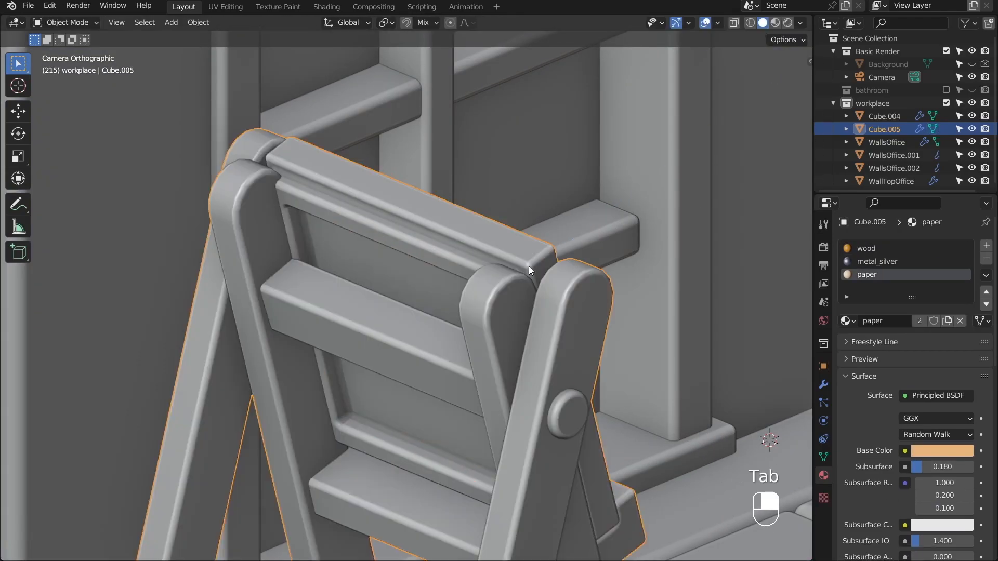
- Model the white ladder shelf frame with three wood-material shelves behind the desk
{"action": "key", "text": "Tab"}
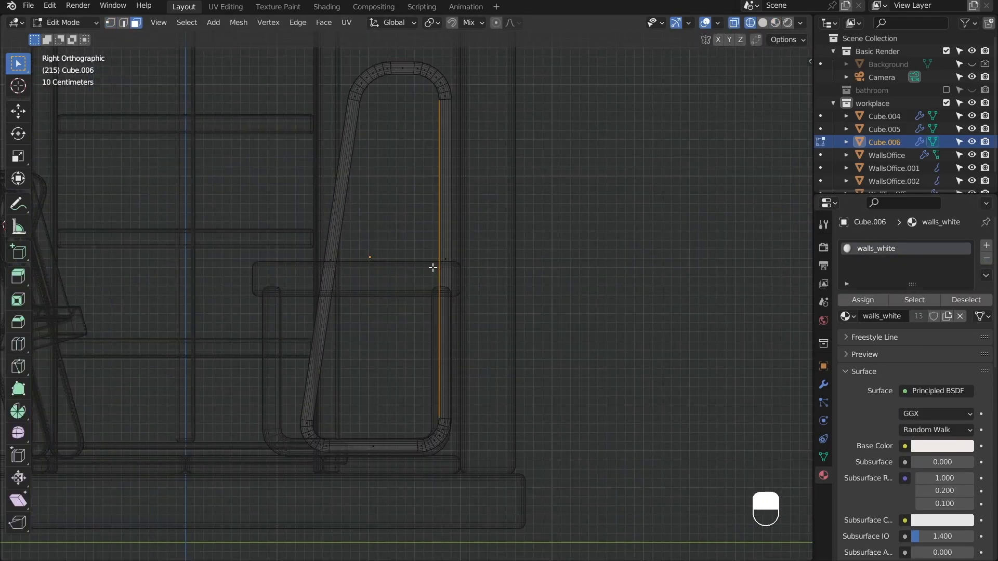
{"action": "key", "text": "g"}
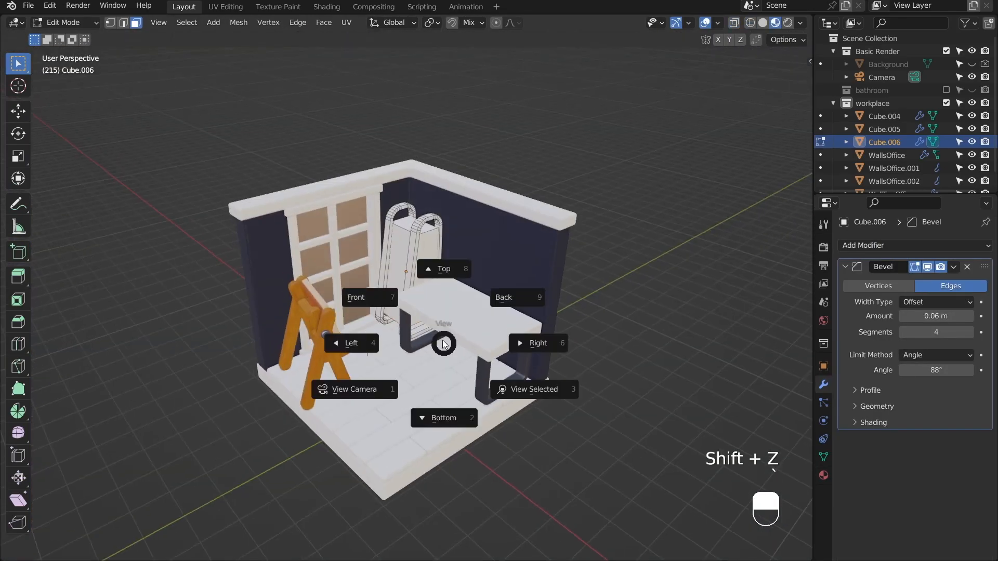
{"action": "left_click", "coordinate": [354, 389]}
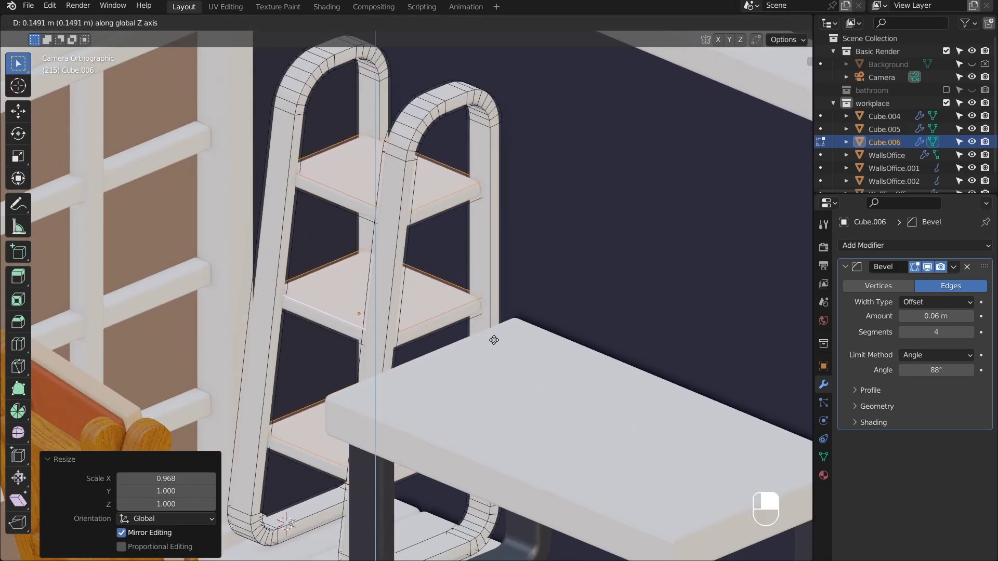
{"action": "key", "text": "Tab"}
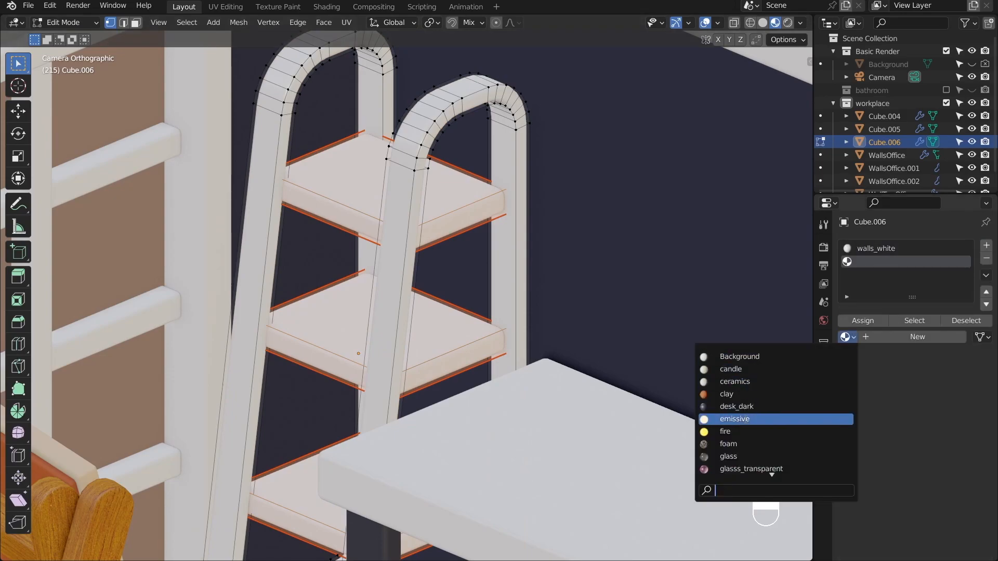
- Add a subdivided cube under the desk as the start of the rounded seat
{"action": "key", "text": "Tab"}
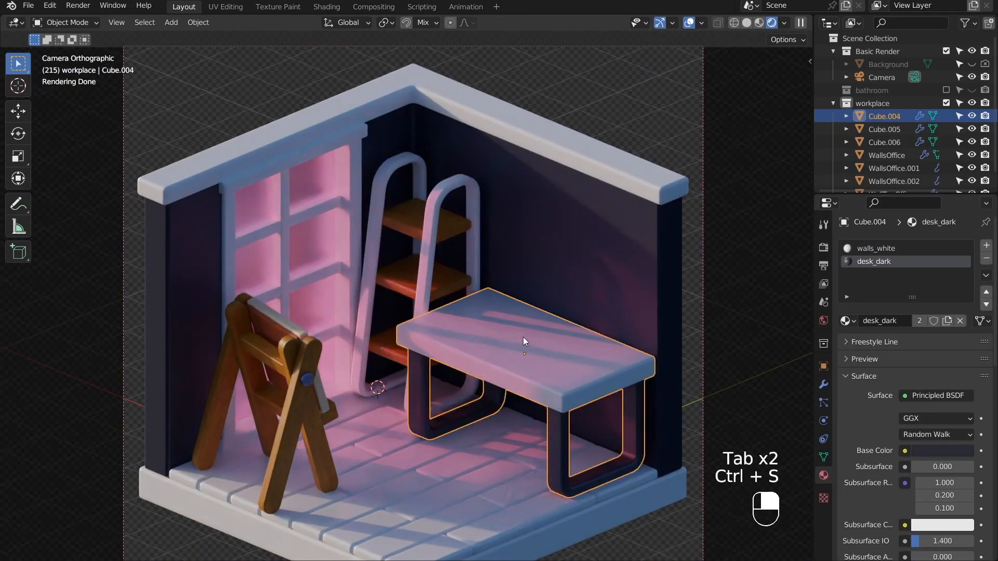
{"action": "key", "text": "Tab"}
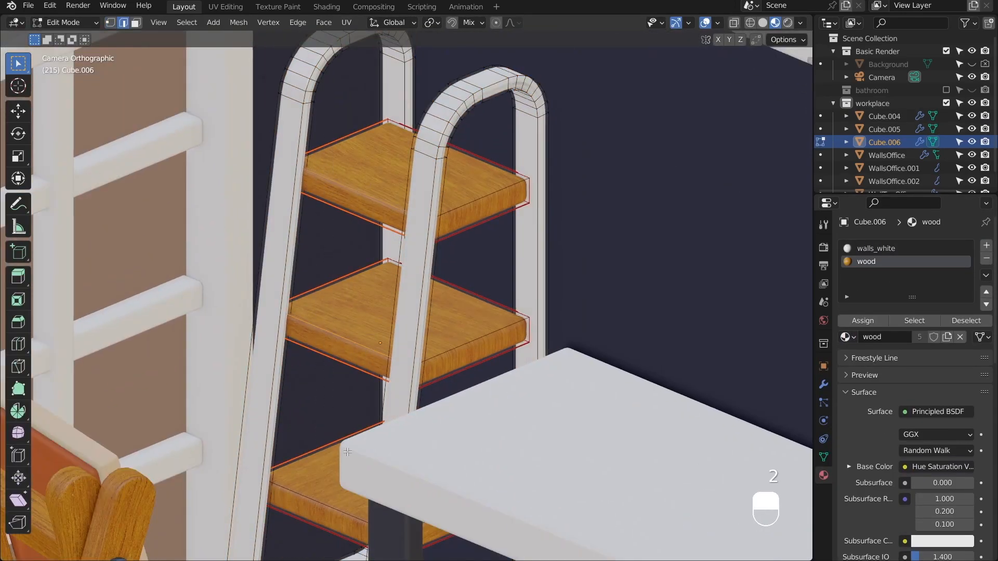
{"action": "key", "text": "Tab"}
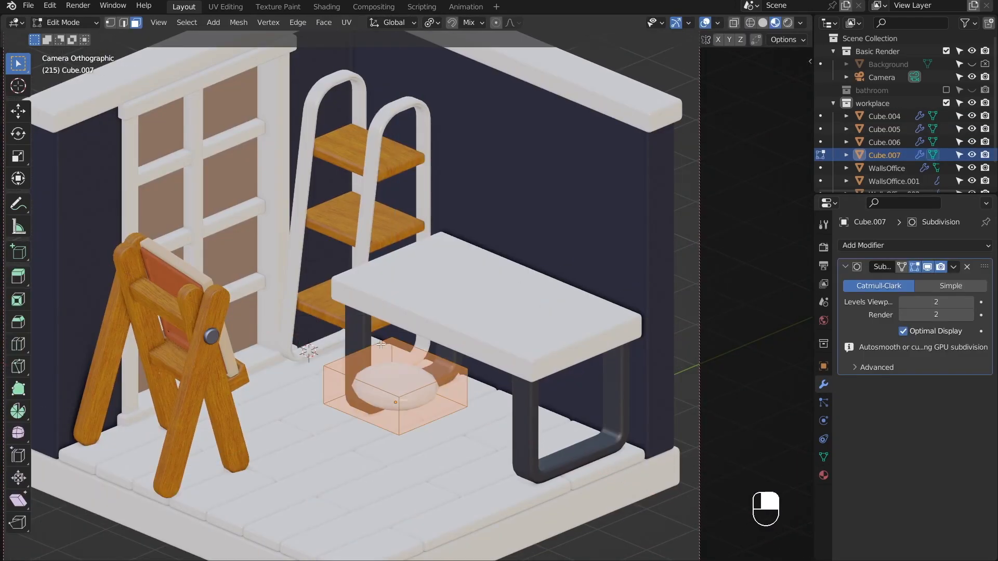
- Loop-cut and bevel the seat block into a rounded red leather cushion
{"action": "left_click", "coordinate": [381, 378]}
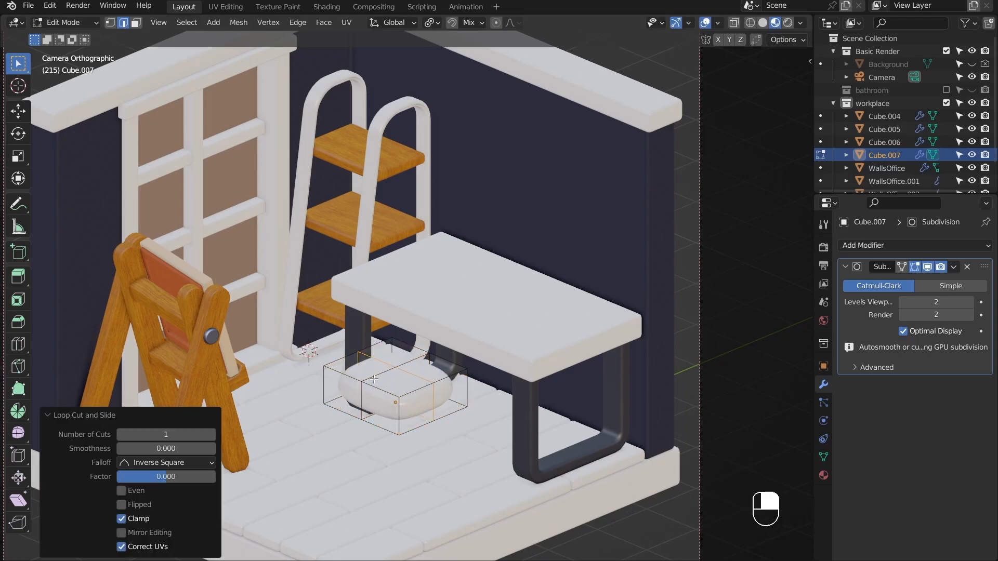
{"action": "key", "text": "Ctrl+B"}
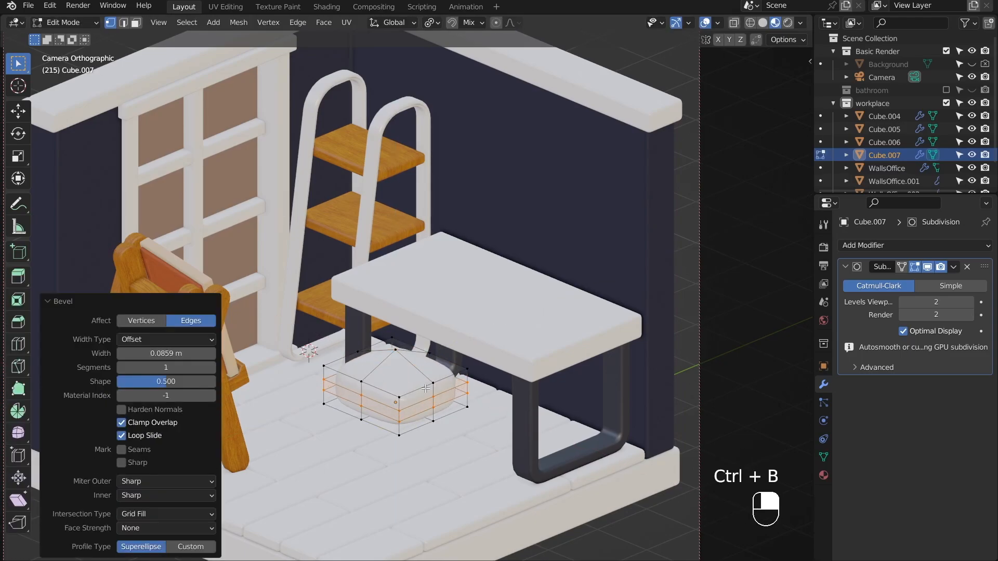
{"action": "key", "text": "Tab"}
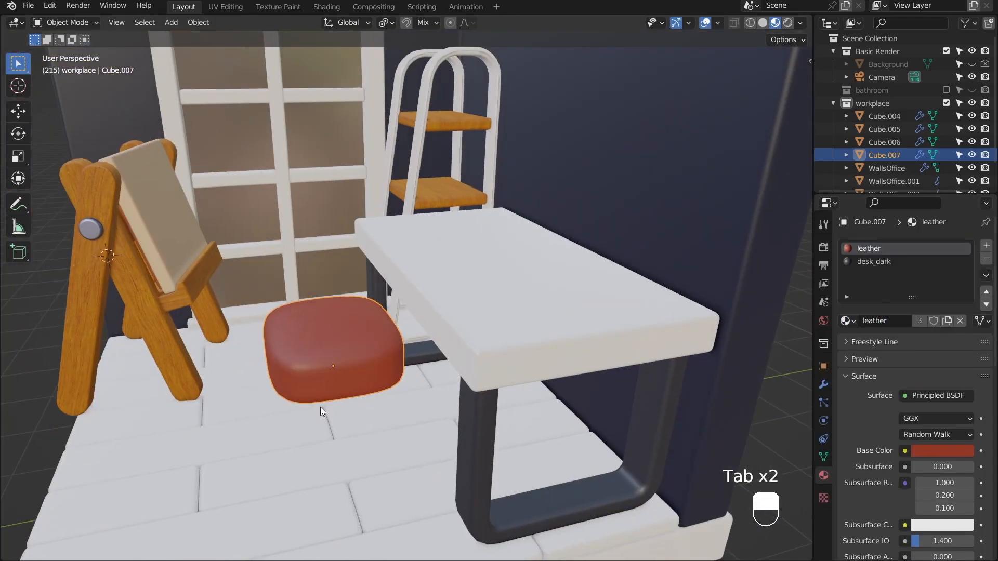
- Duplicate faces up into an upright backrest, add an edge loop and auto-smooth the chair
{"action": "key", "text": "Tab"}
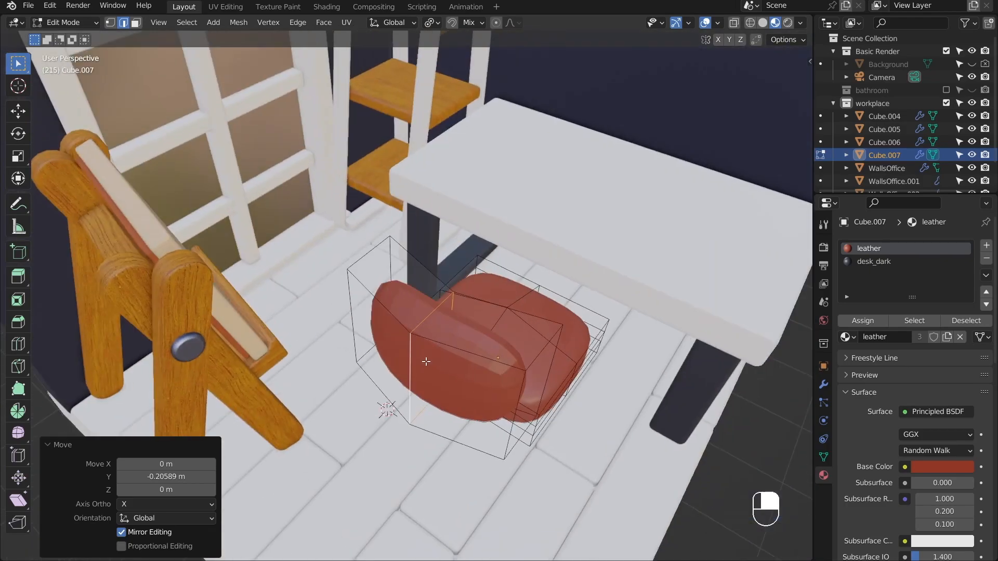
{"action": "key", "text": "ctrl+r"}
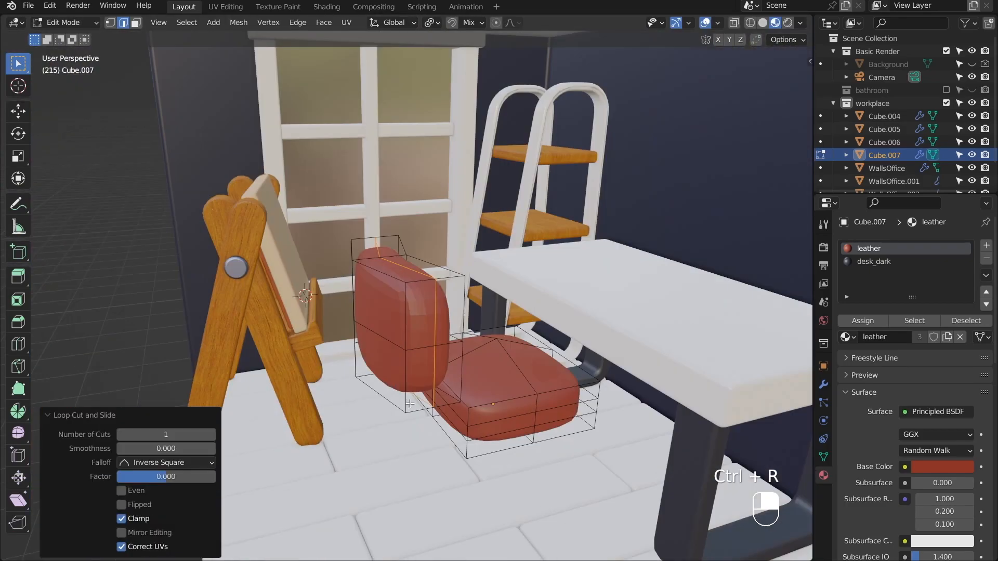
{"action": "key", "text": "Tab"}
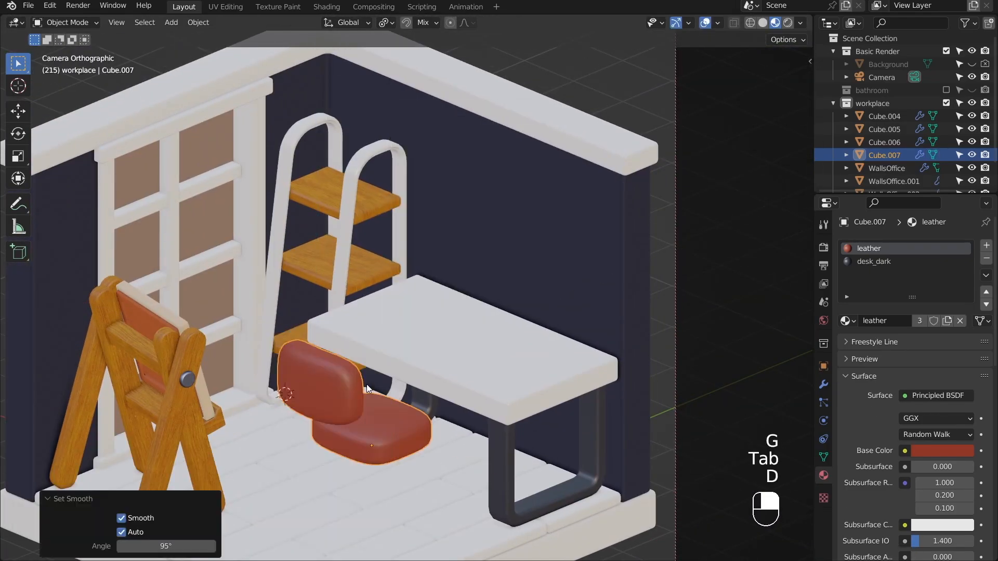
- Convert backrest edges into a dark tube frame behind it and extrude a stem down from the seat
{"action": "key", "text": "Tab"}
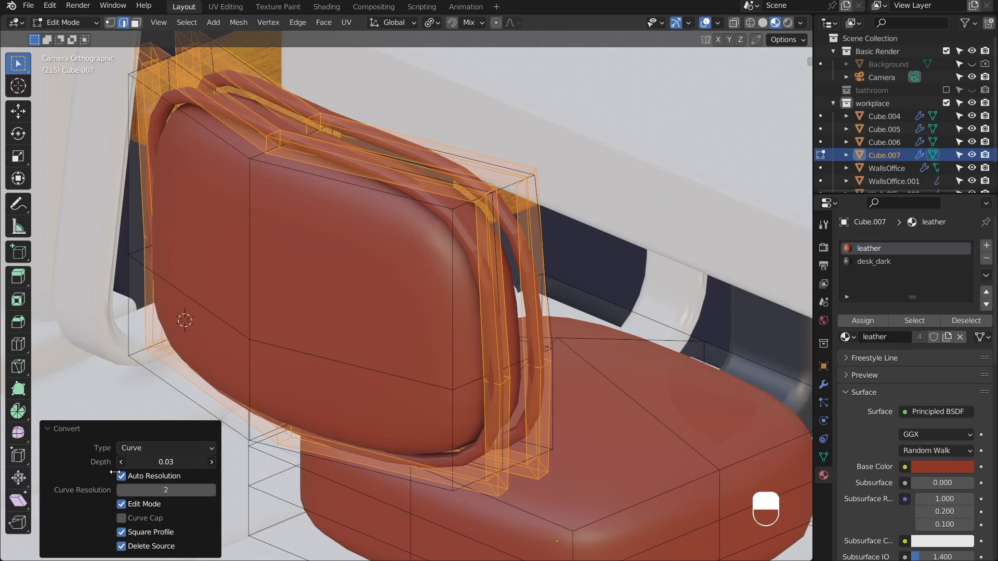
{"action": "key", "text": "ctrl+z"}
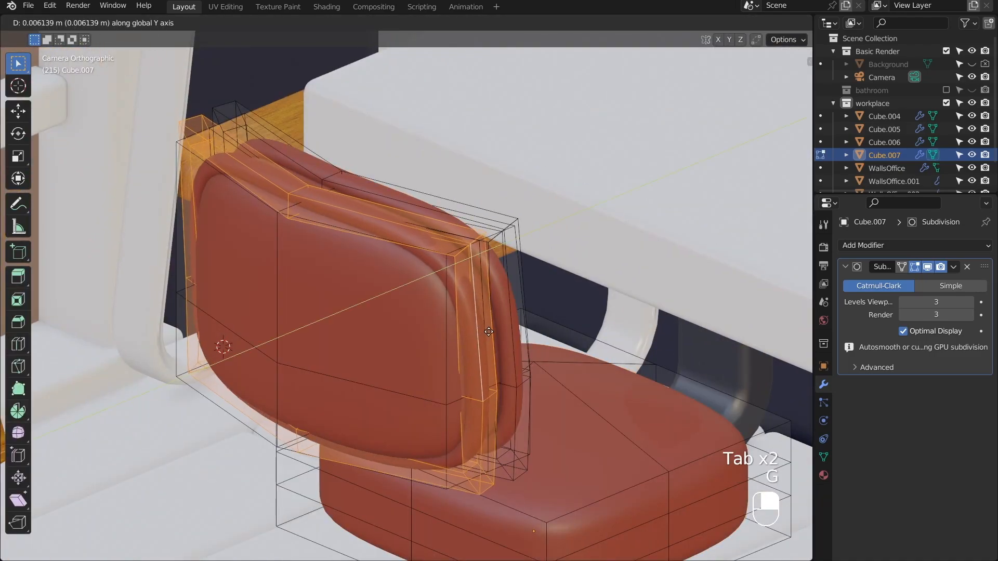
{"action": "key", "text": "Tab"}
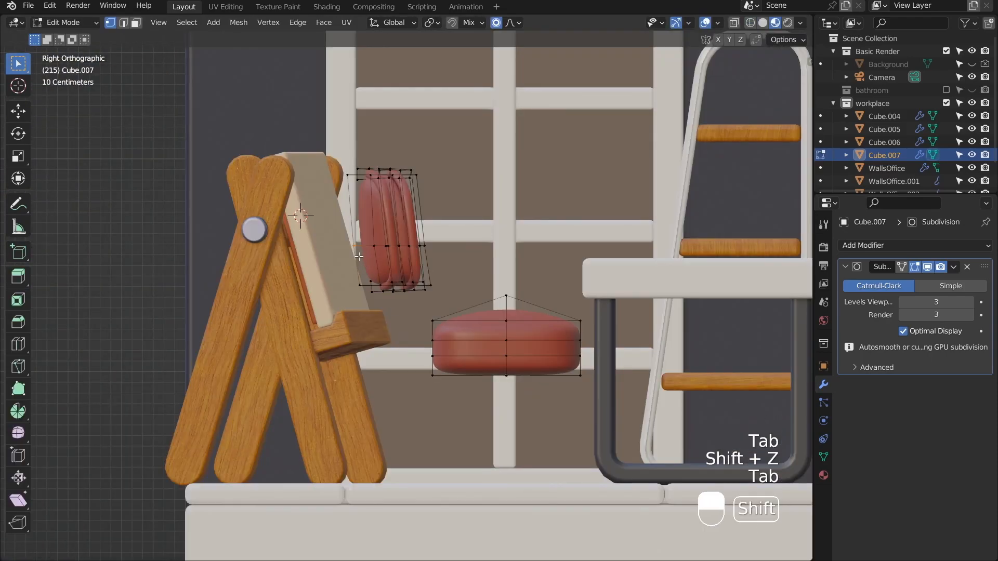
{"action": "key", "text": "g"}
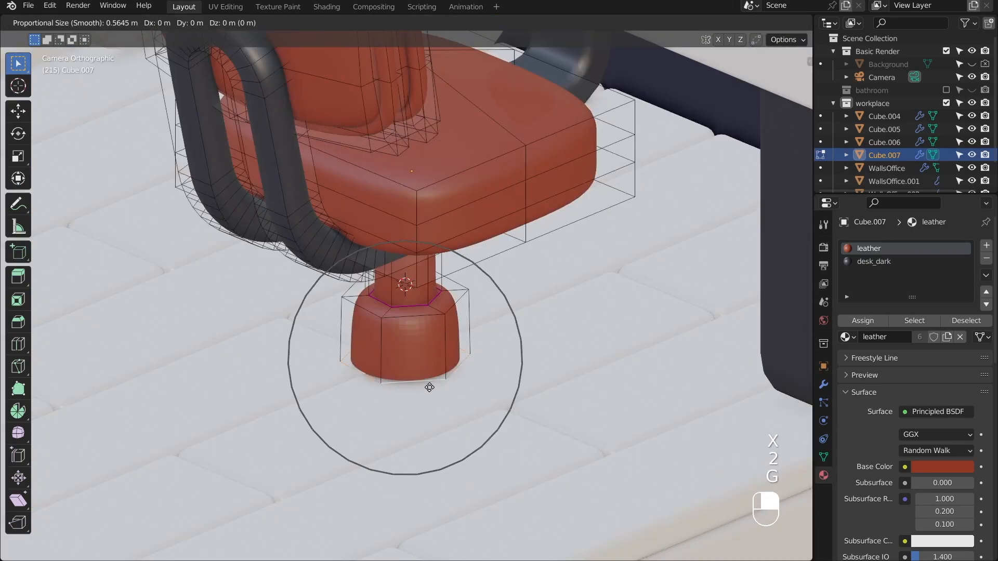
- Shape a dark four-armed chair base with rounded, tapered leg ends
{"action": "key", "text": "Tab"}
{"action": "type", "text": "chair_blan"}
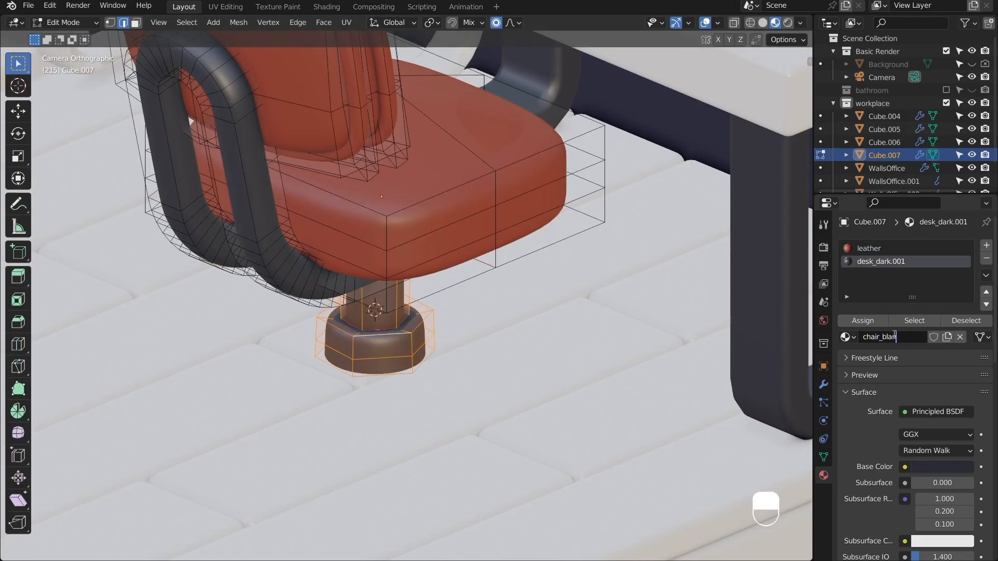
{"action": "key", "text": "s"}
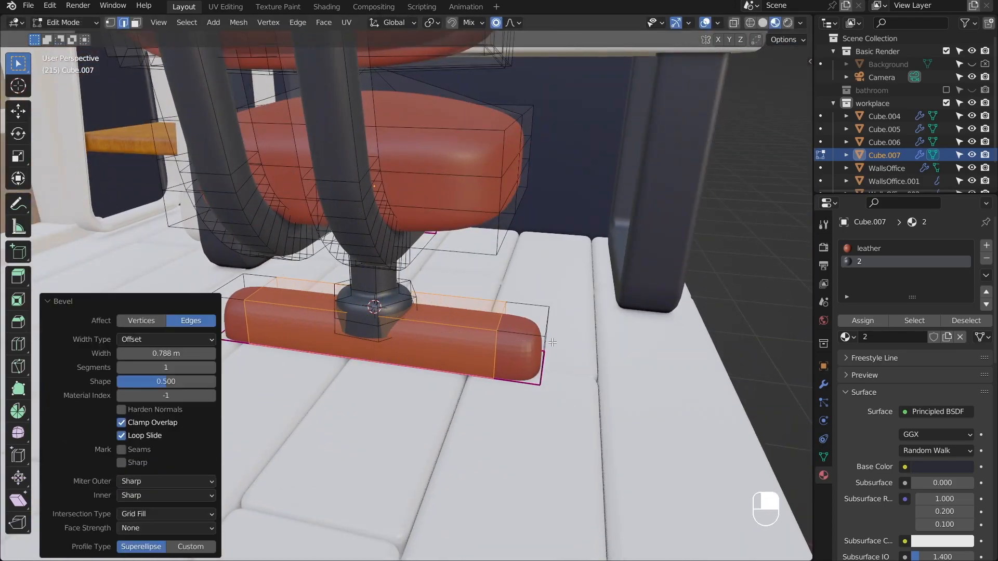
{"action": "key", "text": "s"}
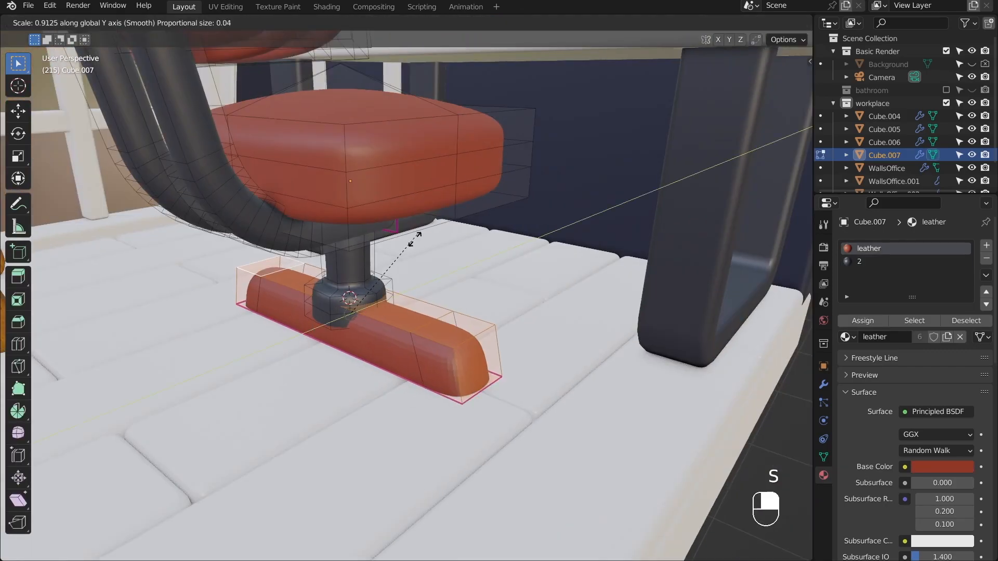
{"action": "key", "text": "g"}
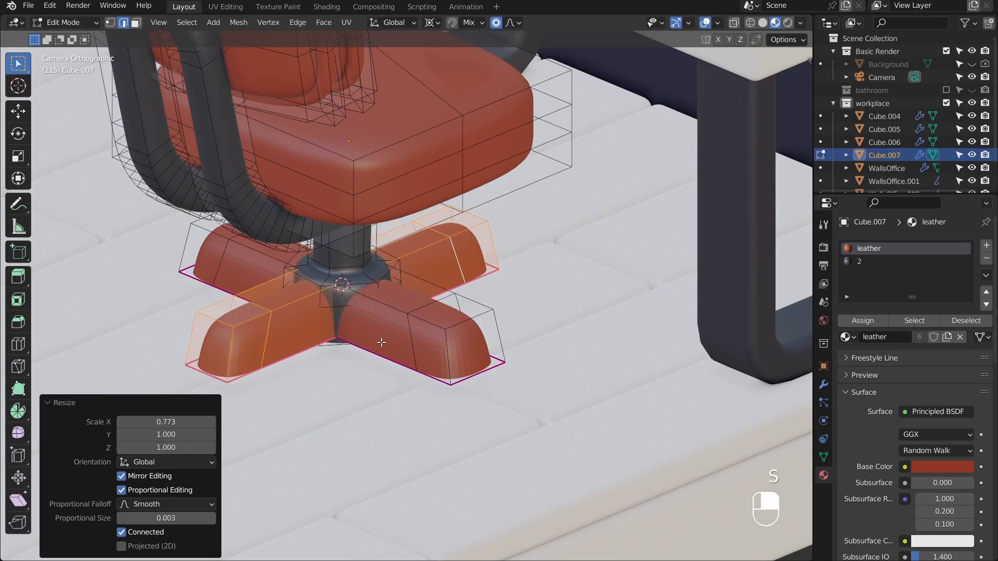
- Convert the seat edge loops into 0.04-depth piping and inset a rectangular pad area on the desk top
{"action": "key", "text": "Tab"}
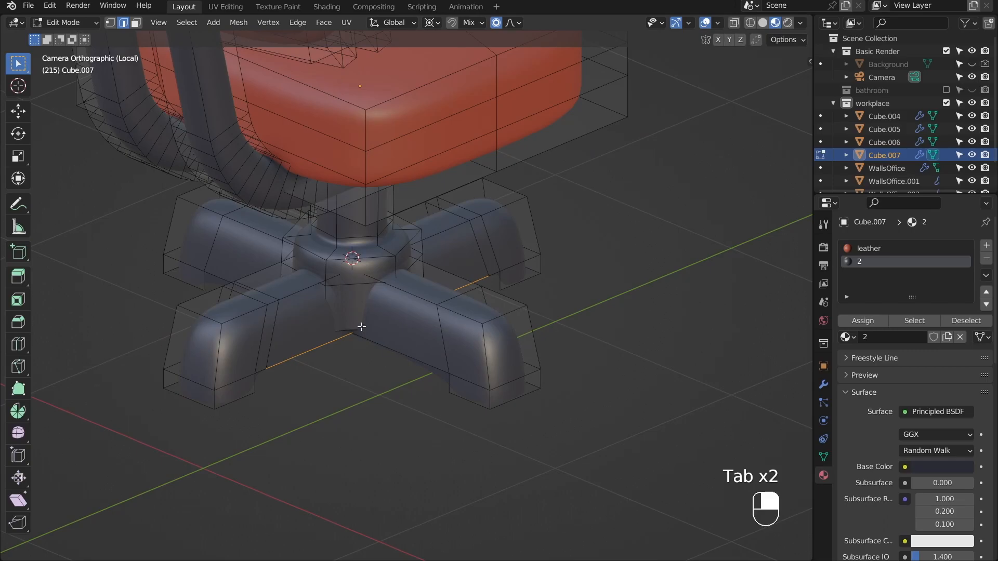
{"action": "key", "text": "Tab"}
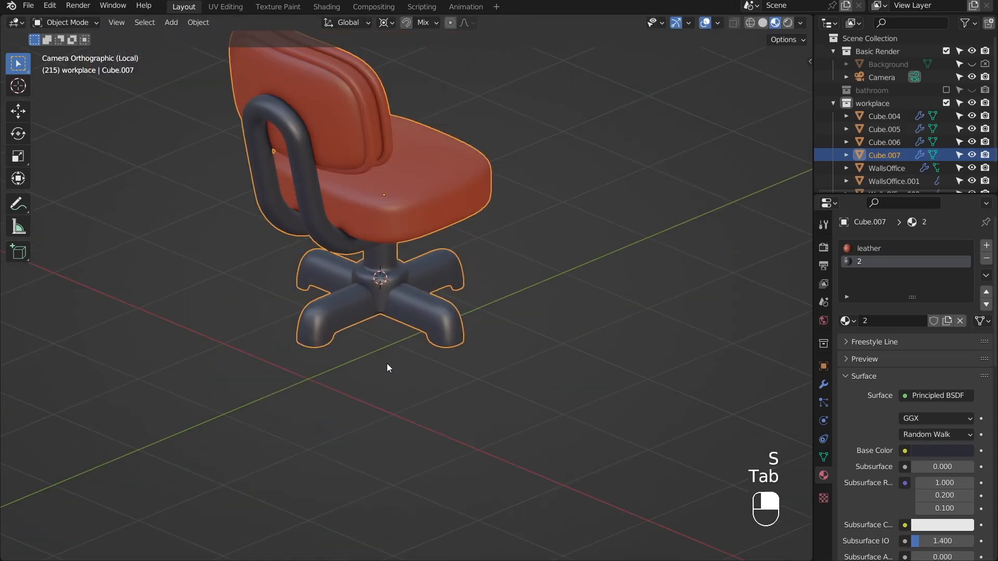
{"action": "key", "text": "Tab"}
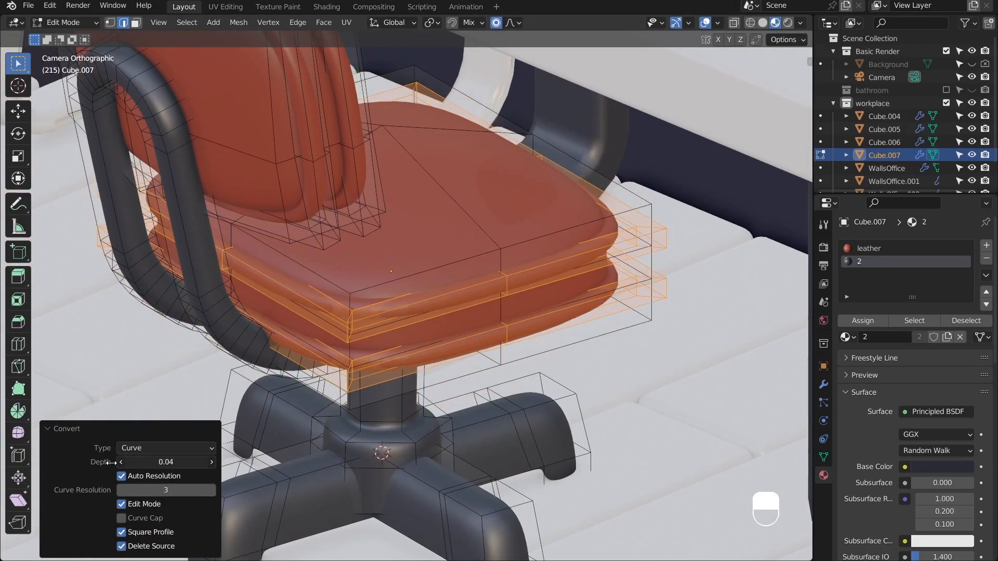
{"action": "key", "text": "Tab"}
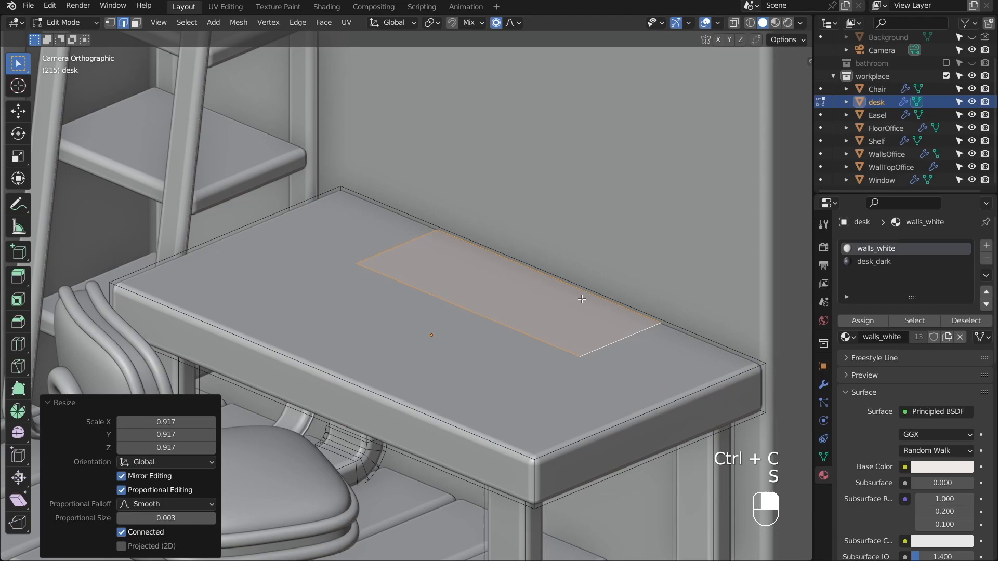
- Round the mouse pad corners, bevel the monitor riser and add the thin curved screen with Solidify
{"action": "key", "text": "ctrl+b"}
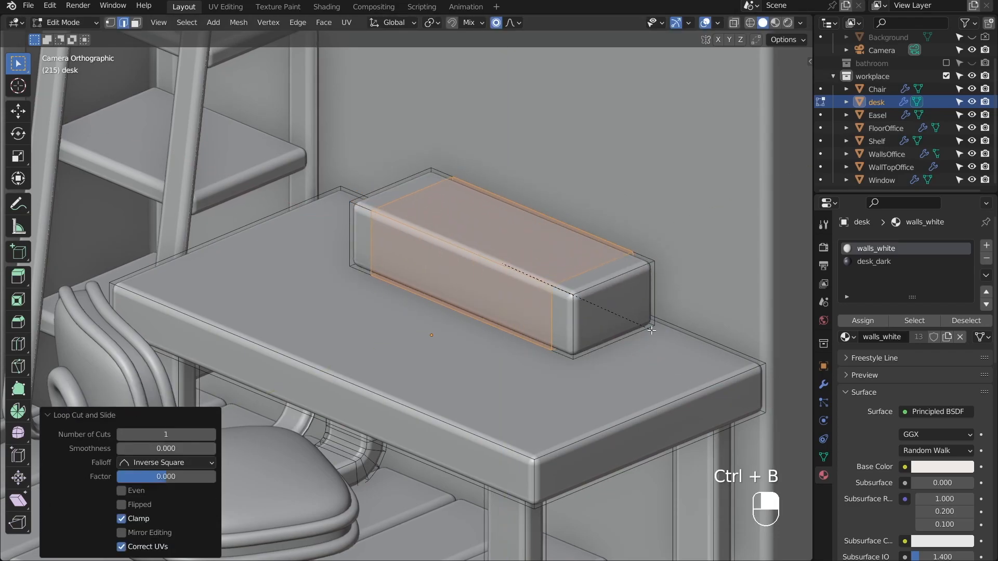
{"action": "key", "text": "f"}
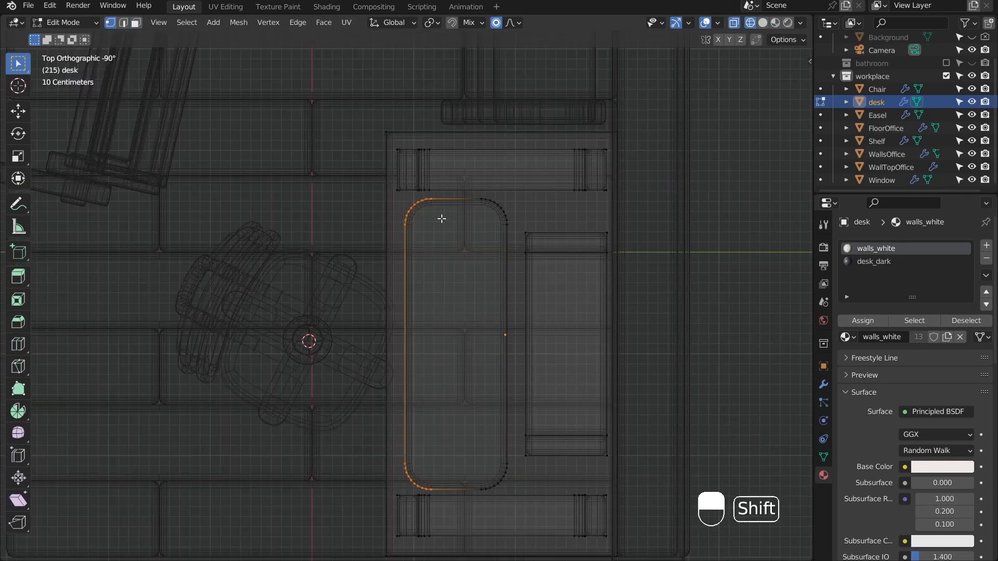
{"action": "key", "text": "s"}
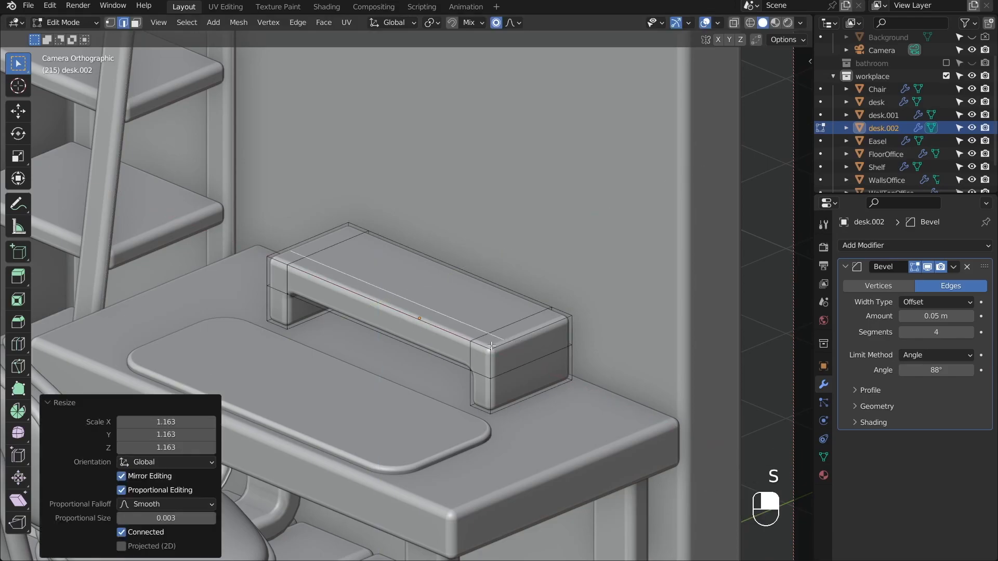
{"action": "key", "text": "ctrl+b"}
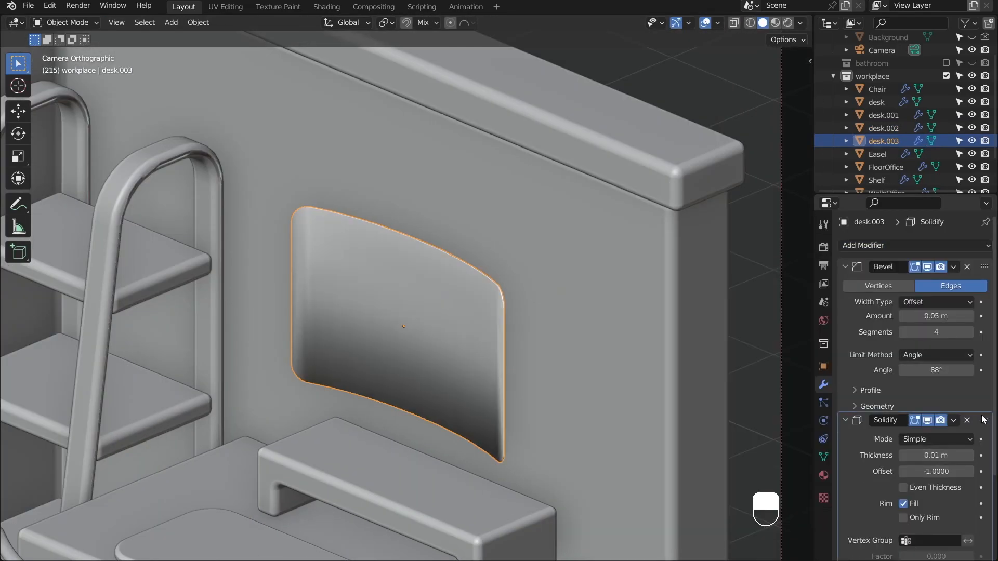
- Bridge a stand neck from the screen to a rounded foot on the riser and inset the front screen panel
{"action": "key", "text": "shift+d"}
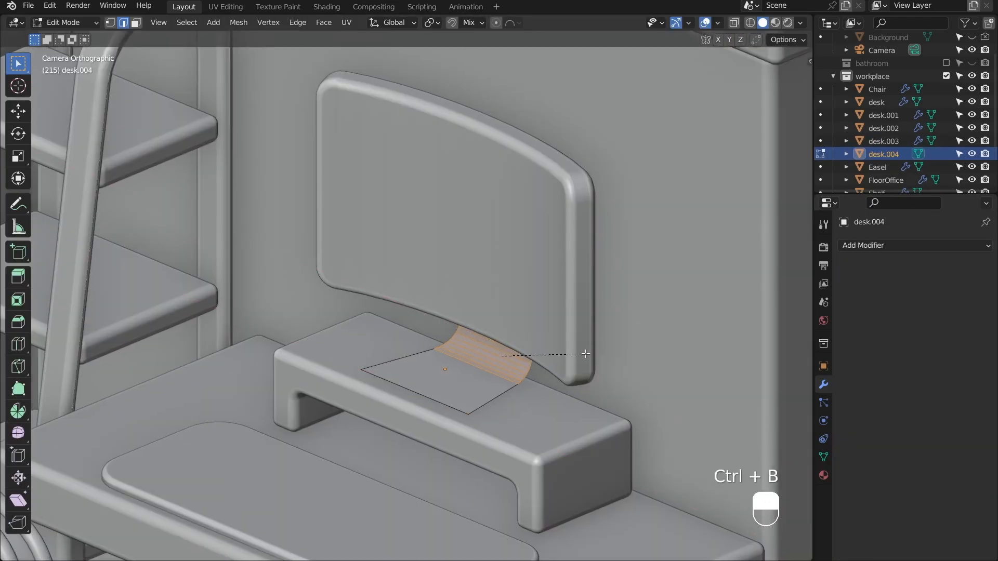
{"action": "key", "text": "Tab"}
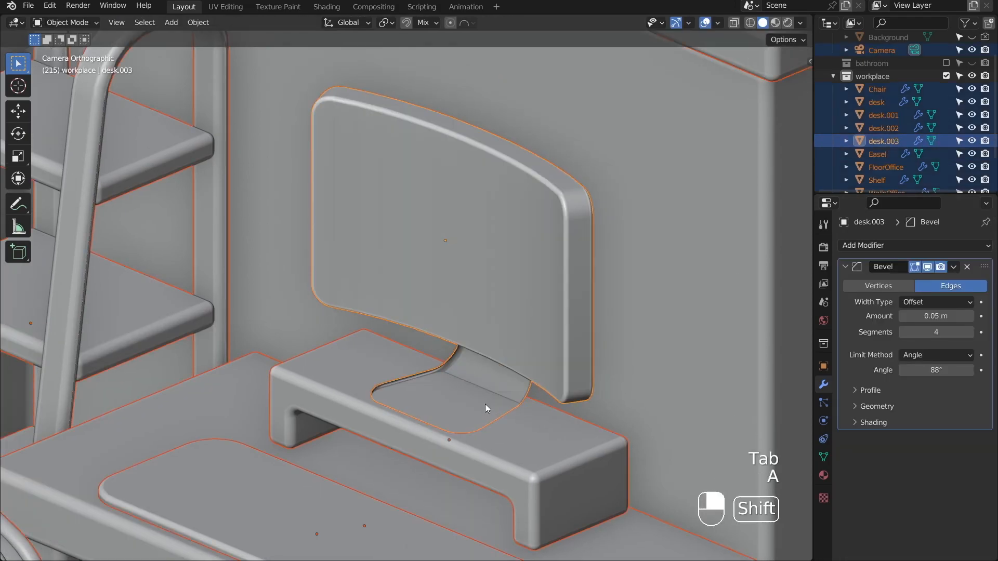
{"action": "key", "text": "Tab"}
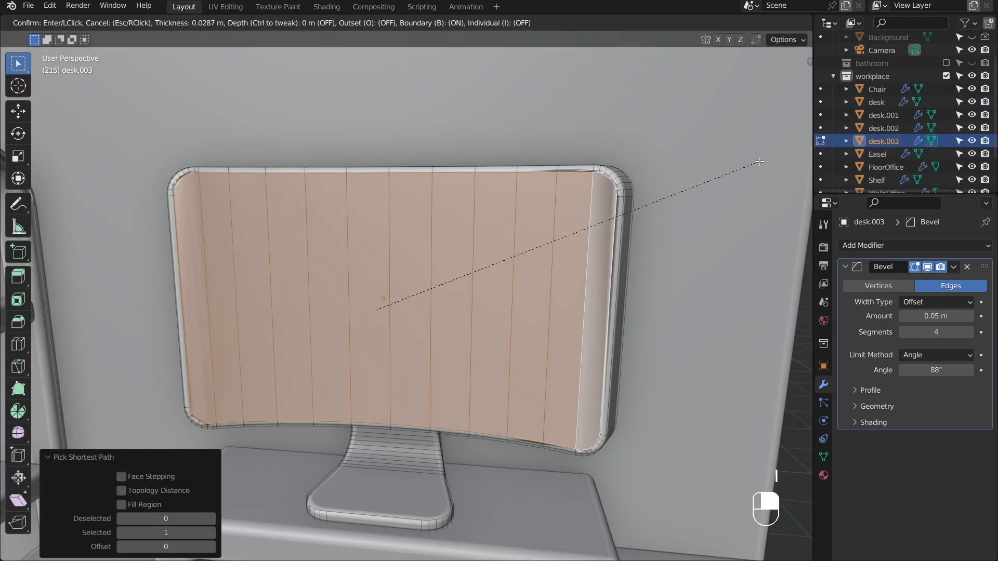
{"action": "key", "text": "Tab"}
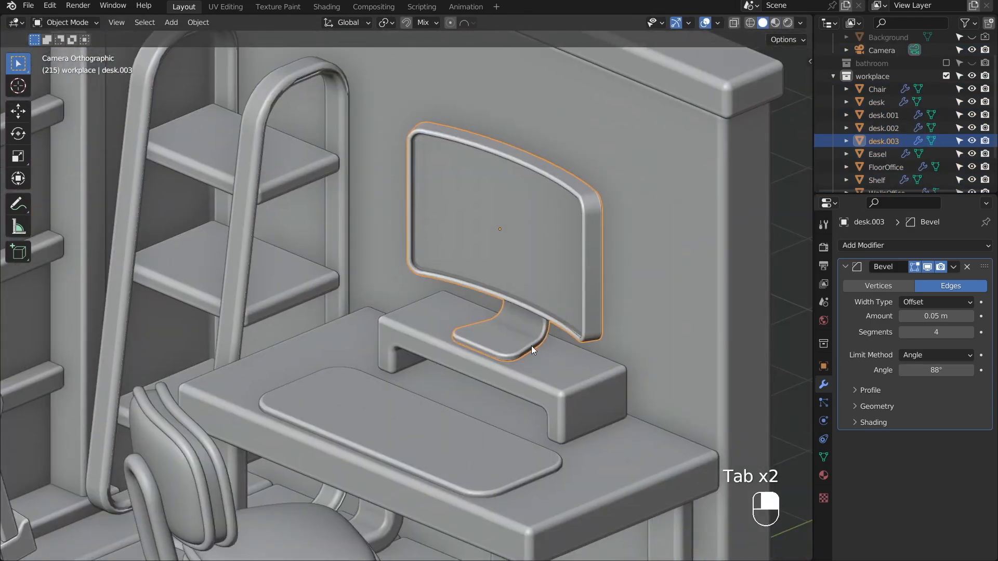
{"action": "key", "text": "Tab"}
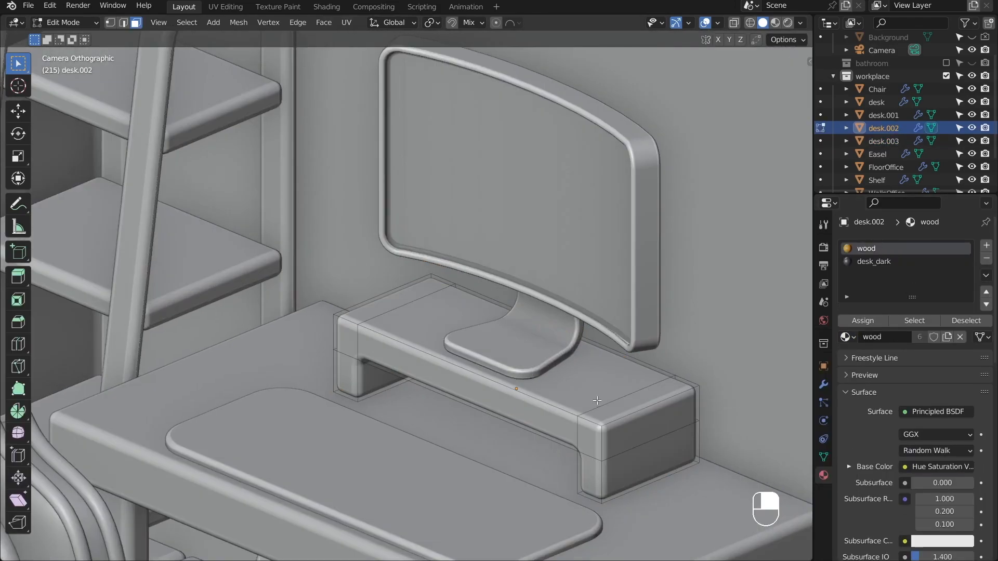
- Unwrap the riser along marked seams for the wood texture and make the monitor material glossy dark in Rendered view
{"action": "left_click", "coordinate": [323, 21]}
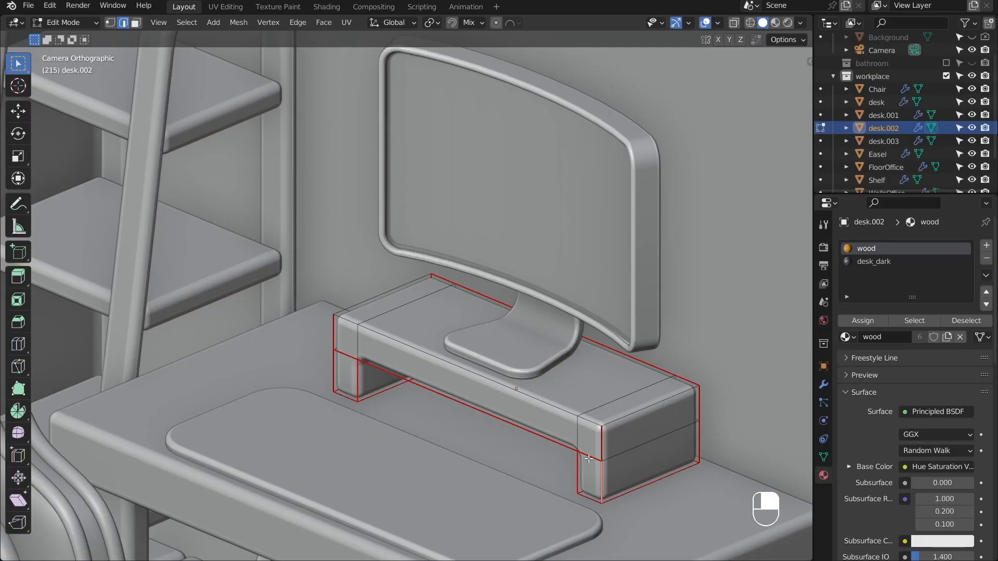
{"action": "key", "text": "Tab"}
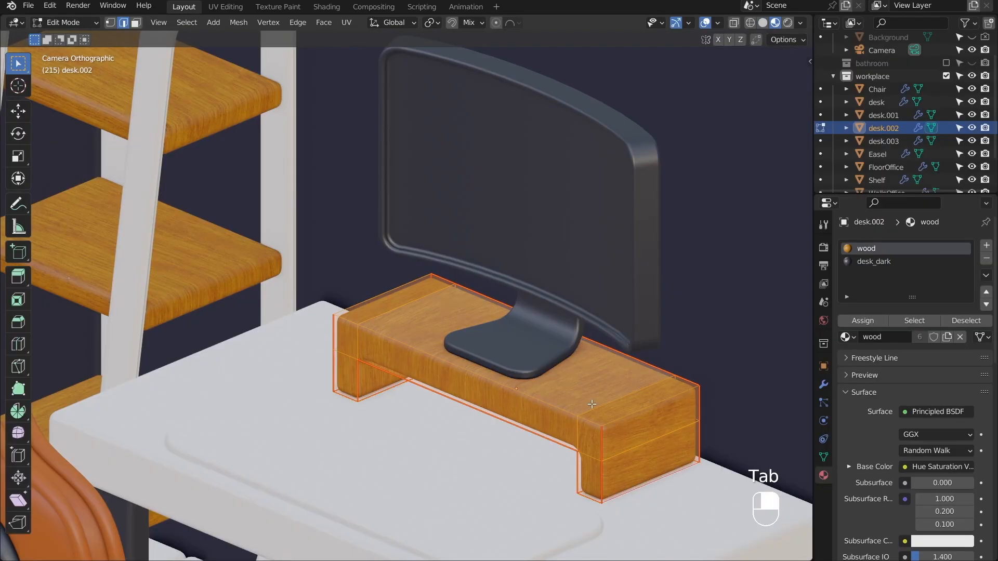
{"action": "key", "text": "Tab"}
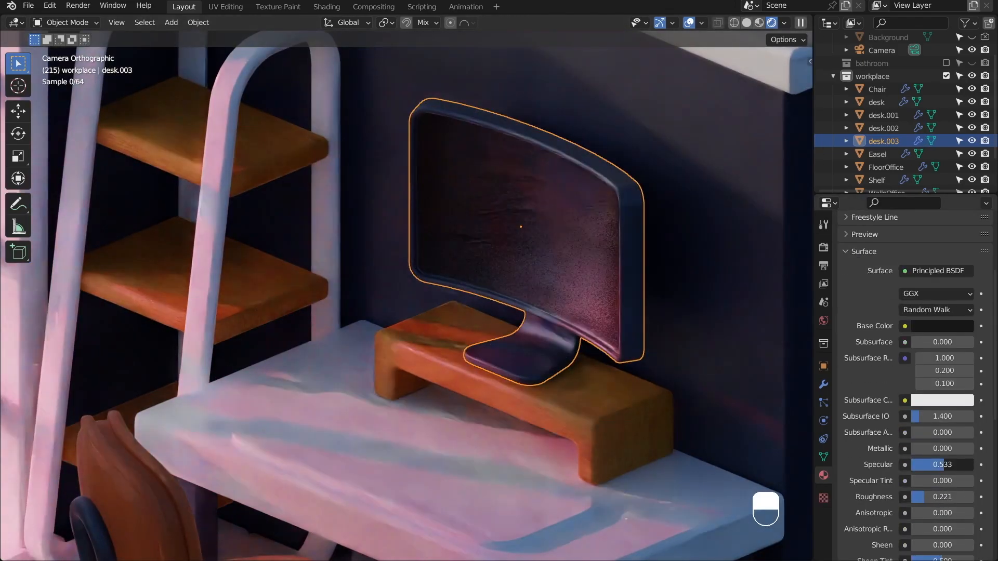
{"action": "left_click", "coordinate": [884, 114]}
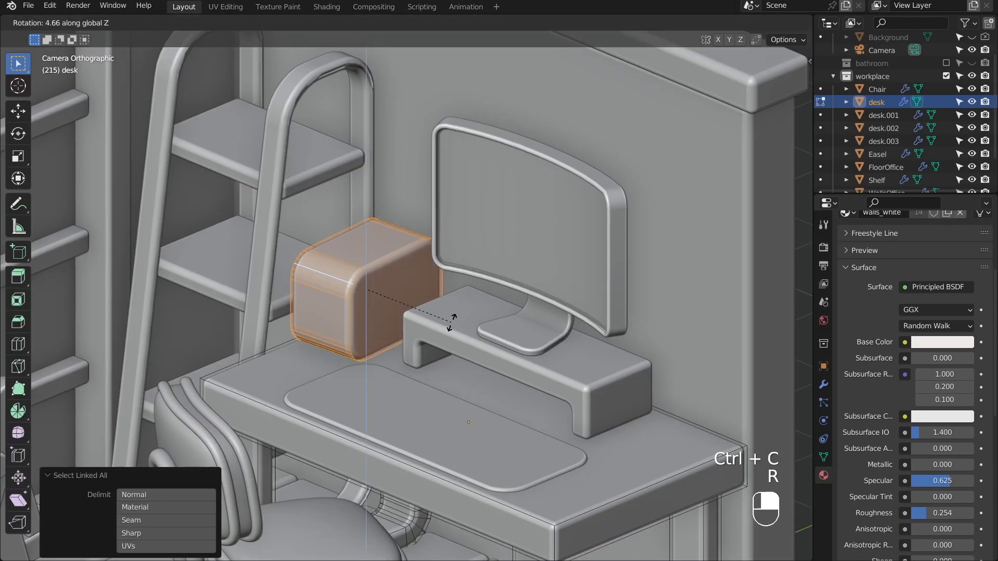
- Confirm the rotation of the bevelled case block placed beside the monitor
{"action": "key", "text": "Tab"}
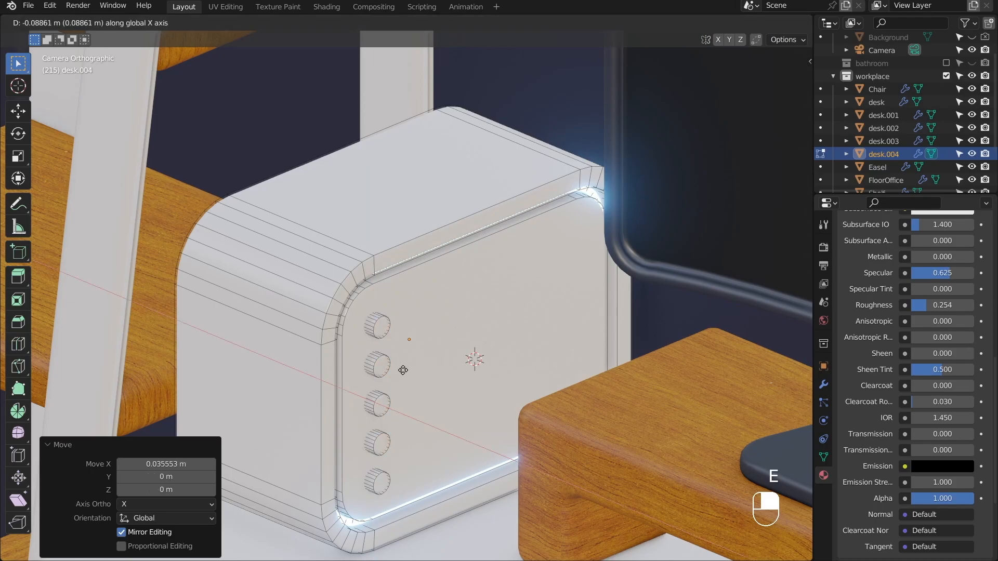
- Mirror and array a cylinder into a grid on the case front panel as a Boolean cutting shape
{"action": "left_click", "coordinate": [910, 245]}
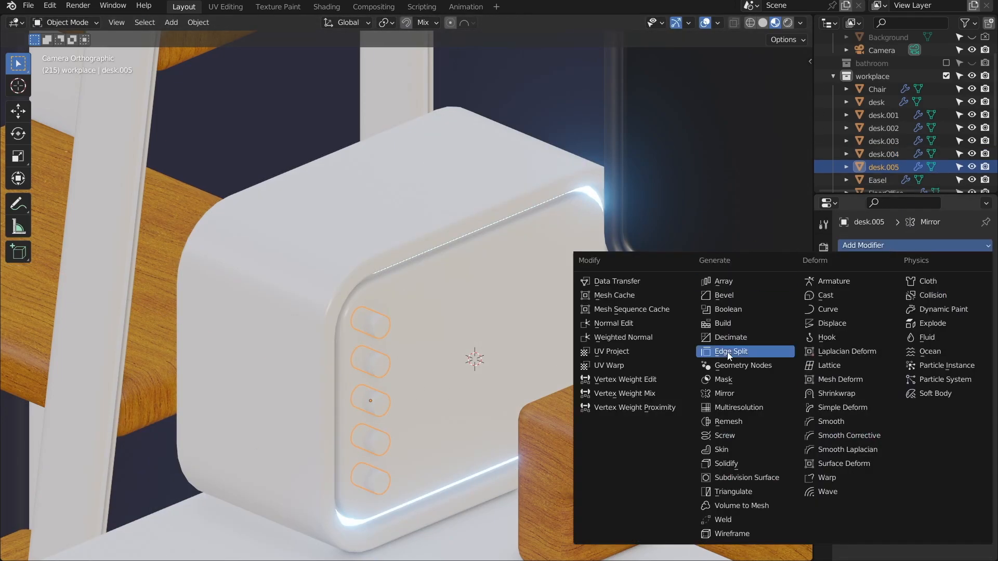
{"action": "key", "text": "shift+z"}
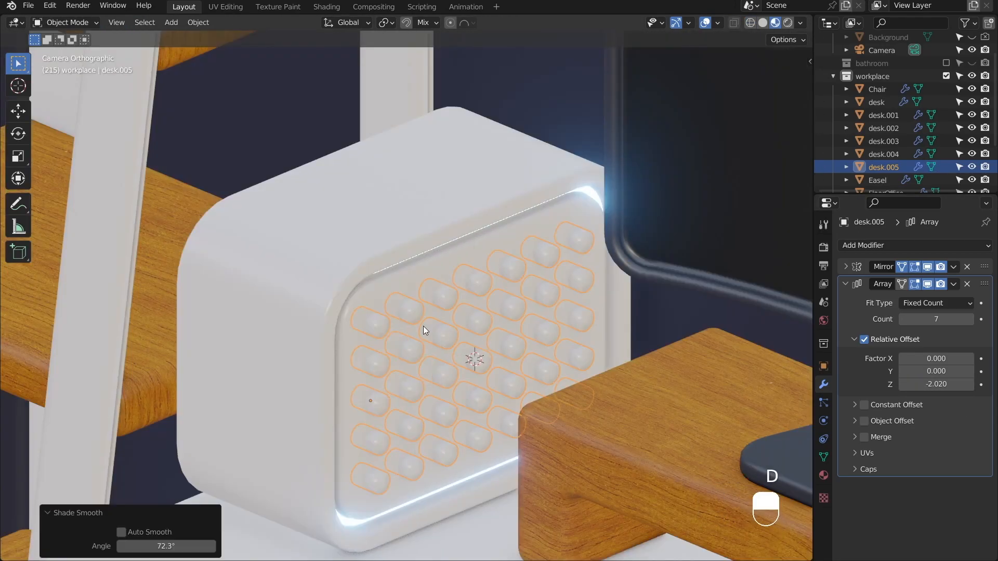
{"action": "key", "text": "Tab"}
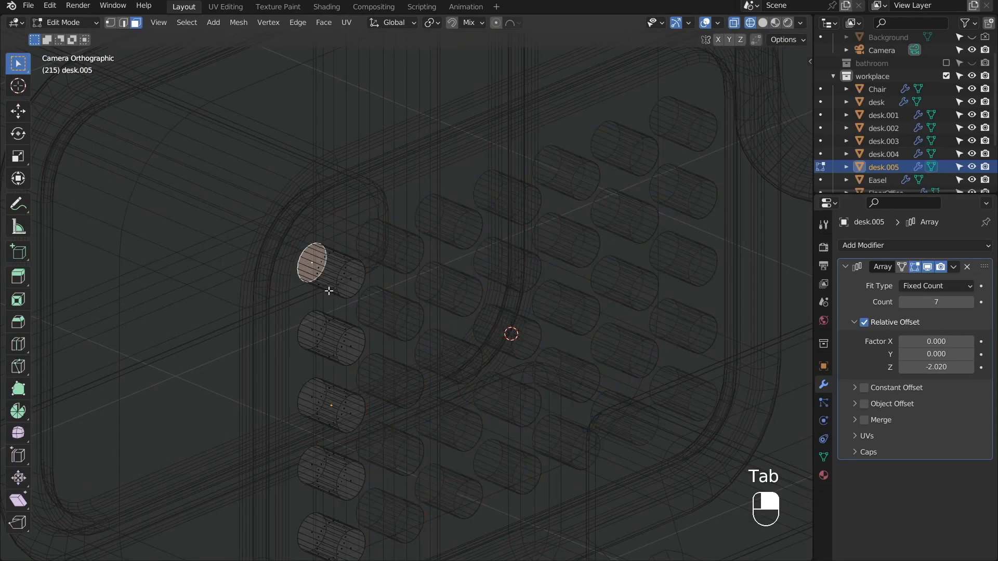
{"action": "key", "text": "Tab"}
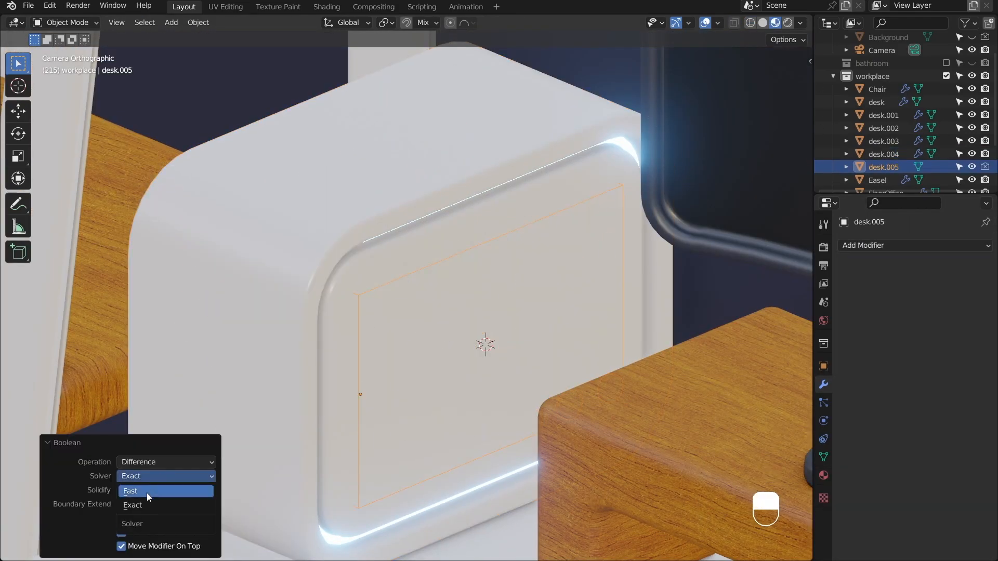
{"action": "key", "text": "Tab"}
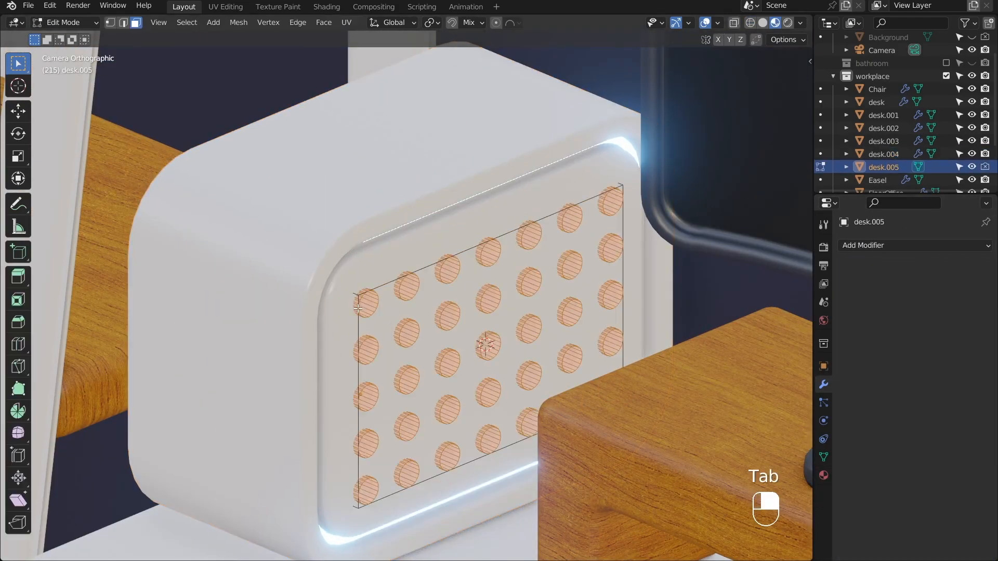
- Apply the pc_light emissive material to the vent holes, slide a side button into place and begin a disc base with thin pole
{"action": "key", "text": "Tab"}
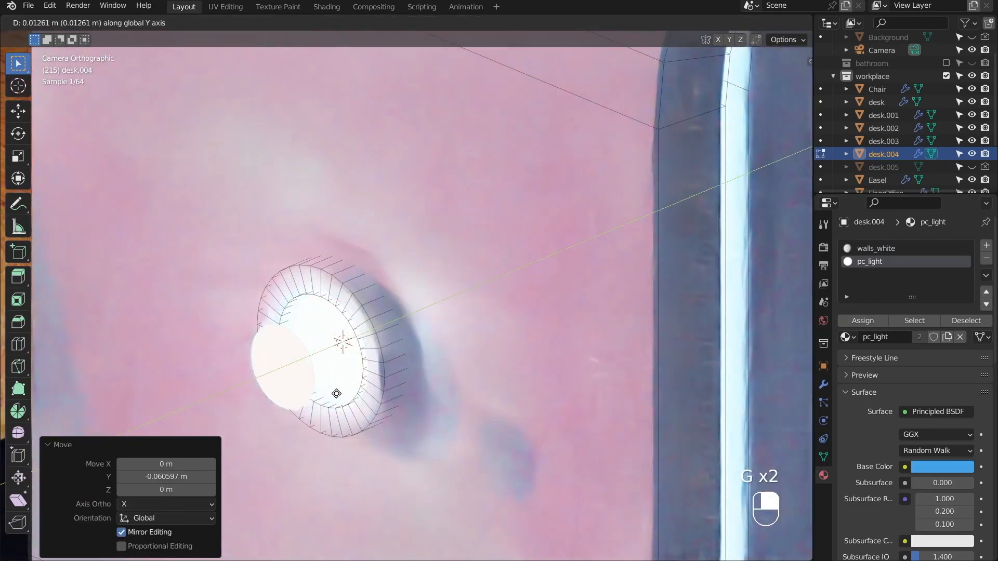
{"action": "key", "text": "Tab"}
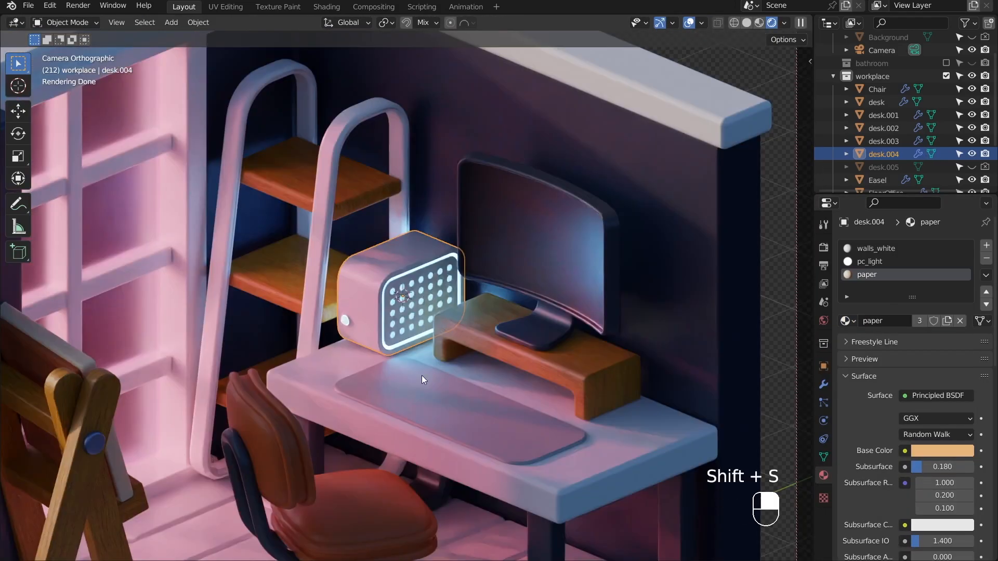
{"action": "key", "text": "g"}
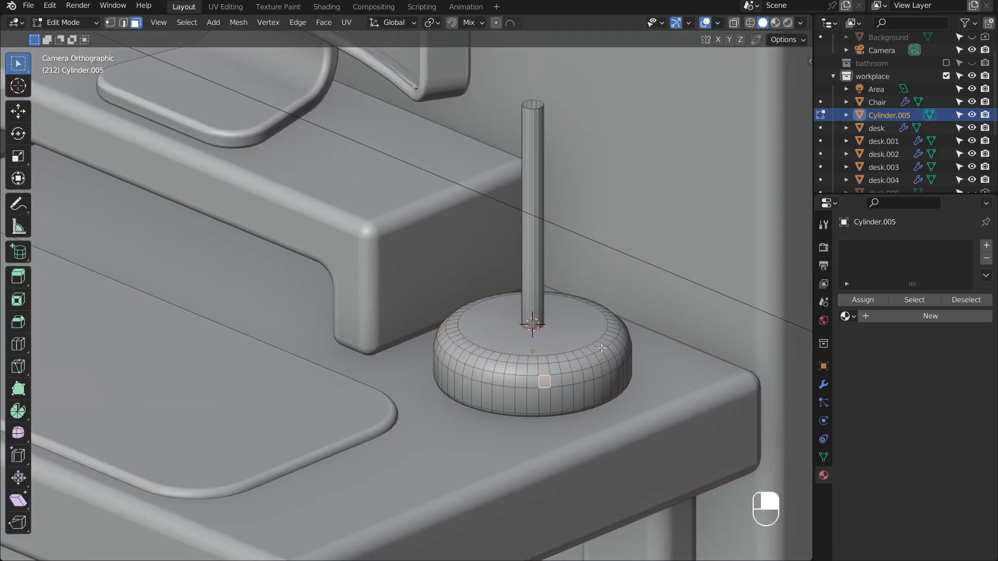
- Scale cubes into a keyboard and mouse and shape a ribbed cylinder cup on a square coaster
{"action": "key", "text": "Tab"}
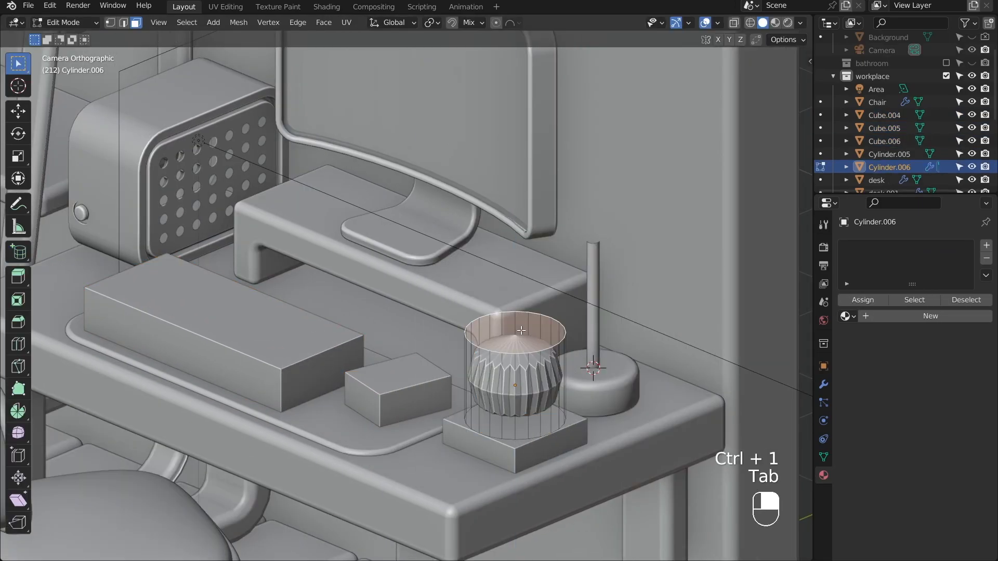
{"action": "key", "text": "s"}
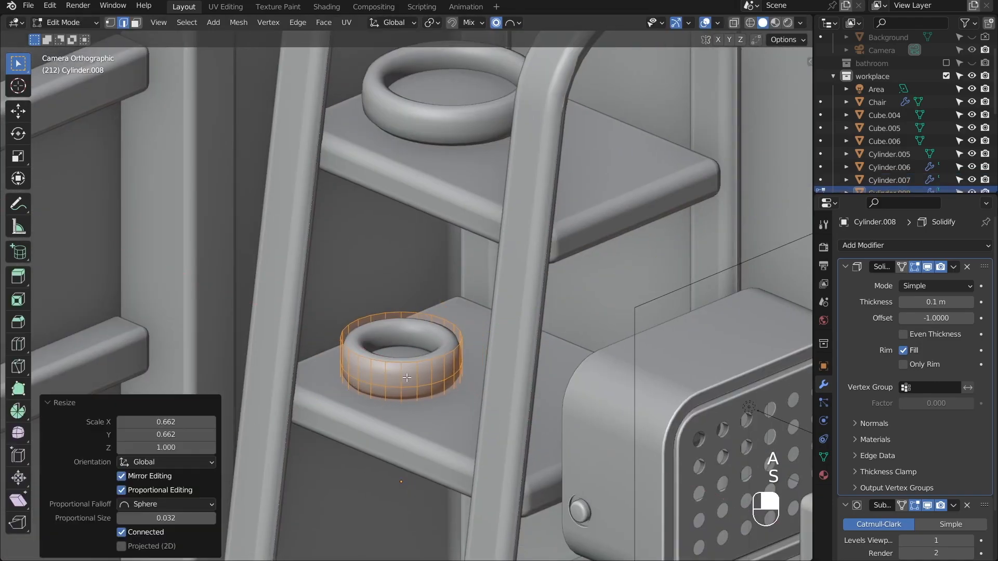
- Loop-cut and extrude the jar body down on the shelf, then begin shaping a cylinder into a U-shaped tube
{"action": "key", "text": "ctrl+r"}
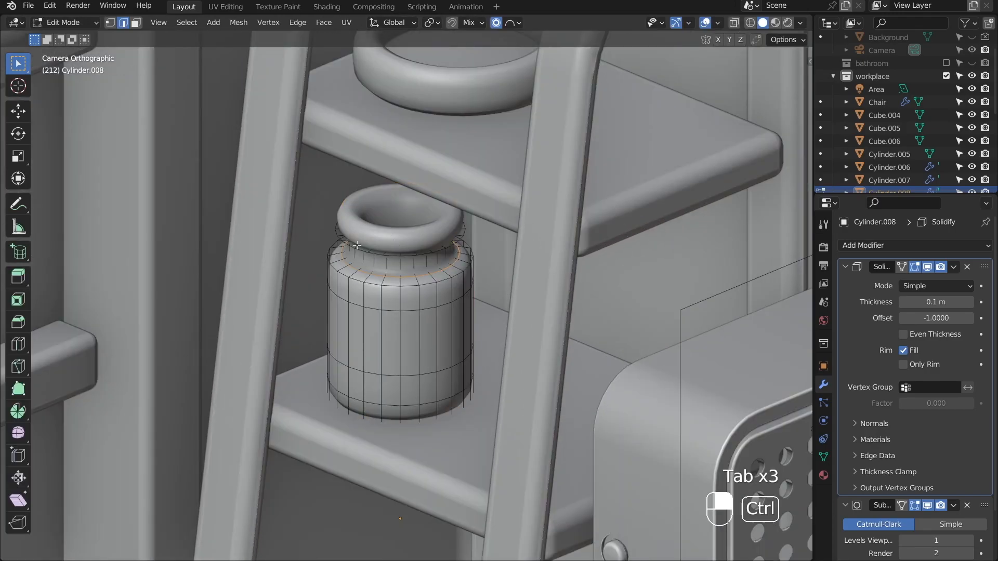
{"action": "key", "text": "Tab"}
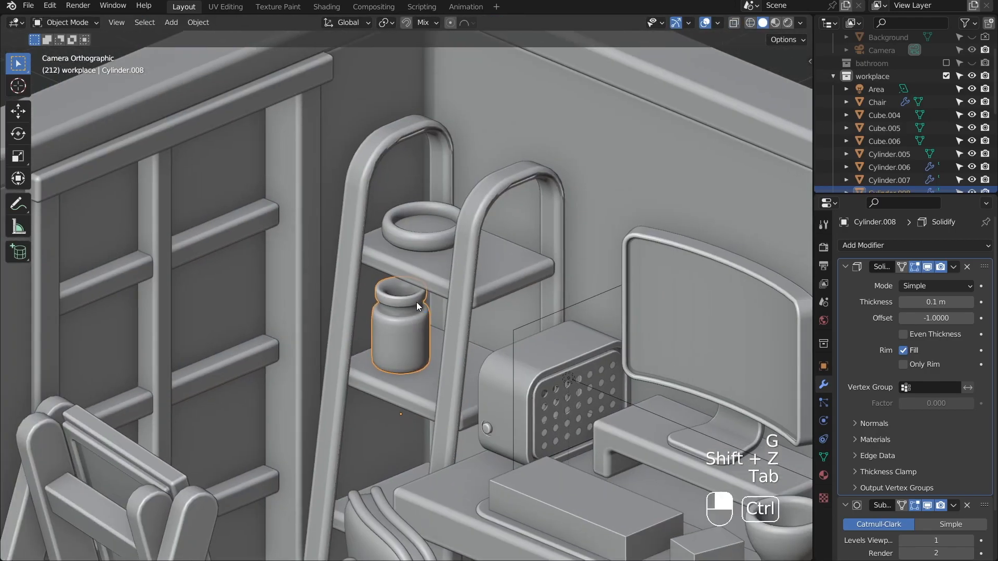
{"action": "key", "text": "Tab"}
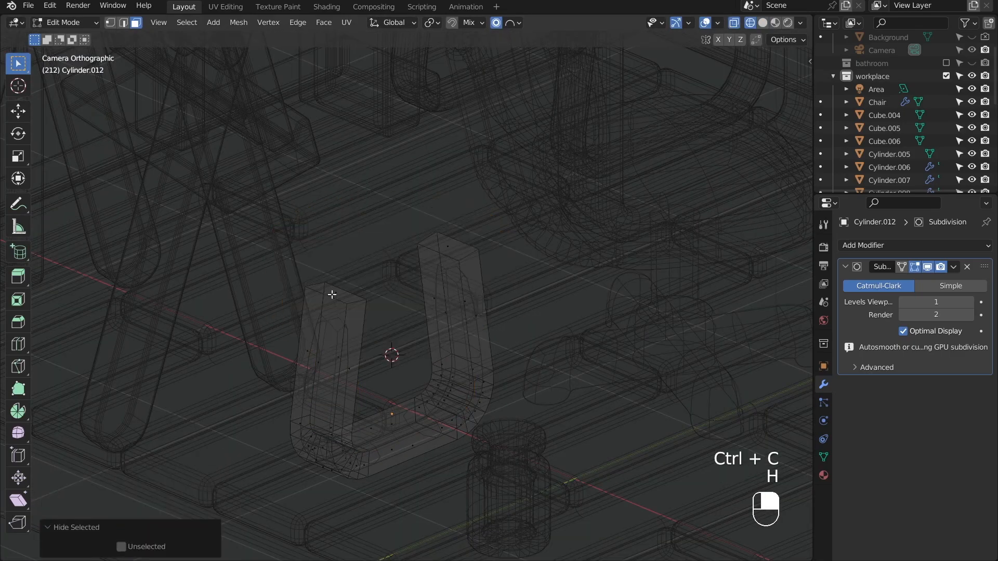
{"action": "key", "text": "Tab"}
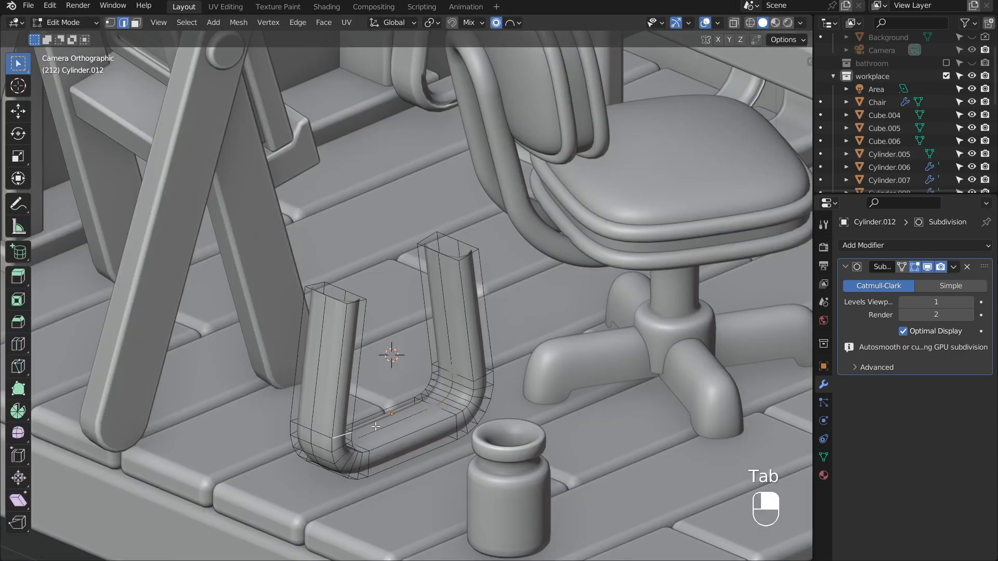
- Place the jar copy beside the first, undo the tube changes and rotate its tip into a tapered paint-tube cap
{"action": "key", "text": "g"}
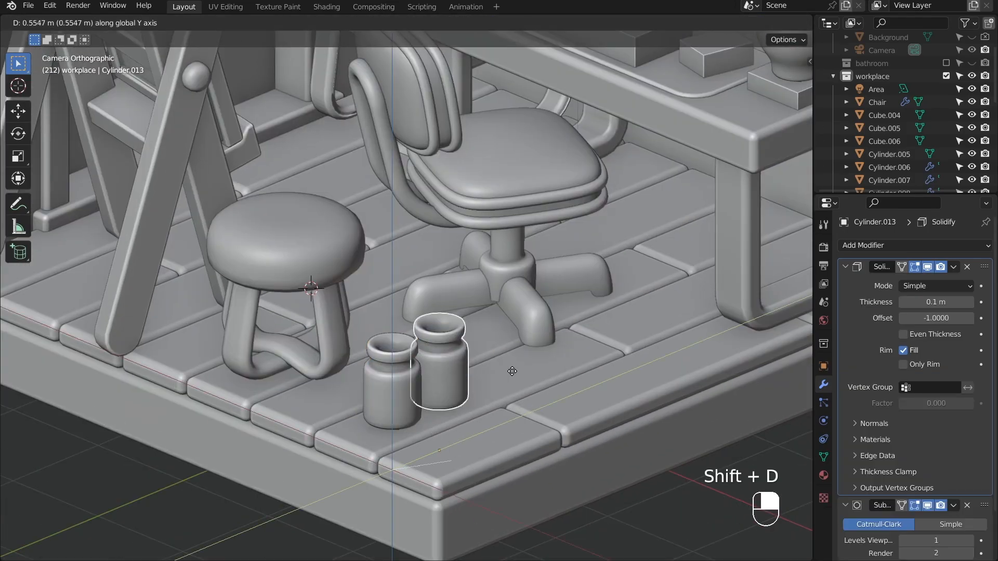
{"action": "key", "text": "s"}
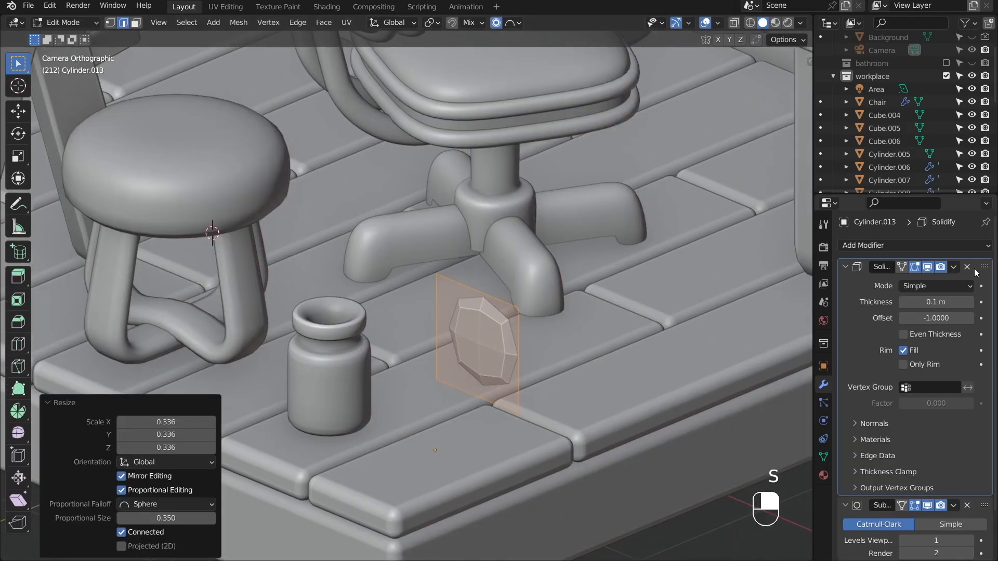
{"action": "key", "text": "ctrl+z"}
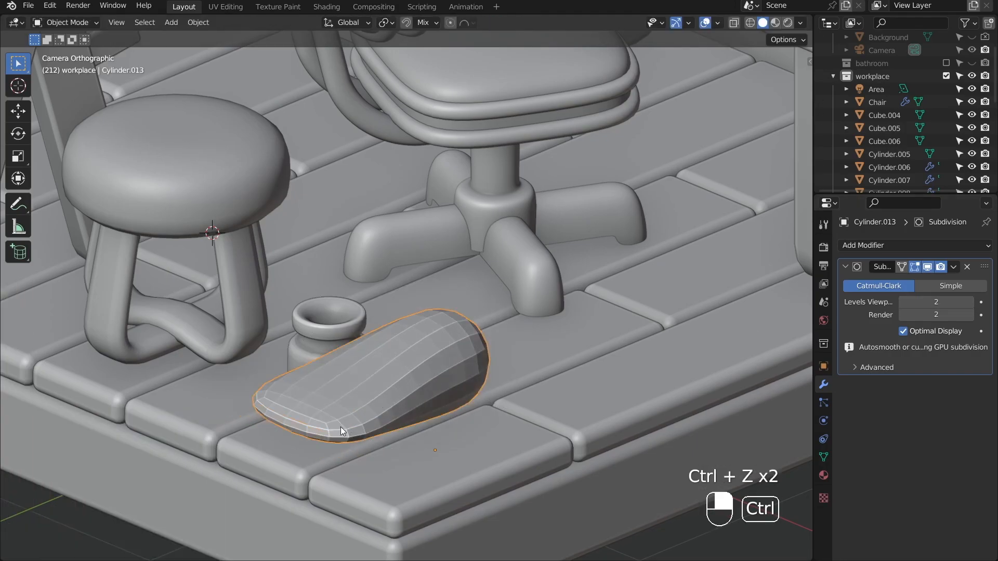
{"action": "key", "text": "Tab"}
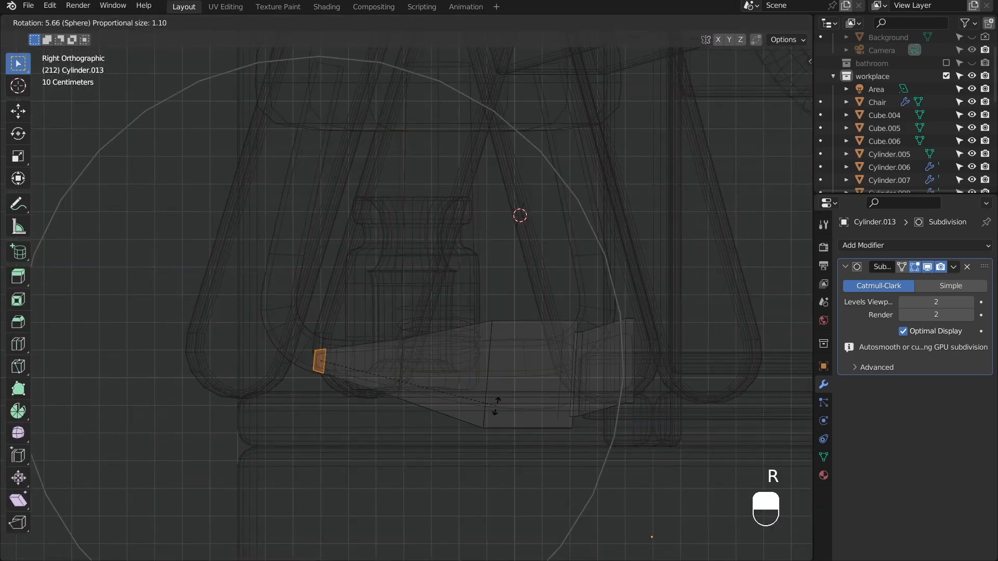
{"action": "key", "text": "shift+z"}
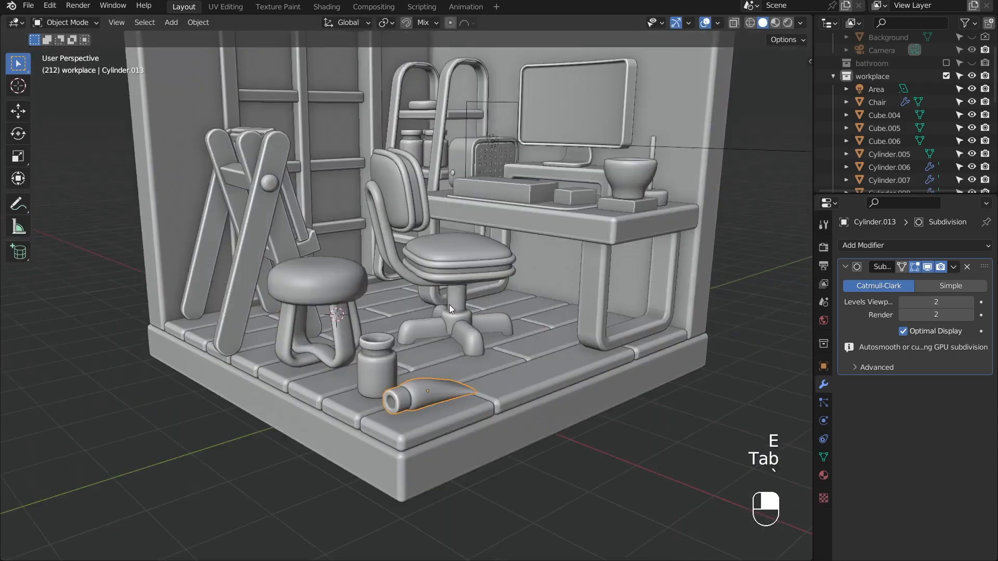
- Duplicate the paint tube onto the shelf and reposition the copy's vertices
{"action": "key", "text": "shift+d"}
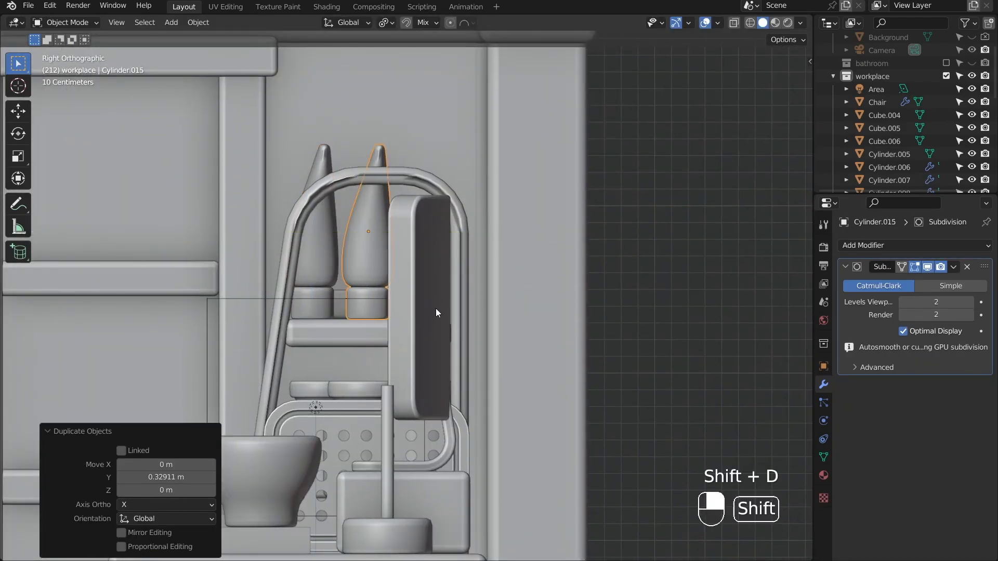
{"action": "key", "text": "Tab"}
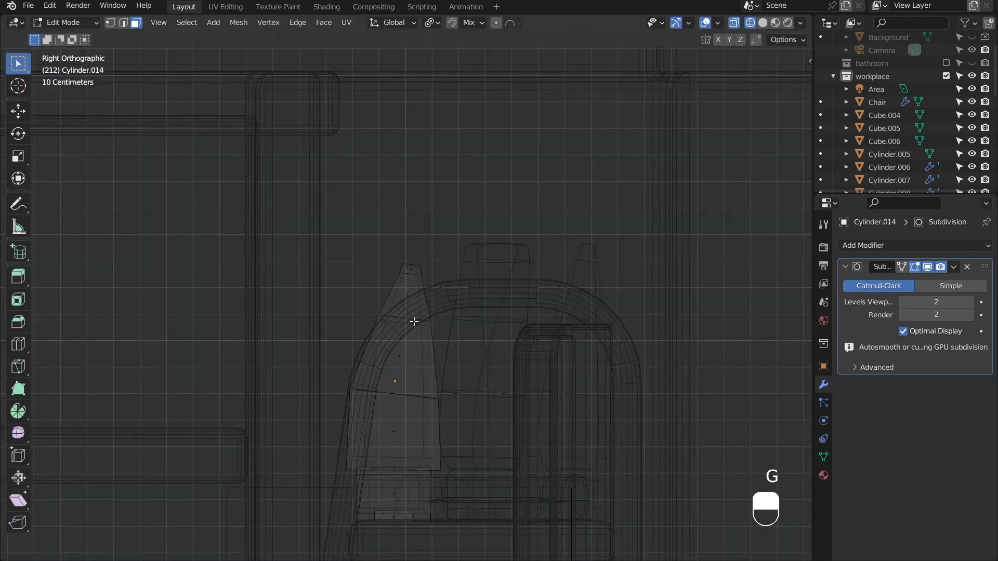
{"action": "key", "text": "Tab"}
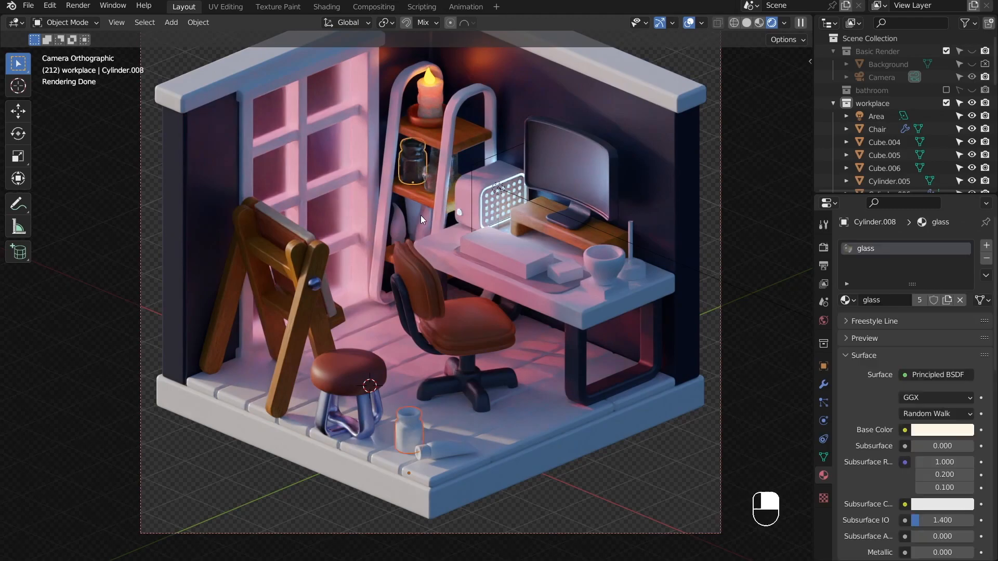
- Assign green and red bands to the paint tube faces and loop-cut the keyboard top into 6 rows of keys
{"action": "key", "text": "Tab"}
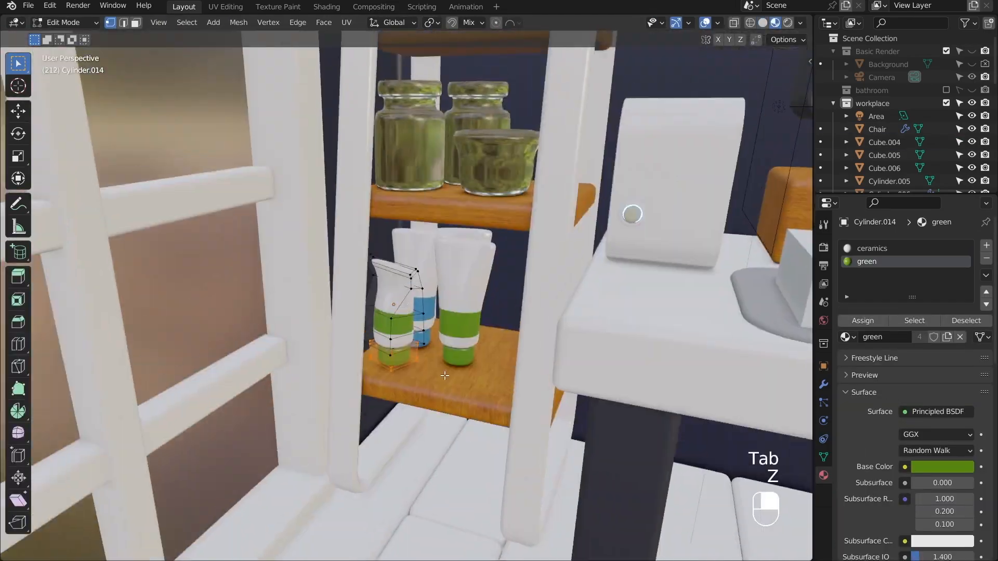
{"action": "key", "text": "shift+z"}
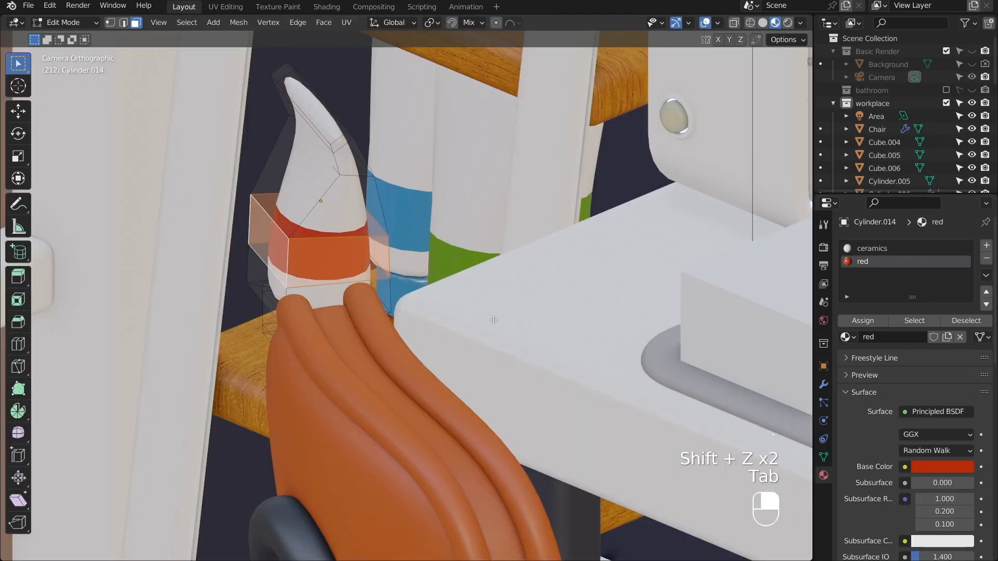
{"action": "key", "text": "Tab"}
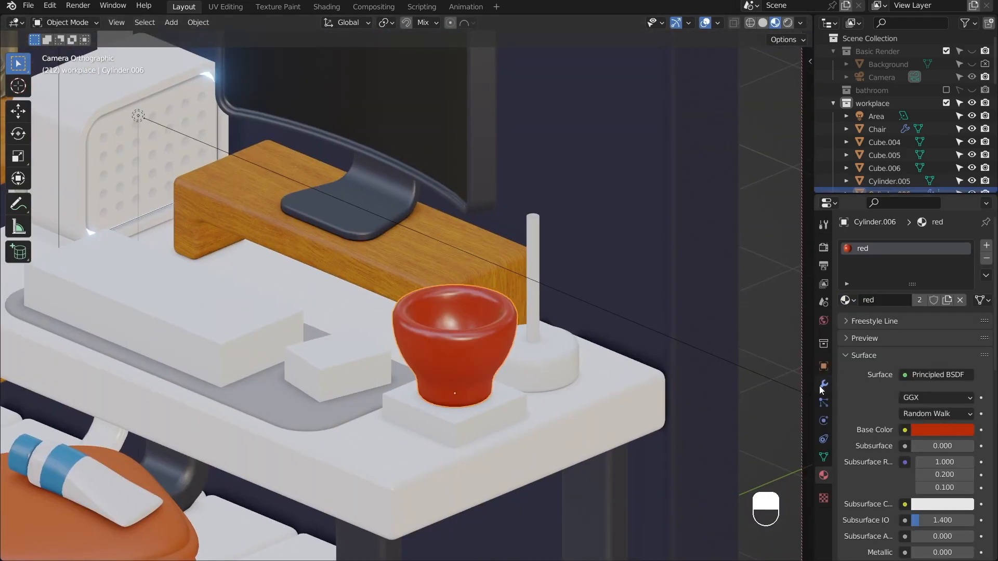
{"action": "key", "text": "Tab"}
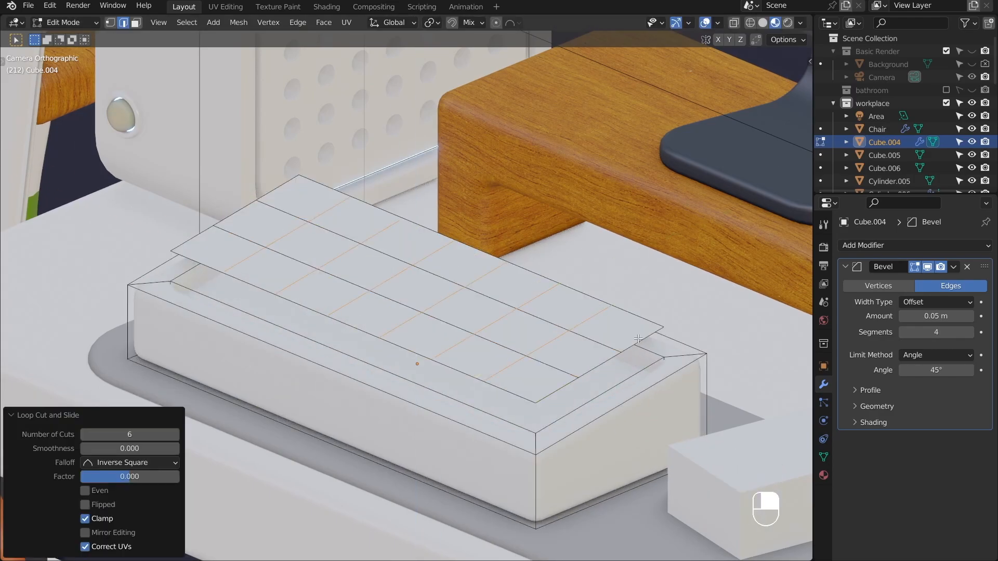
- Raise the key faces into keycaps with green and red accents and bevel the mouse's top edges
{"action": "key", "text": "ctrl+x"}
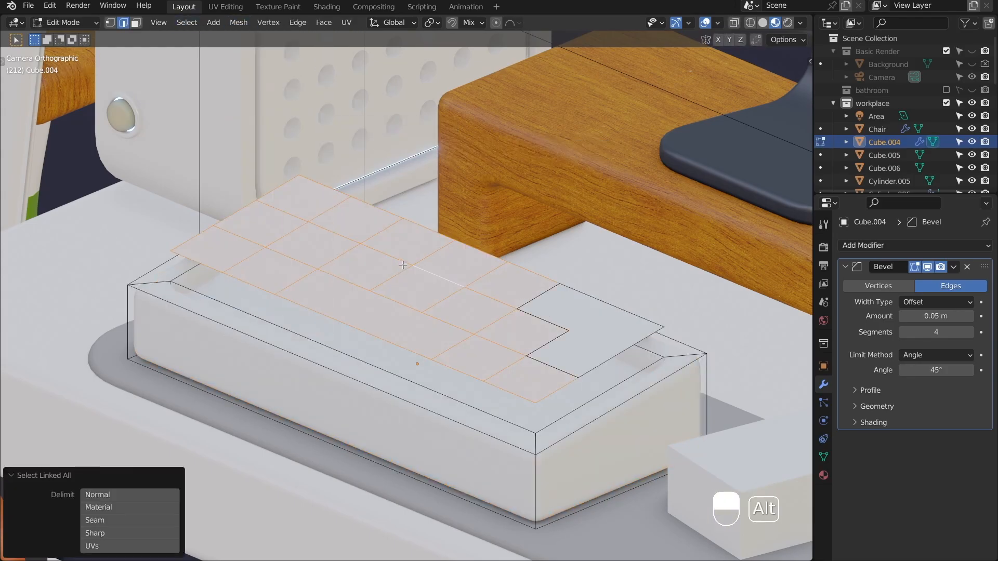
{"action": "key", "text": "s"}
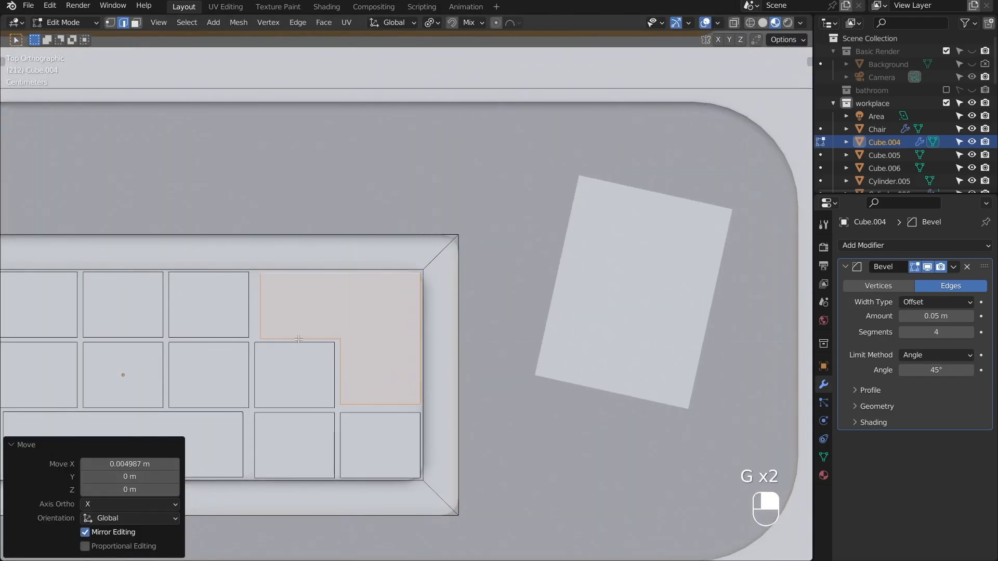
{"action": "key", "text": "shift+g"}
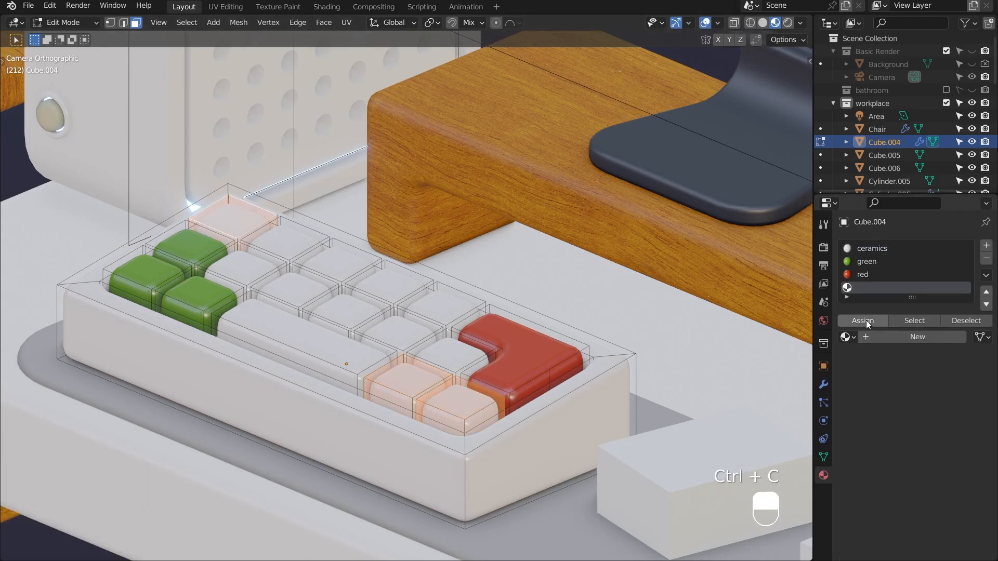
{"action": "key", "text": "Tab"}
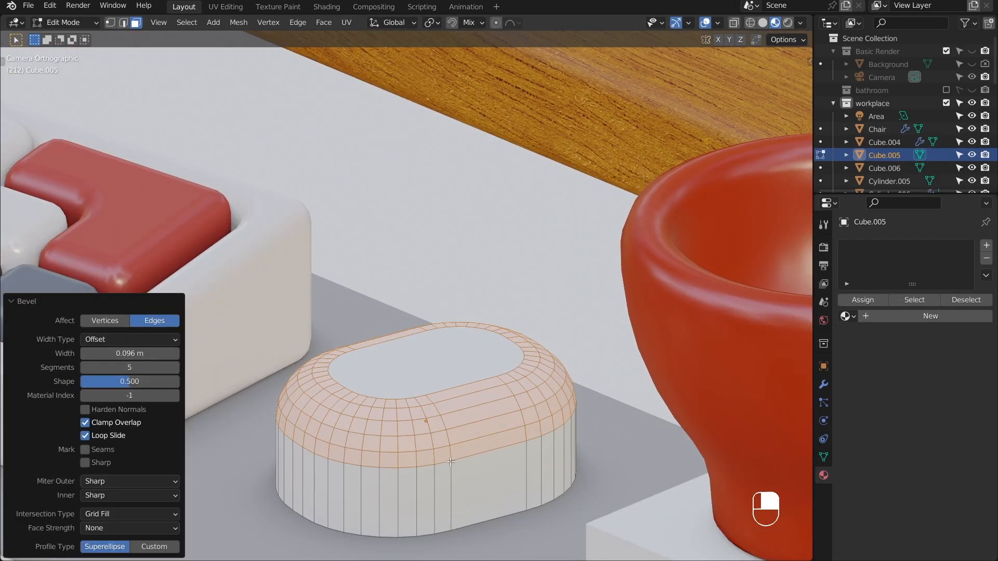
- Bevel the mouse bottom, add loops, raise a wheel bump and preview it lit on the desk
{"action": "key", "text": "ctrl+b"}
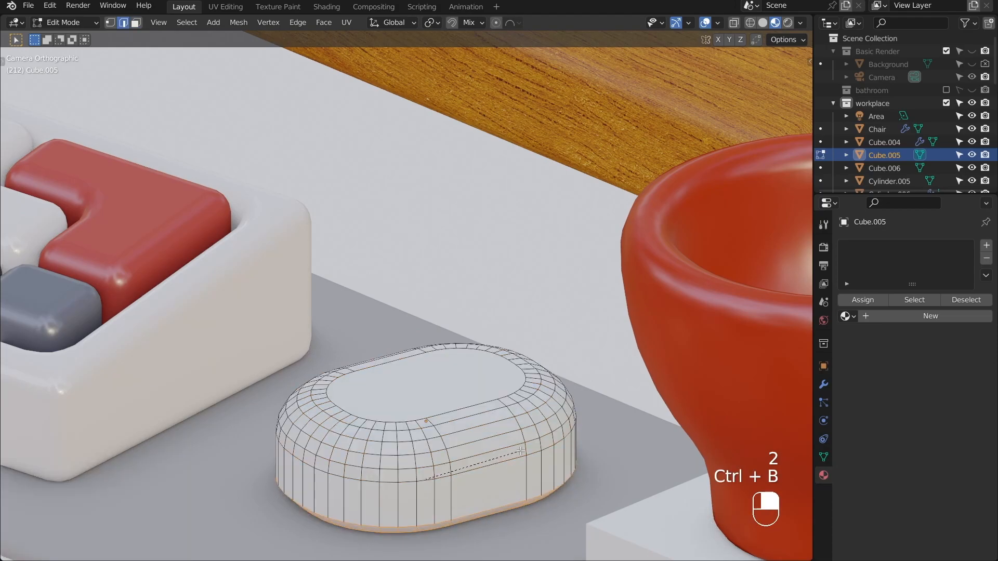
{"action": "key", "text": "ctrl+r"}
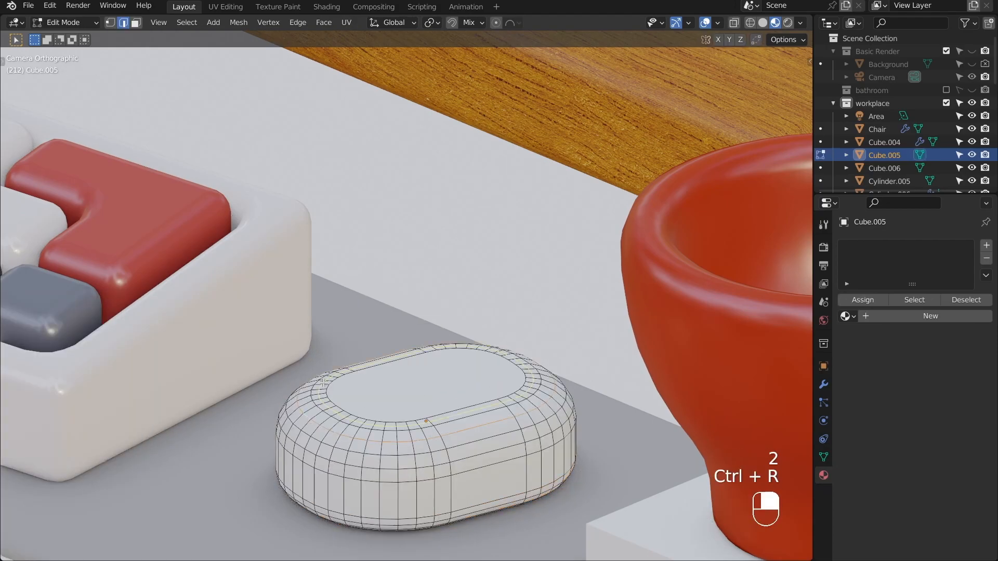
{"action": "key", "text": "g"}
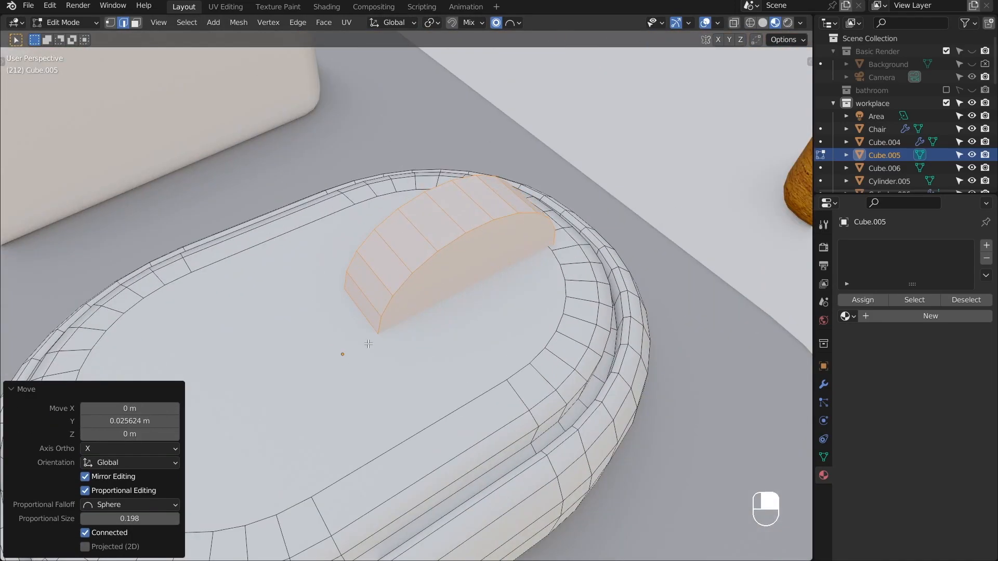
{"action": "key", "text": "g"}
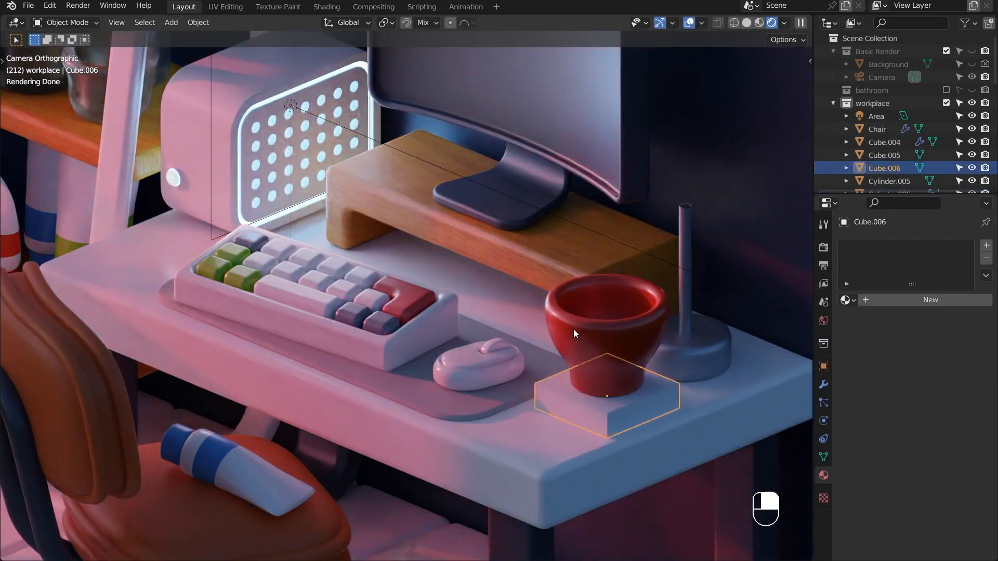
- Extrude a curved handle on the red cup and flatten a round disc onto the wall
{"action": "key", "text": "shift+z"}
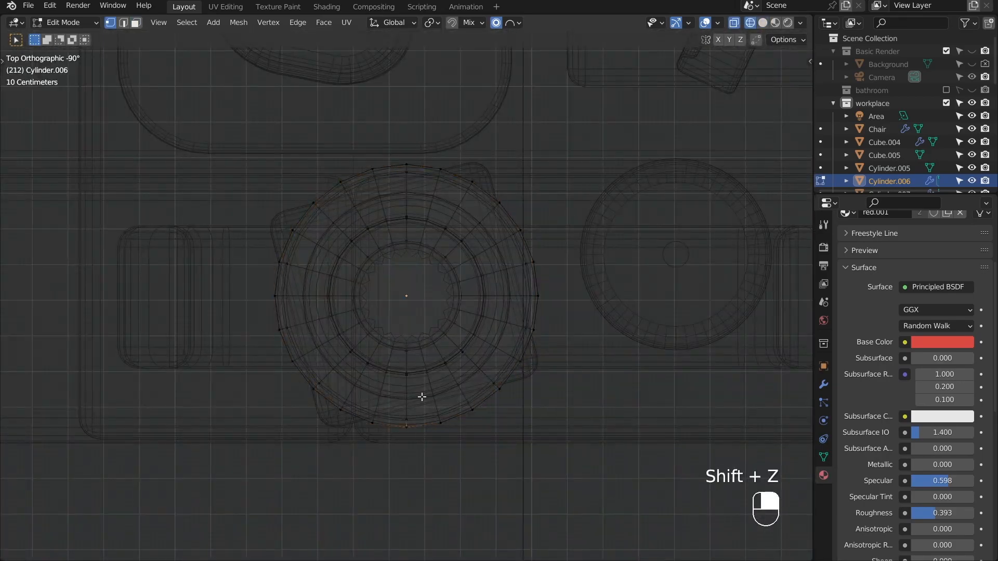
{"action": "key", "text": "e"}
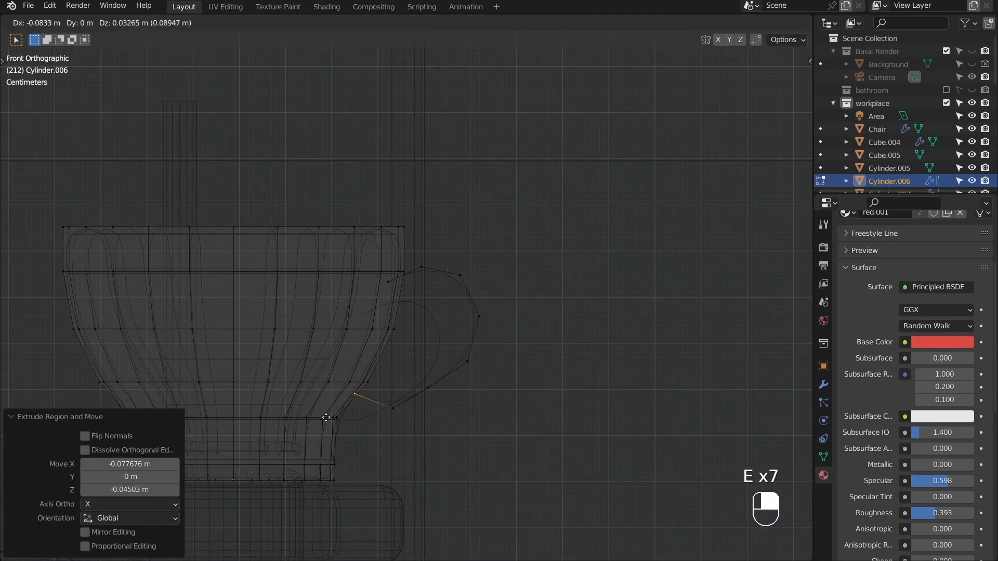
{"action": "key", "text": "ctrl+c"}
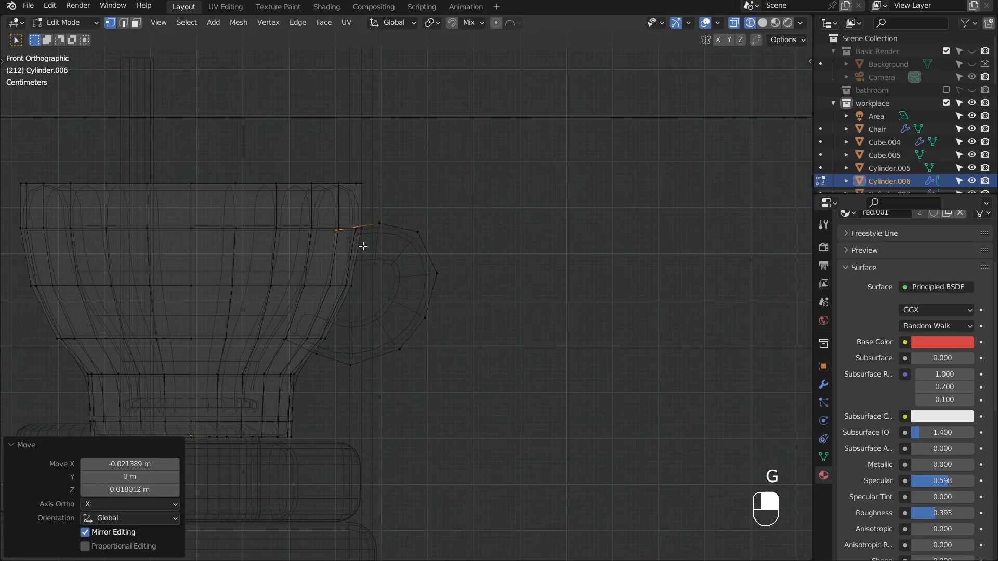
{"action": "key", "text": "Tab"}
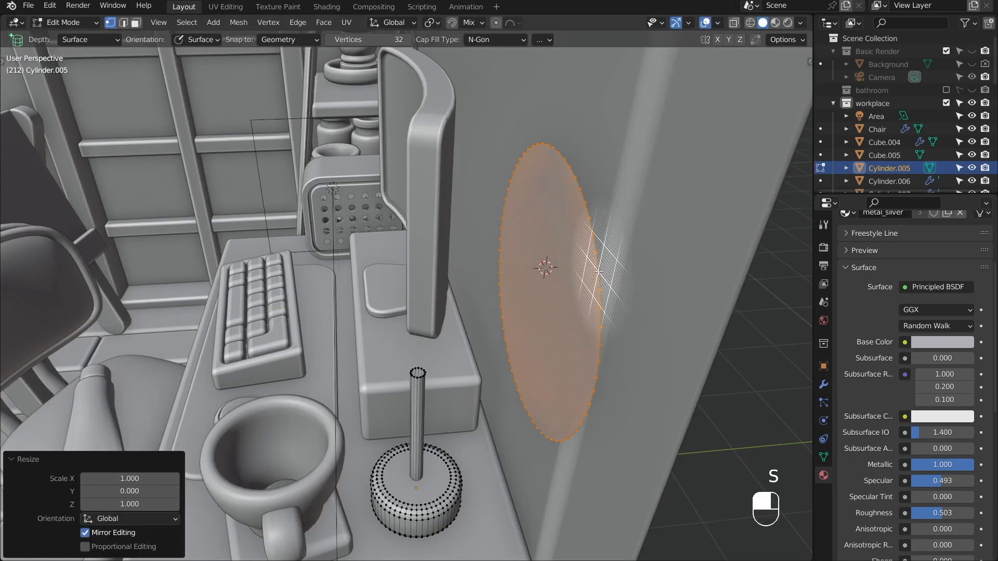
- Cut the disc into a crescent with Boolean Difference and convert it to a round neon tube
{"action": "key", "text": "Shift+D"}
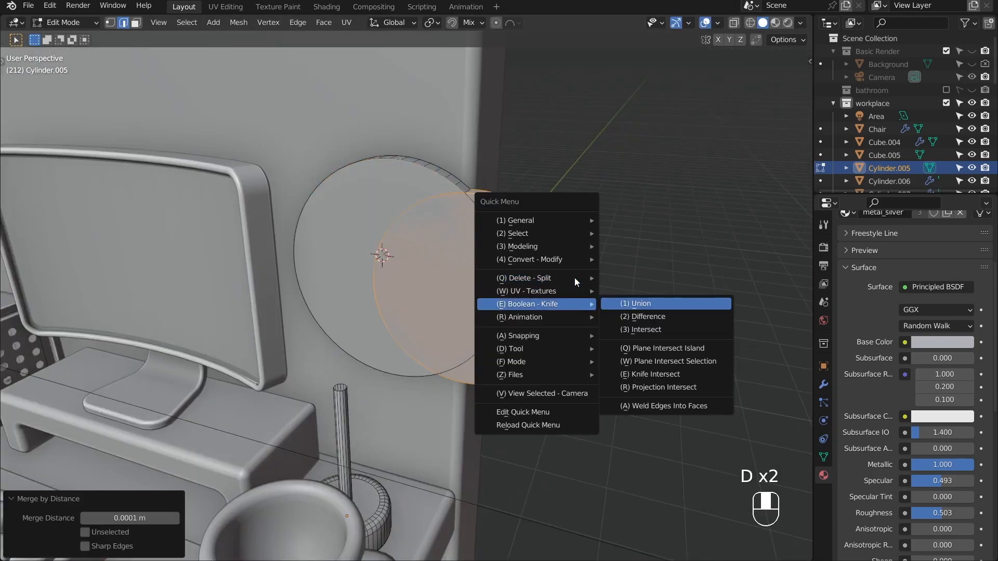
{"action": "key", "text": "Tab"}
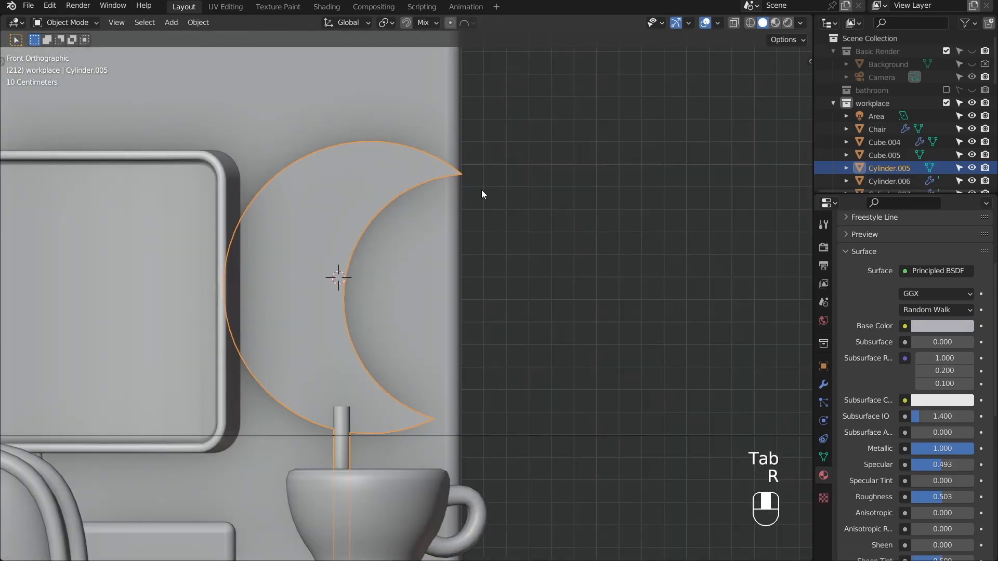
{"action": "key", "text": "Tab"}
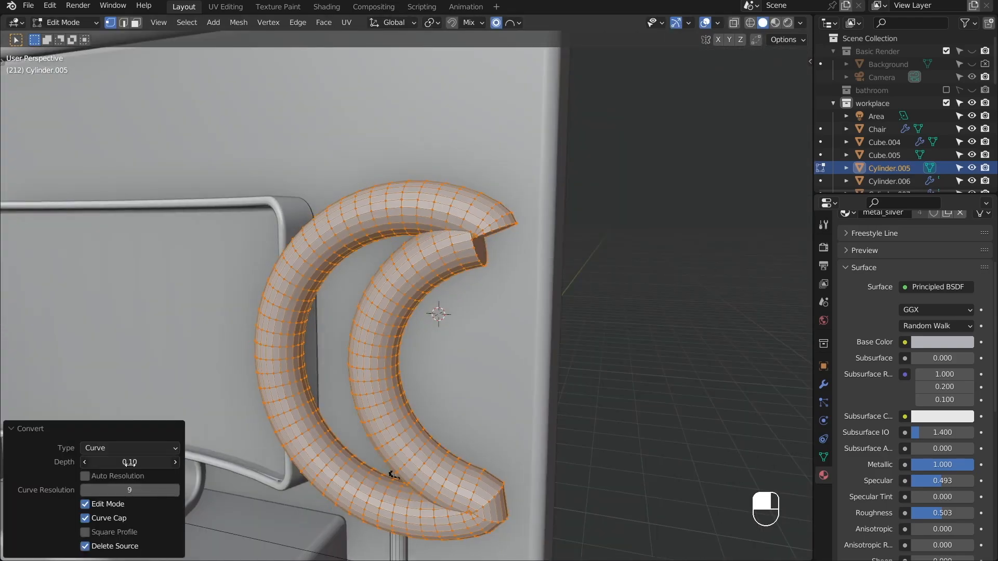
- Bridge the moon tube's open tips closed and finish the glowing pink lamp
{"action": "key", "text": "shift+z"}
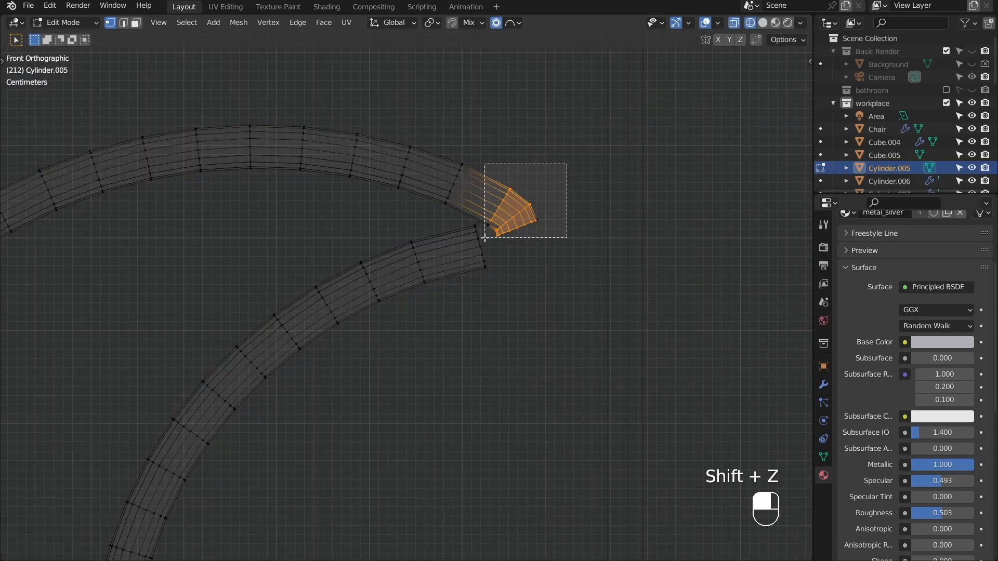
{"action": "key", "text": "shift+n"}
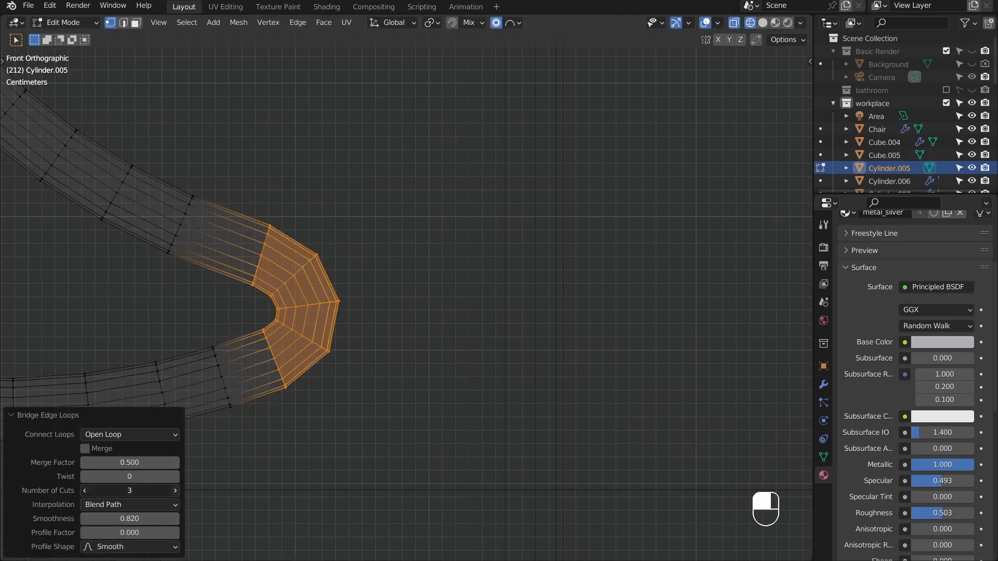
{"action": "key", "text": "Tab"}
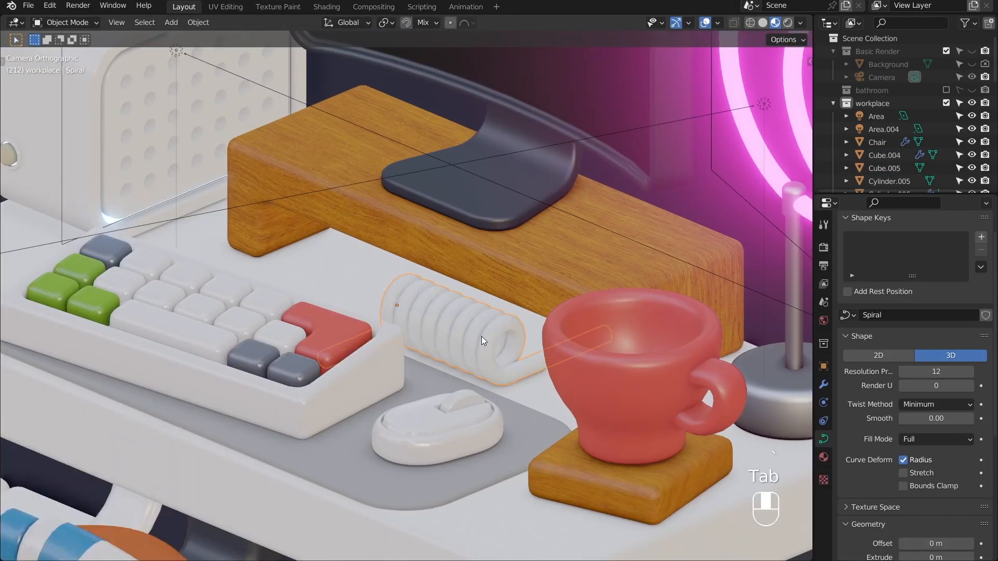
- Preview the lit room and select the scene camera for depth-of-field setup
{"action": "key", "text": "Tab"}
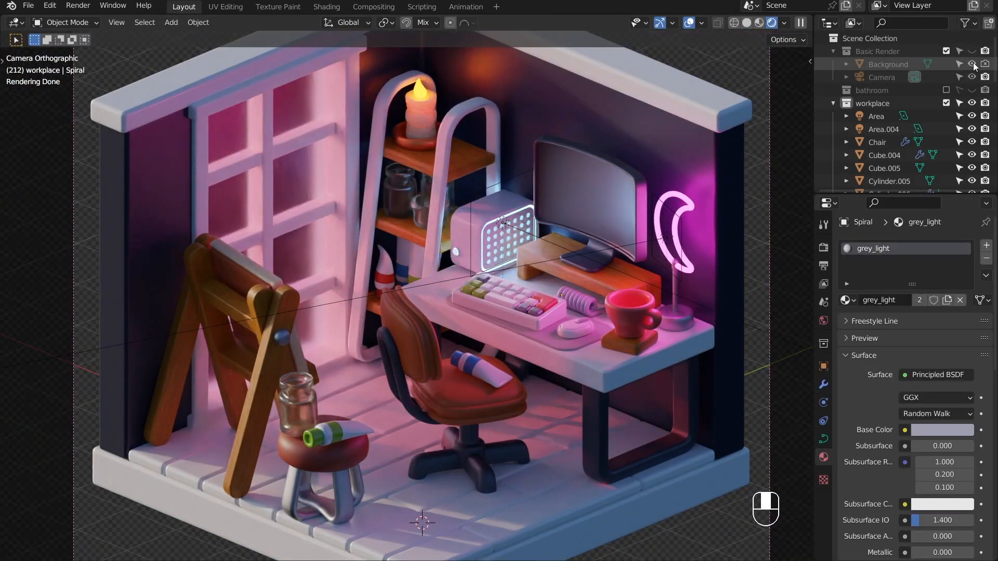
{"action": "left_click", "coordinate": [882, 77]}
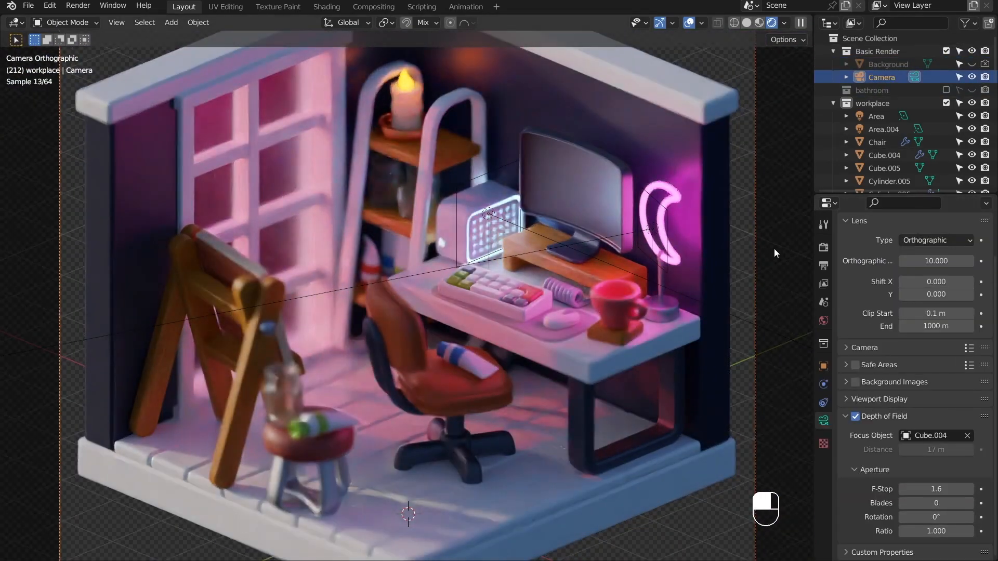